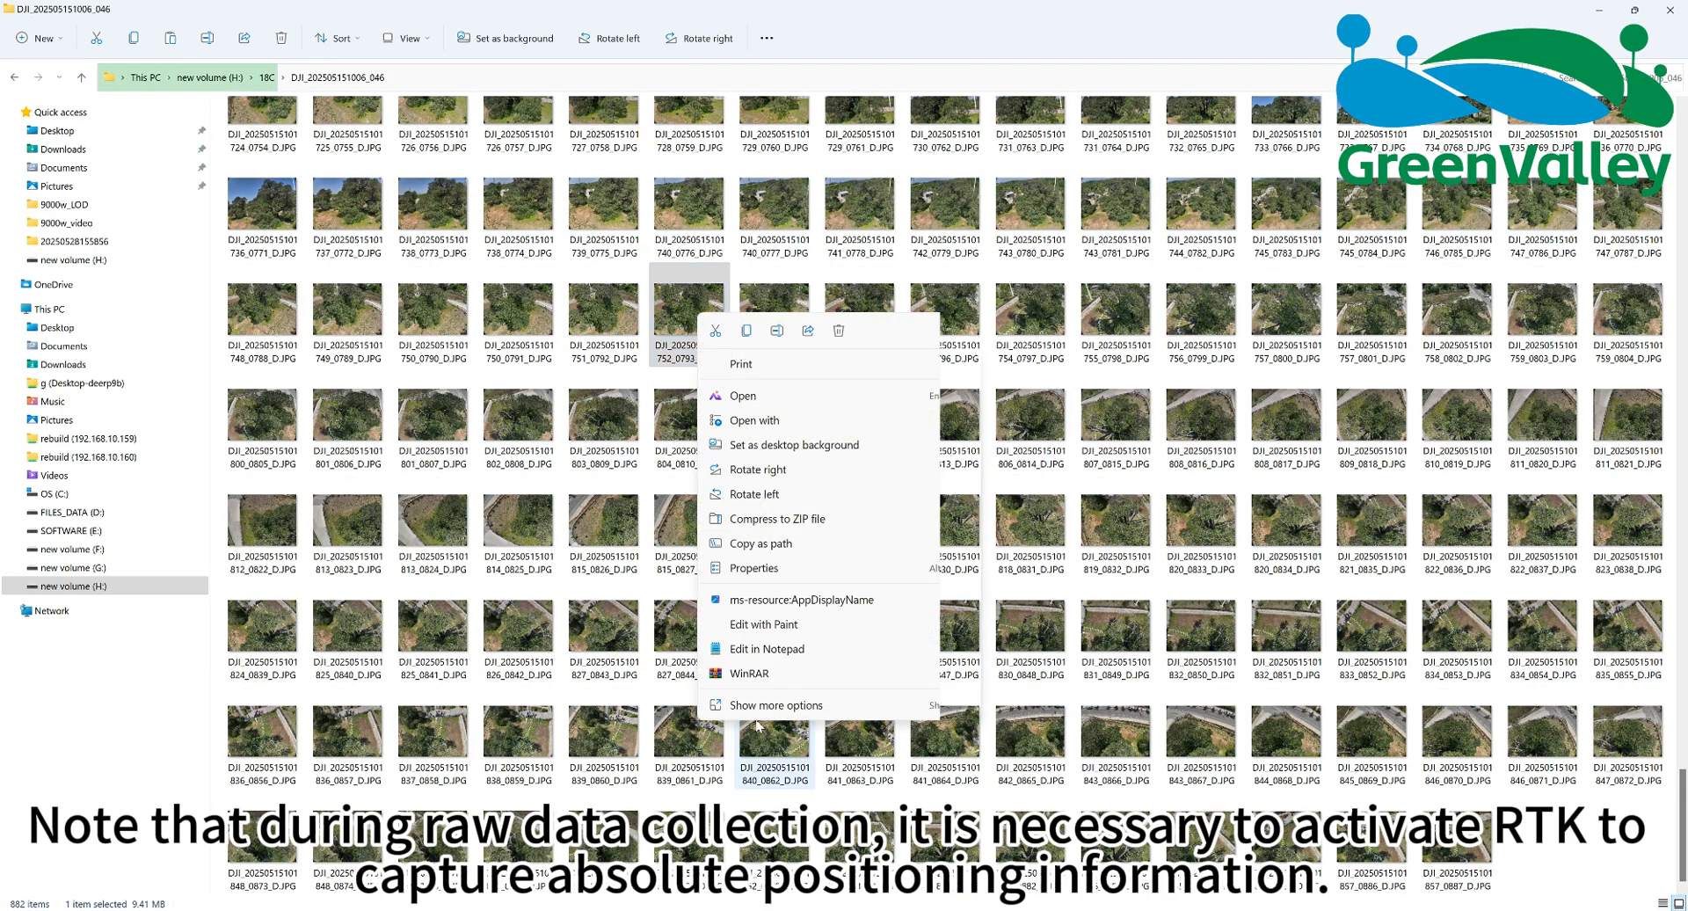
Step: View a DJI drone photo's file properties in File Explorer, then close the dialog
left_click(754, 567)
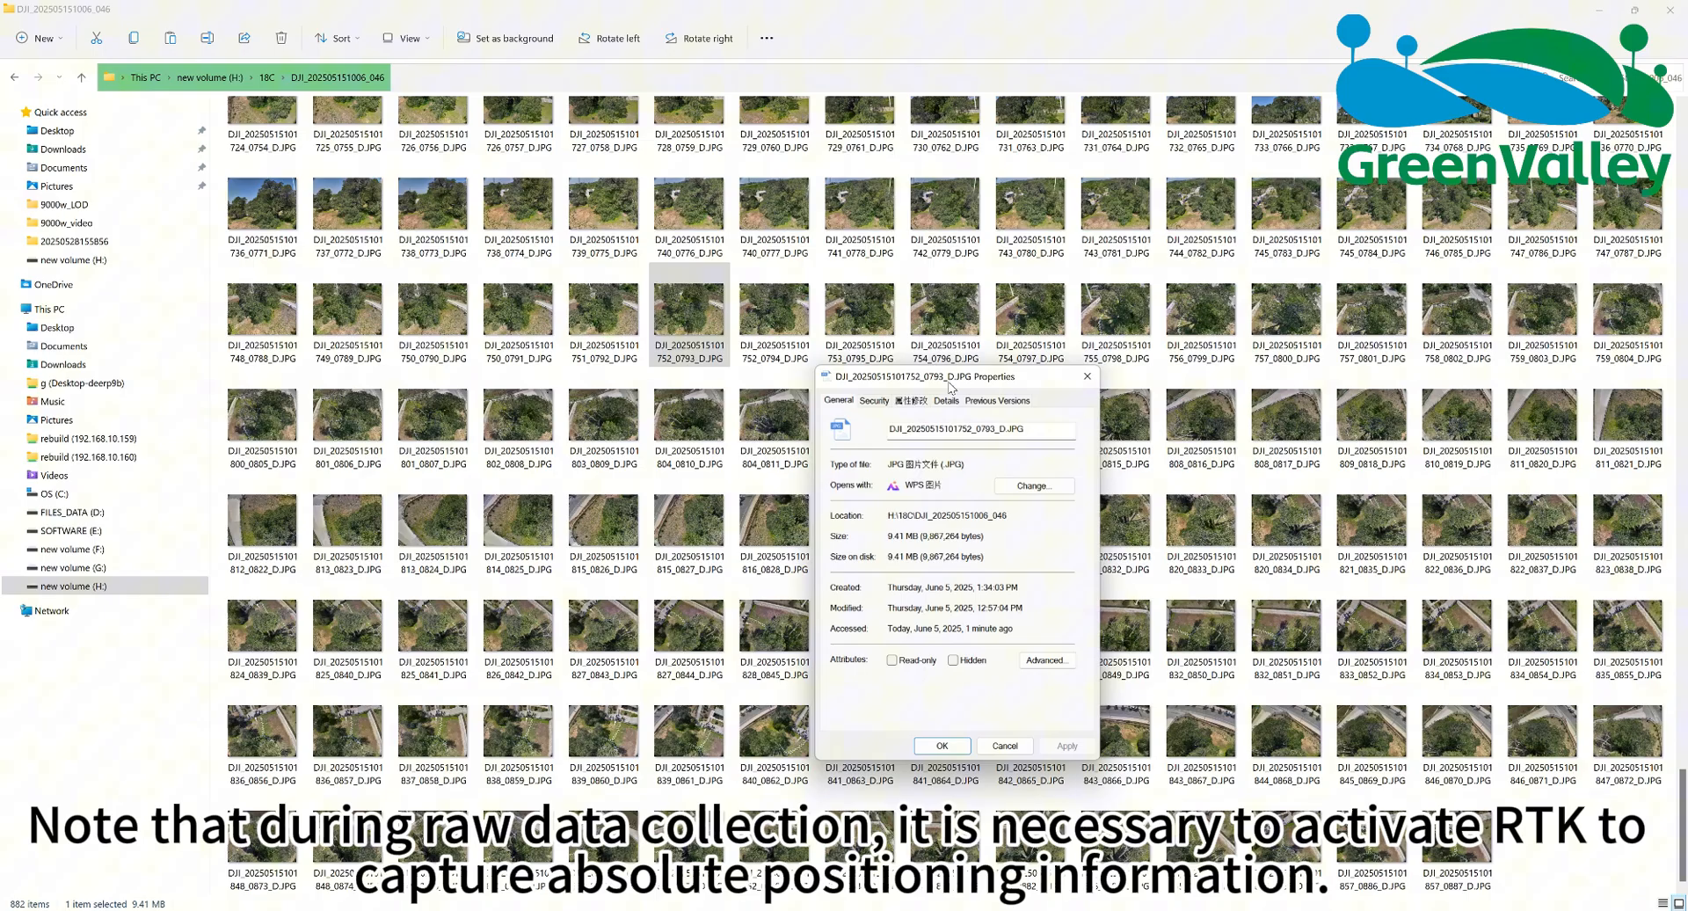
left_click(946, 401)
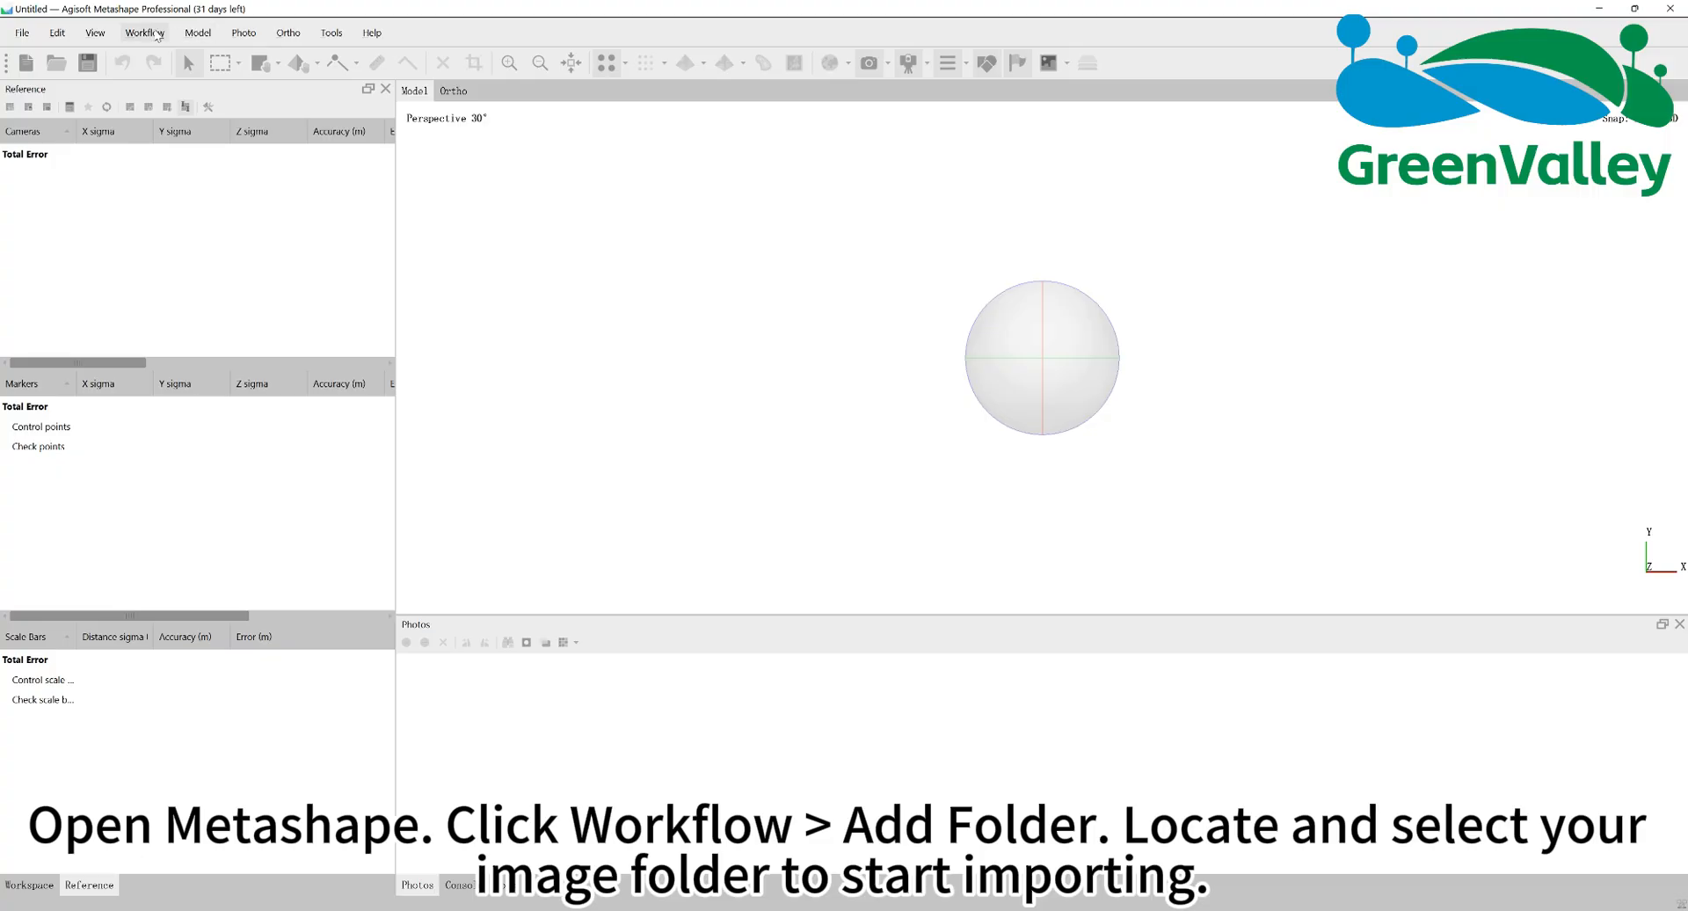
Step: Add the drone image folder from the H: drive as single cameras
left_click(143, 33)
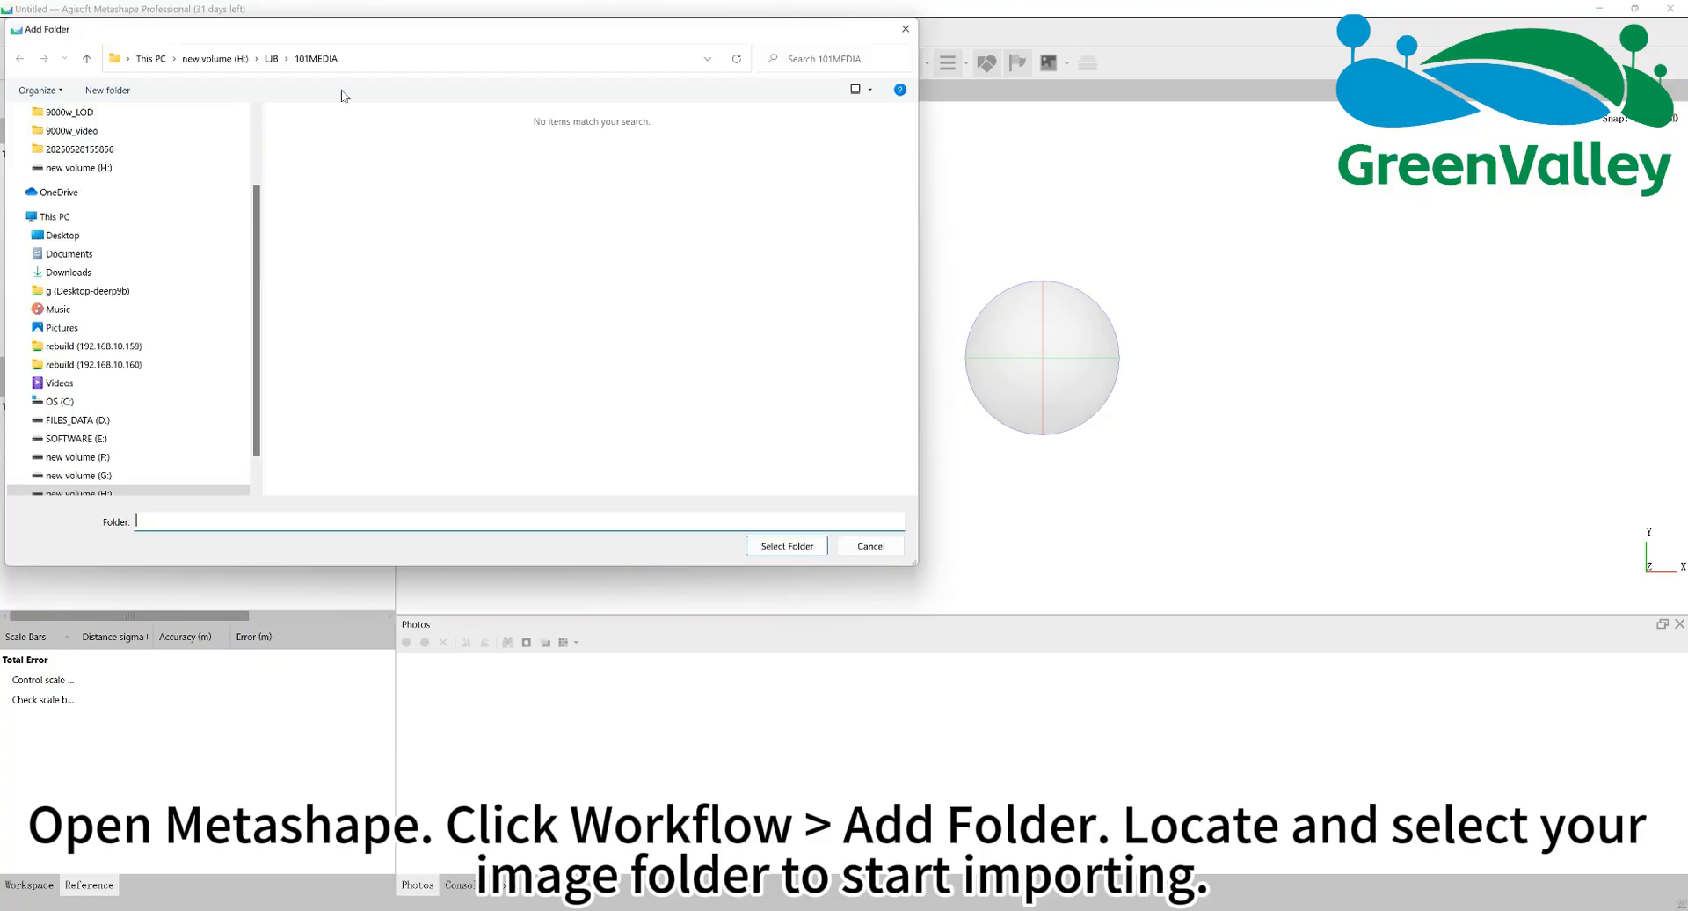
left_click(214, 58)
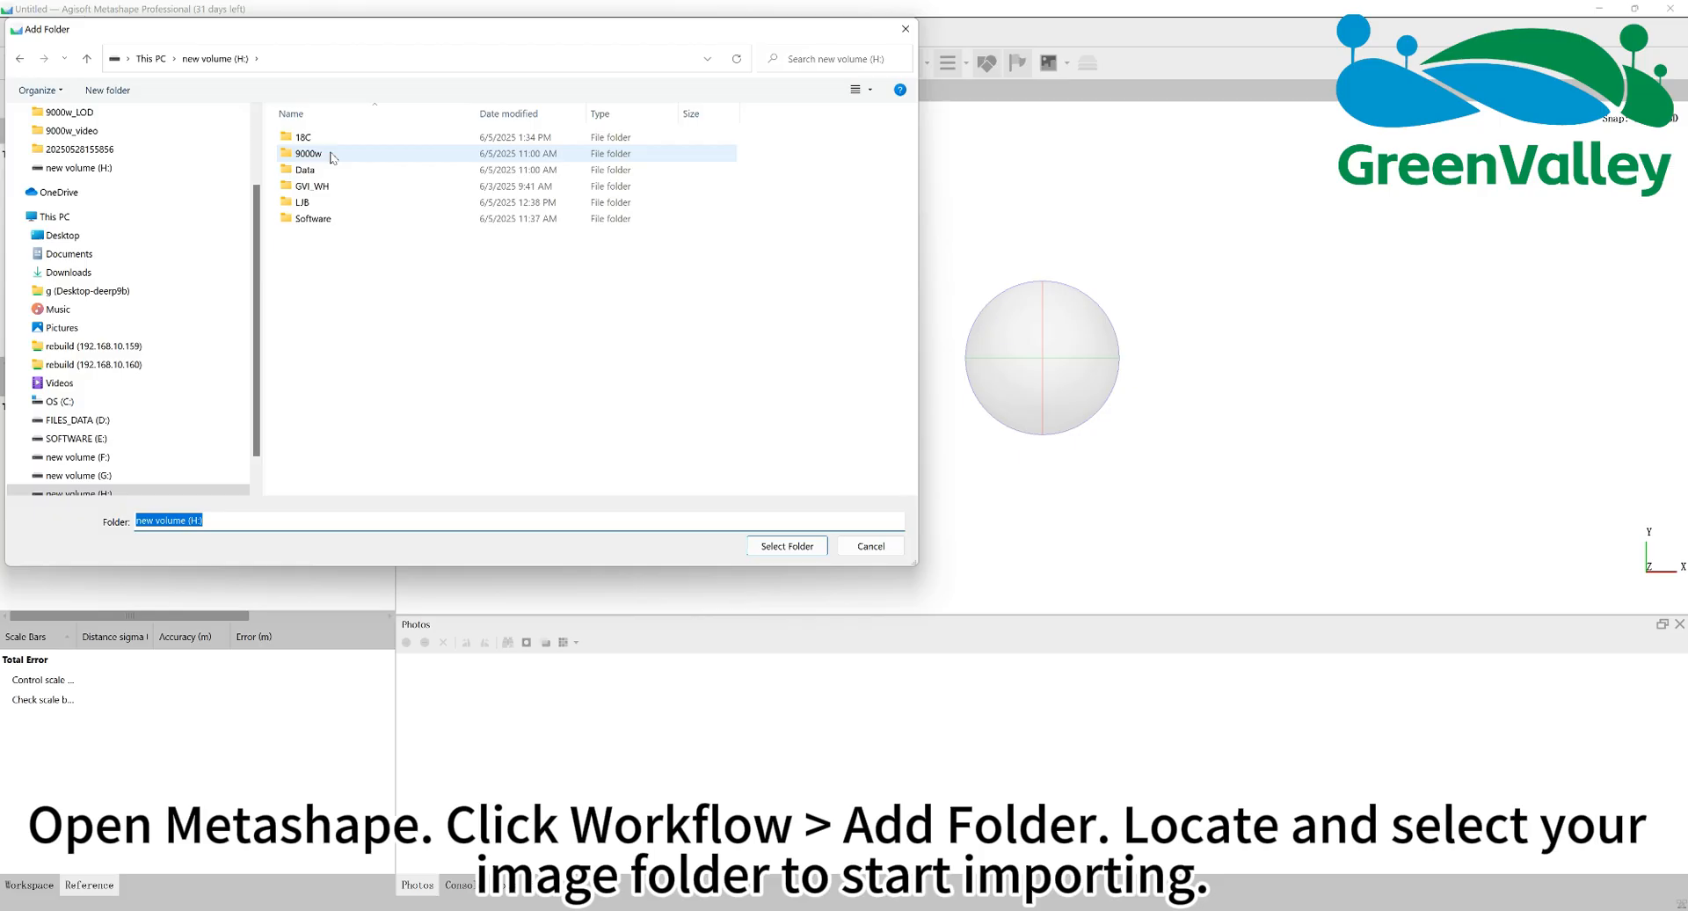
left_click(786, 546)
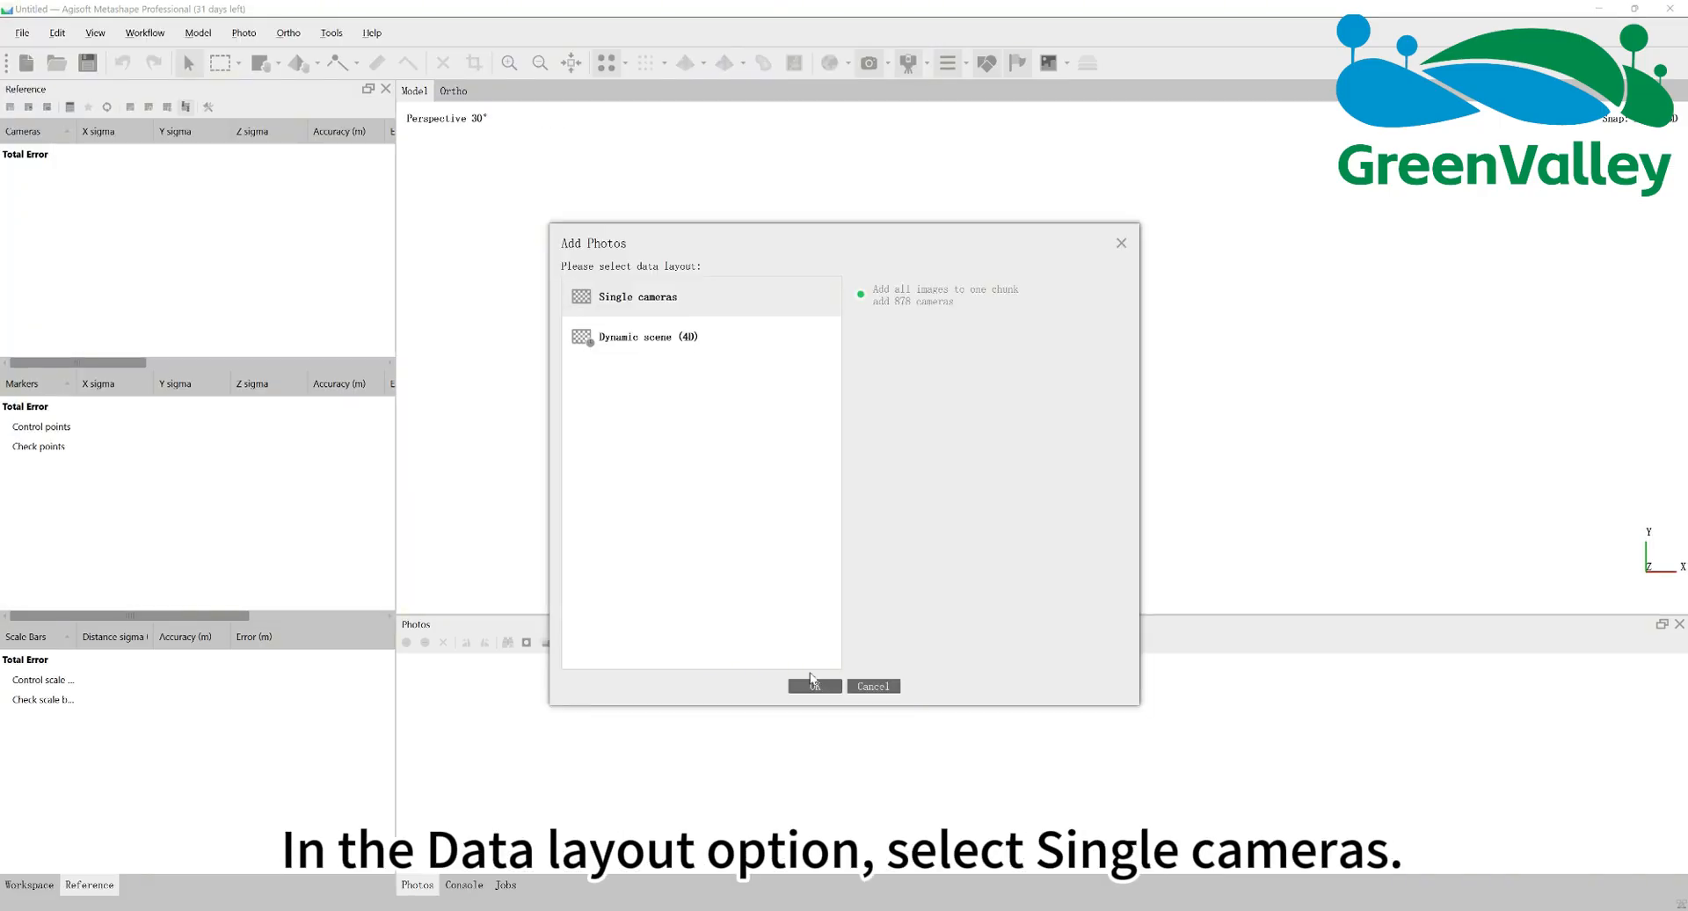
left_click(814, 686)
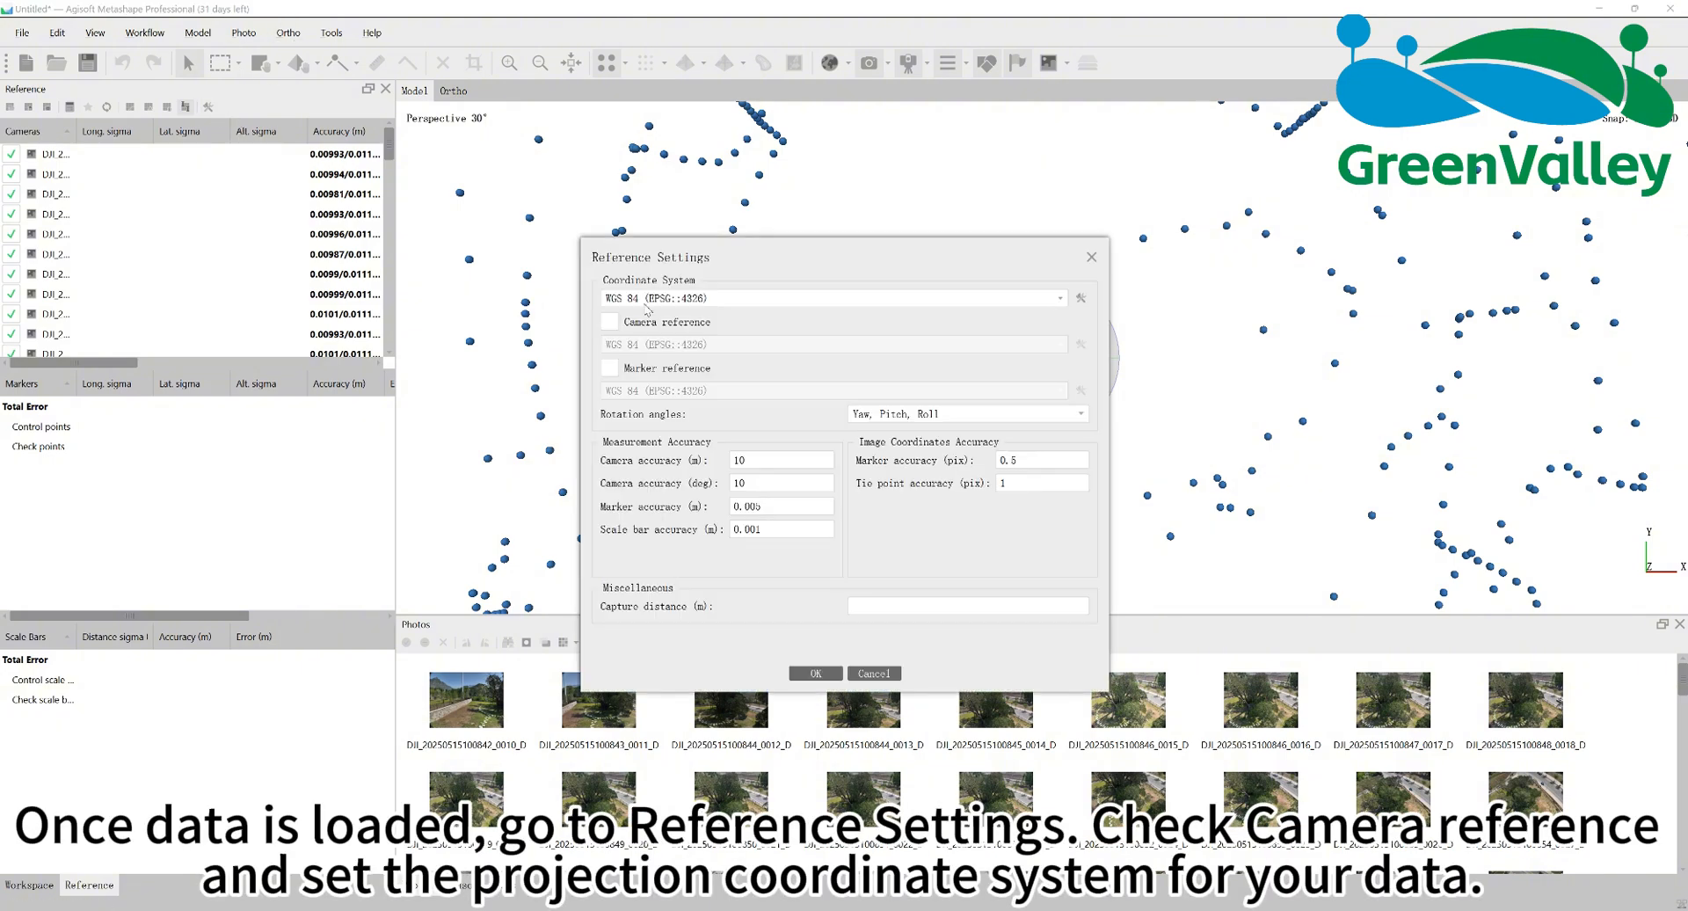
Step: Choose WGS 84 / UTM zone 50N (EPSG 32650) in Reference Settings and apply
left_click(610, 321)
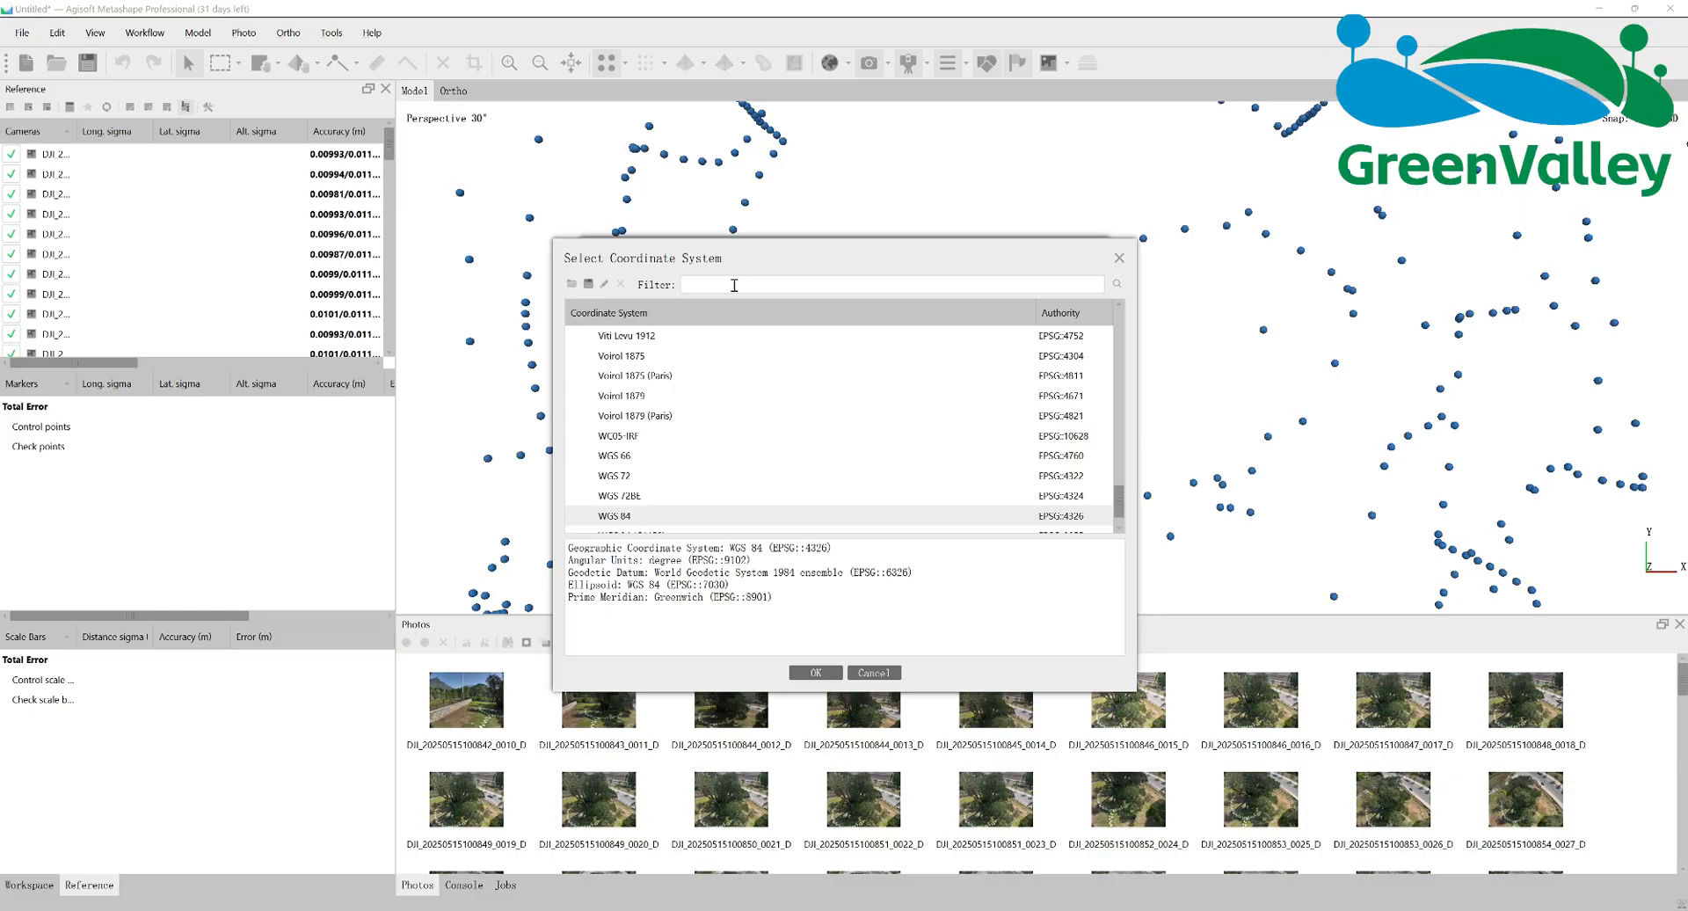
type("32650")
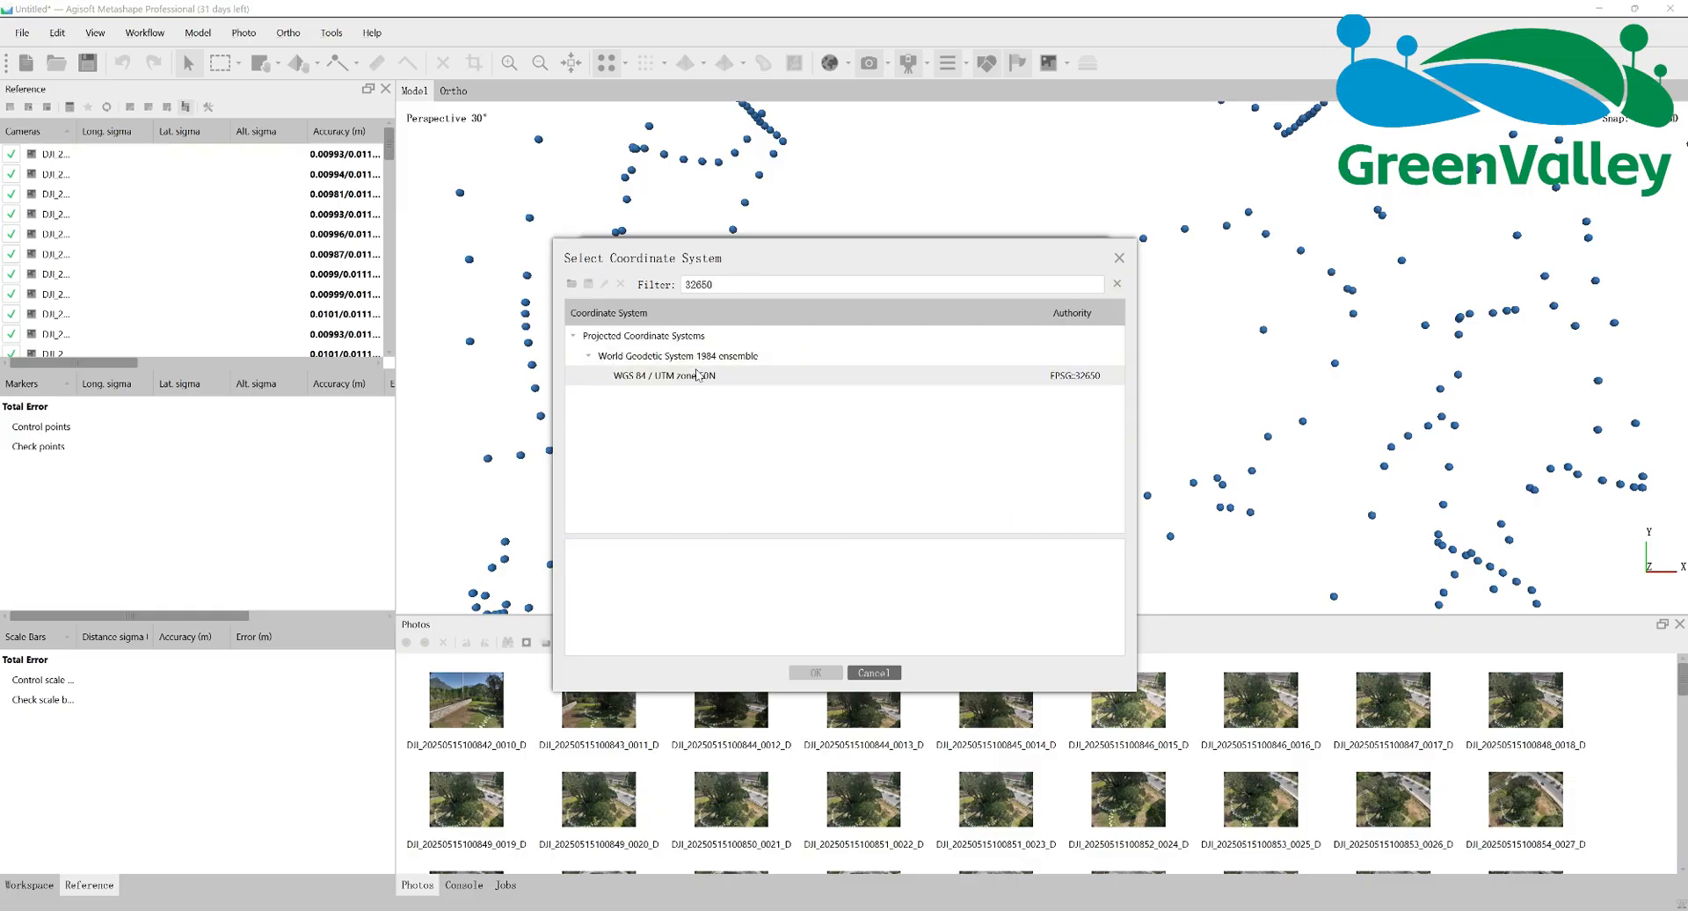
left_click(661, 374)
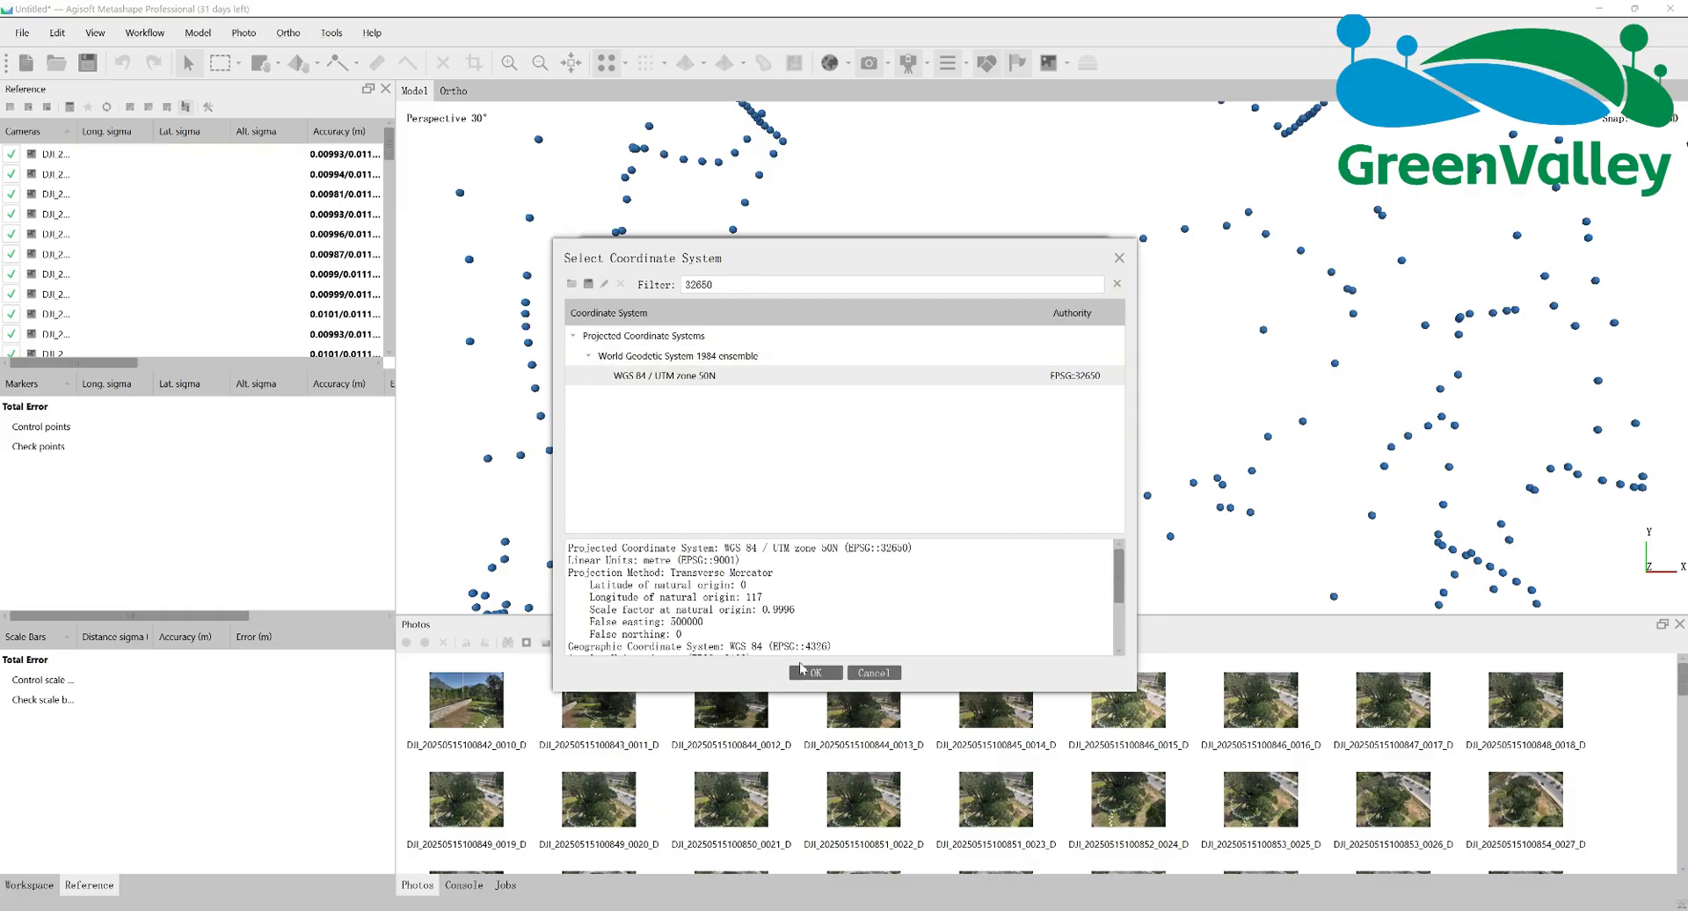
left_click(816, 672)
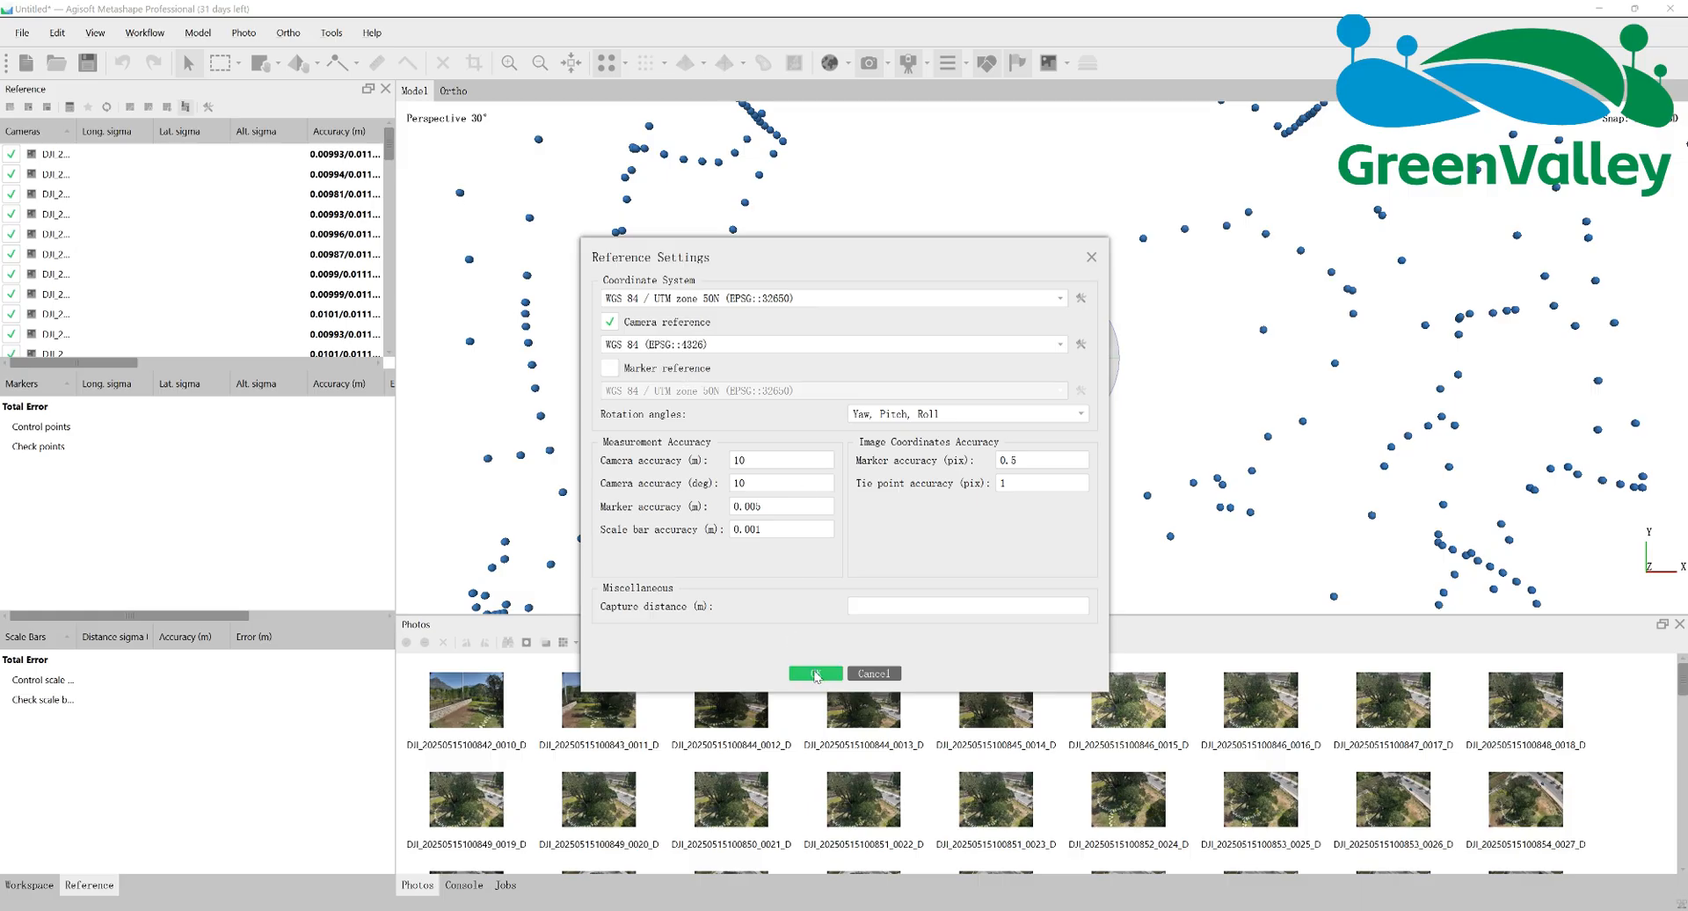
left_click(813, 672)
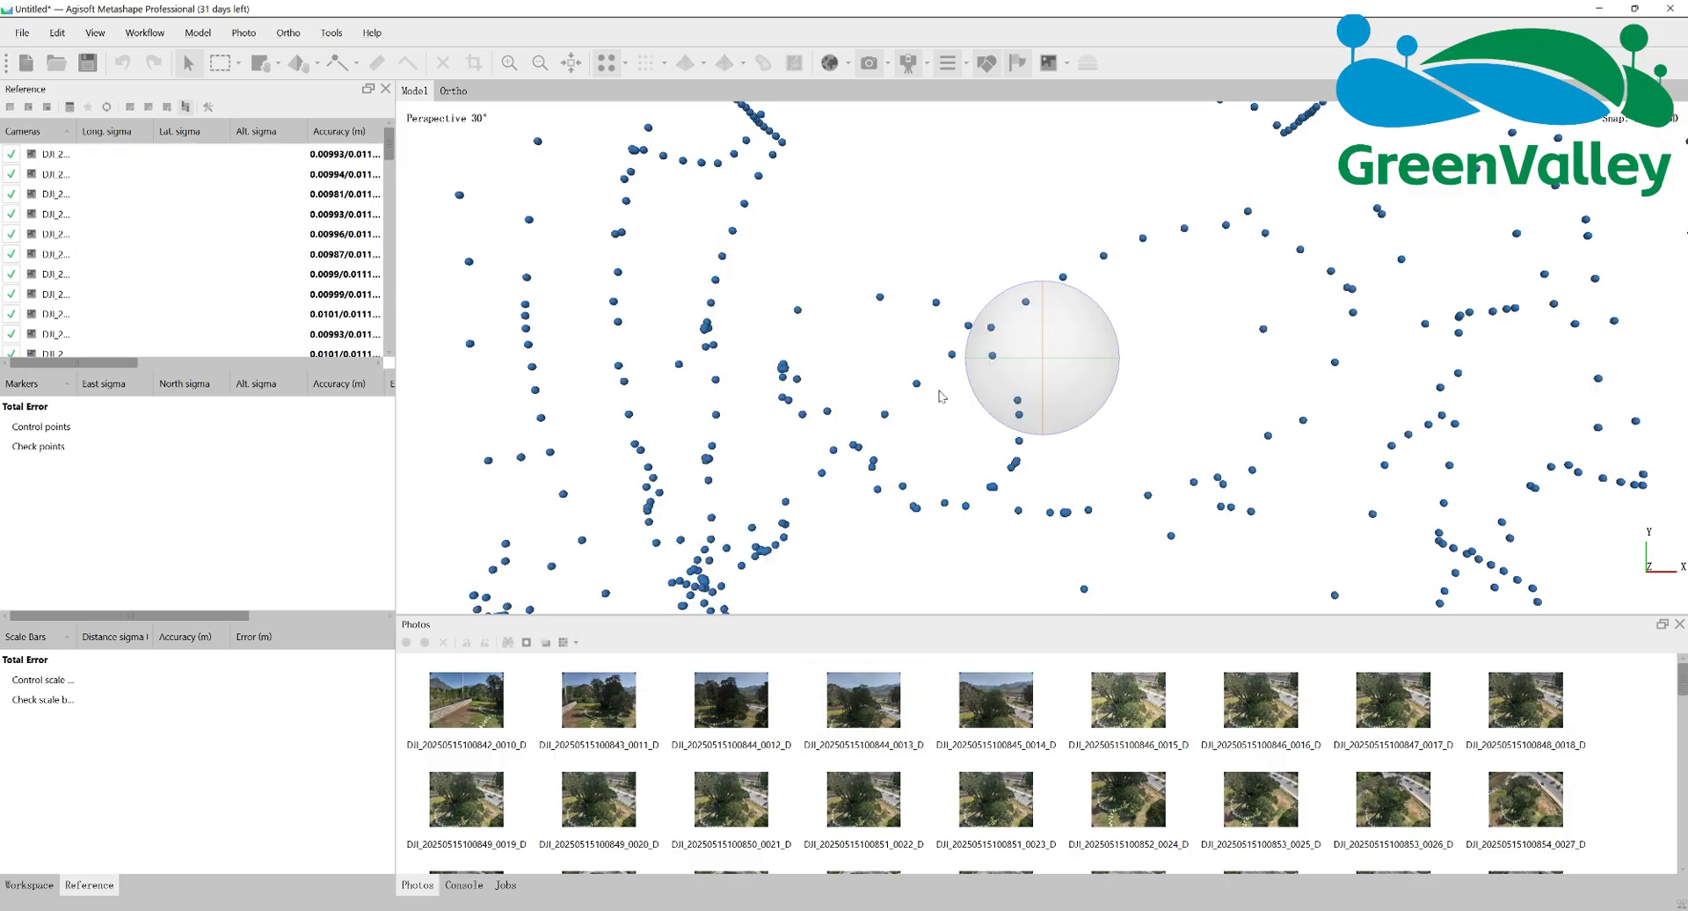
left_click(331, 32)
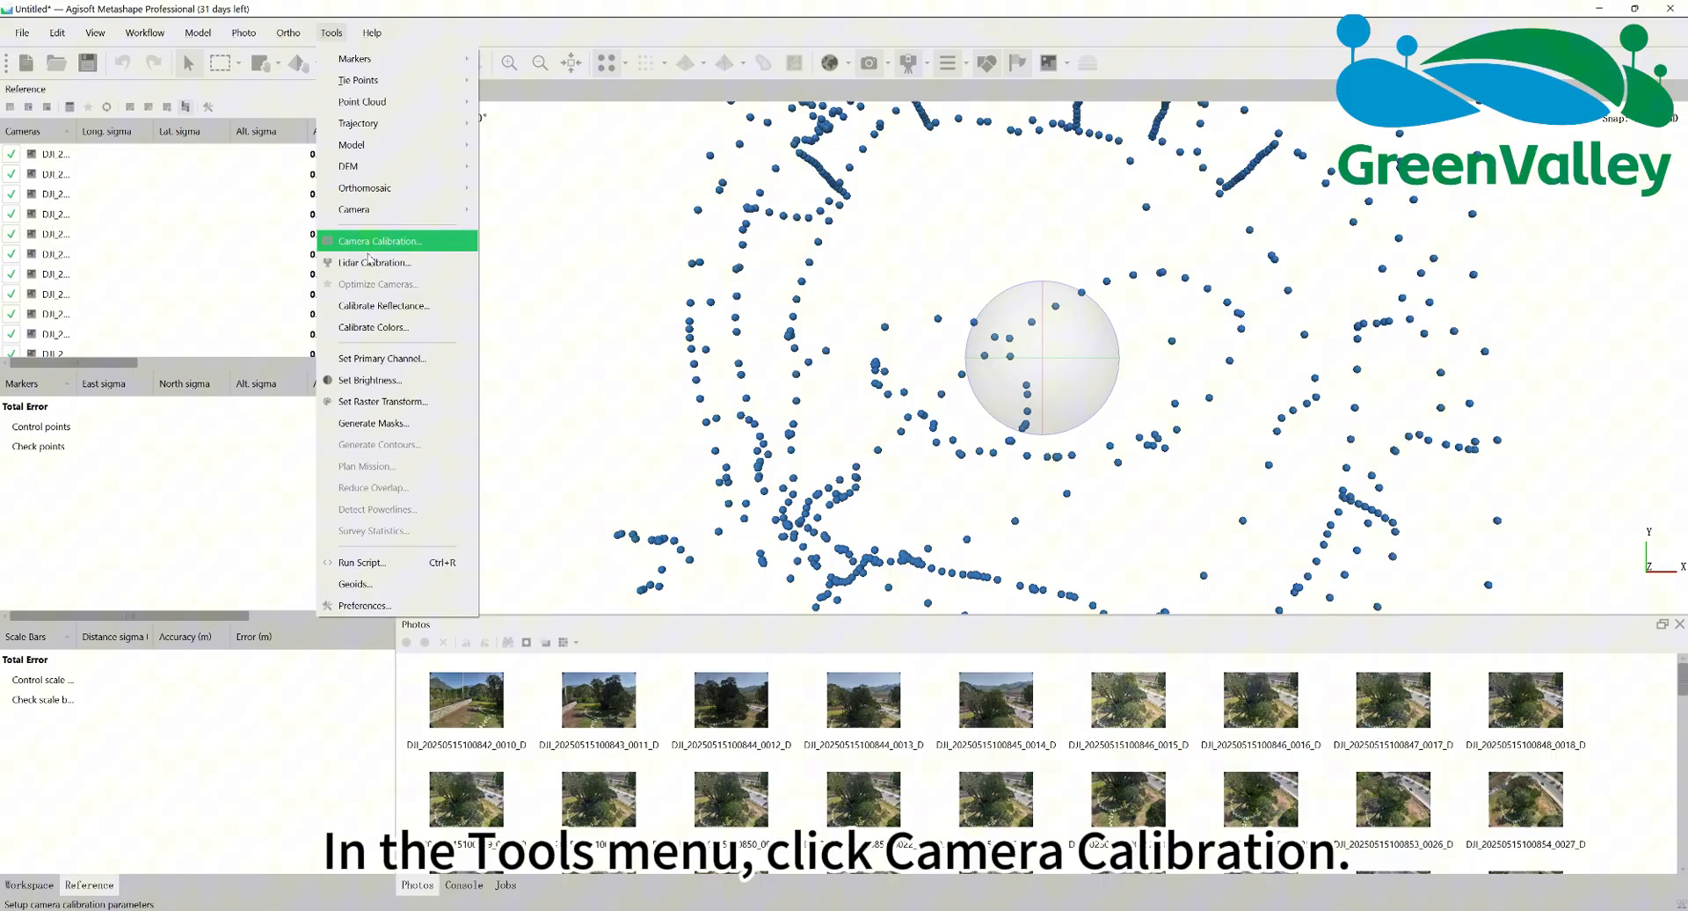
left_click(378, 240)
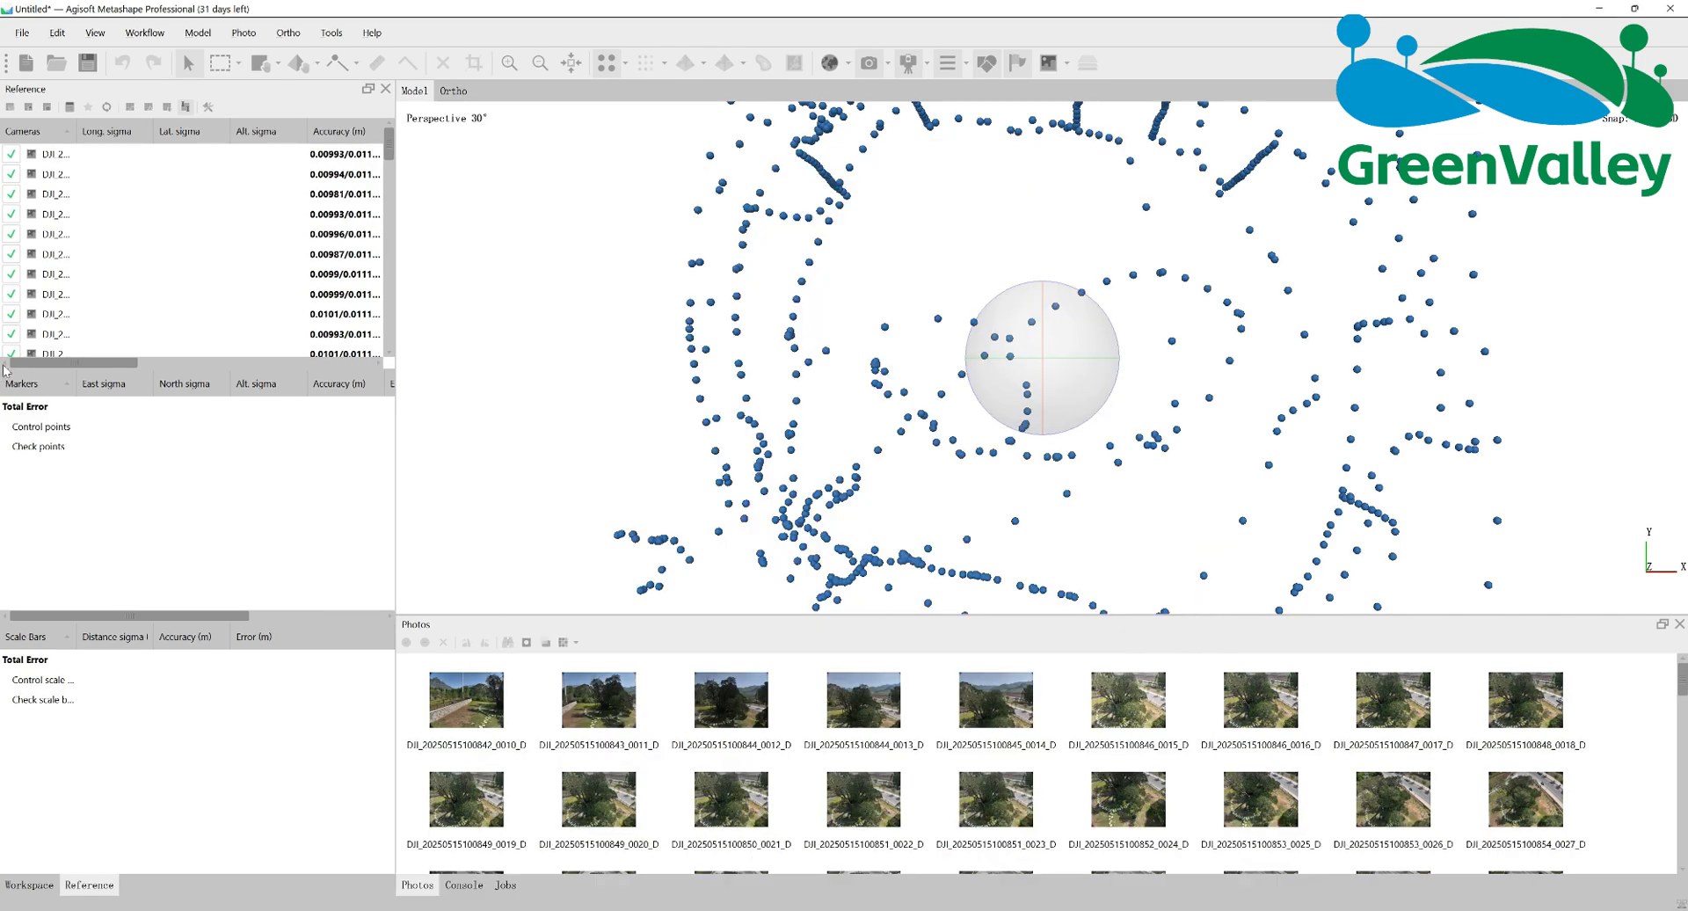
Step: Run Align Photos, continuing past the missing capture distance warning
left_click(144, 32)
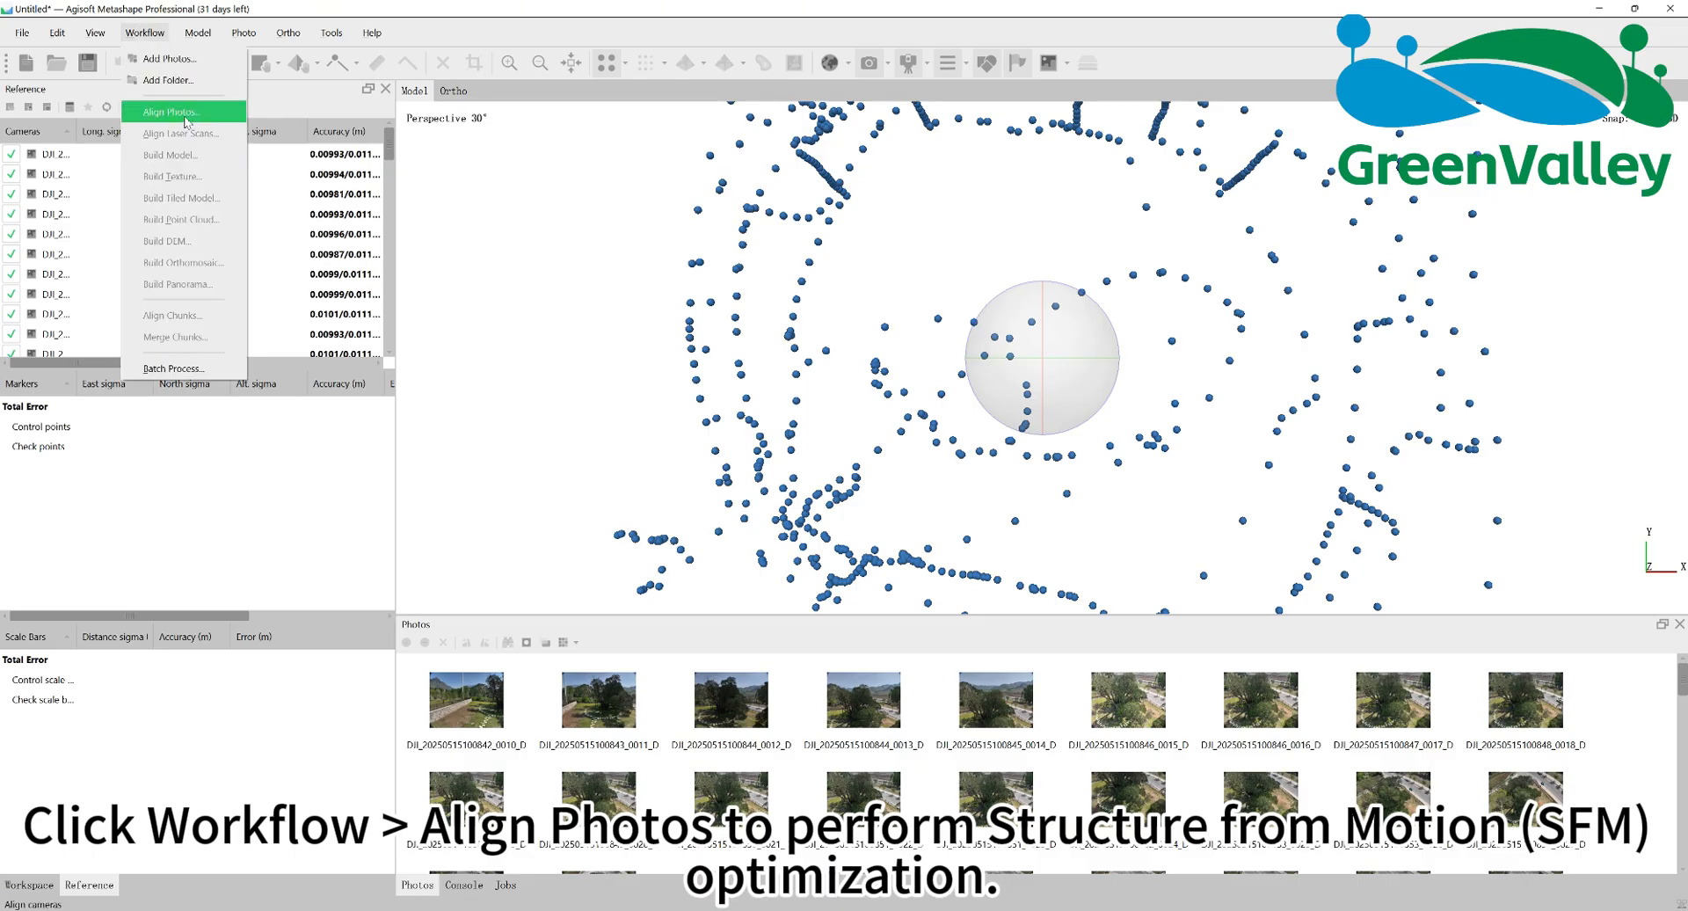
left_click(172, 110)
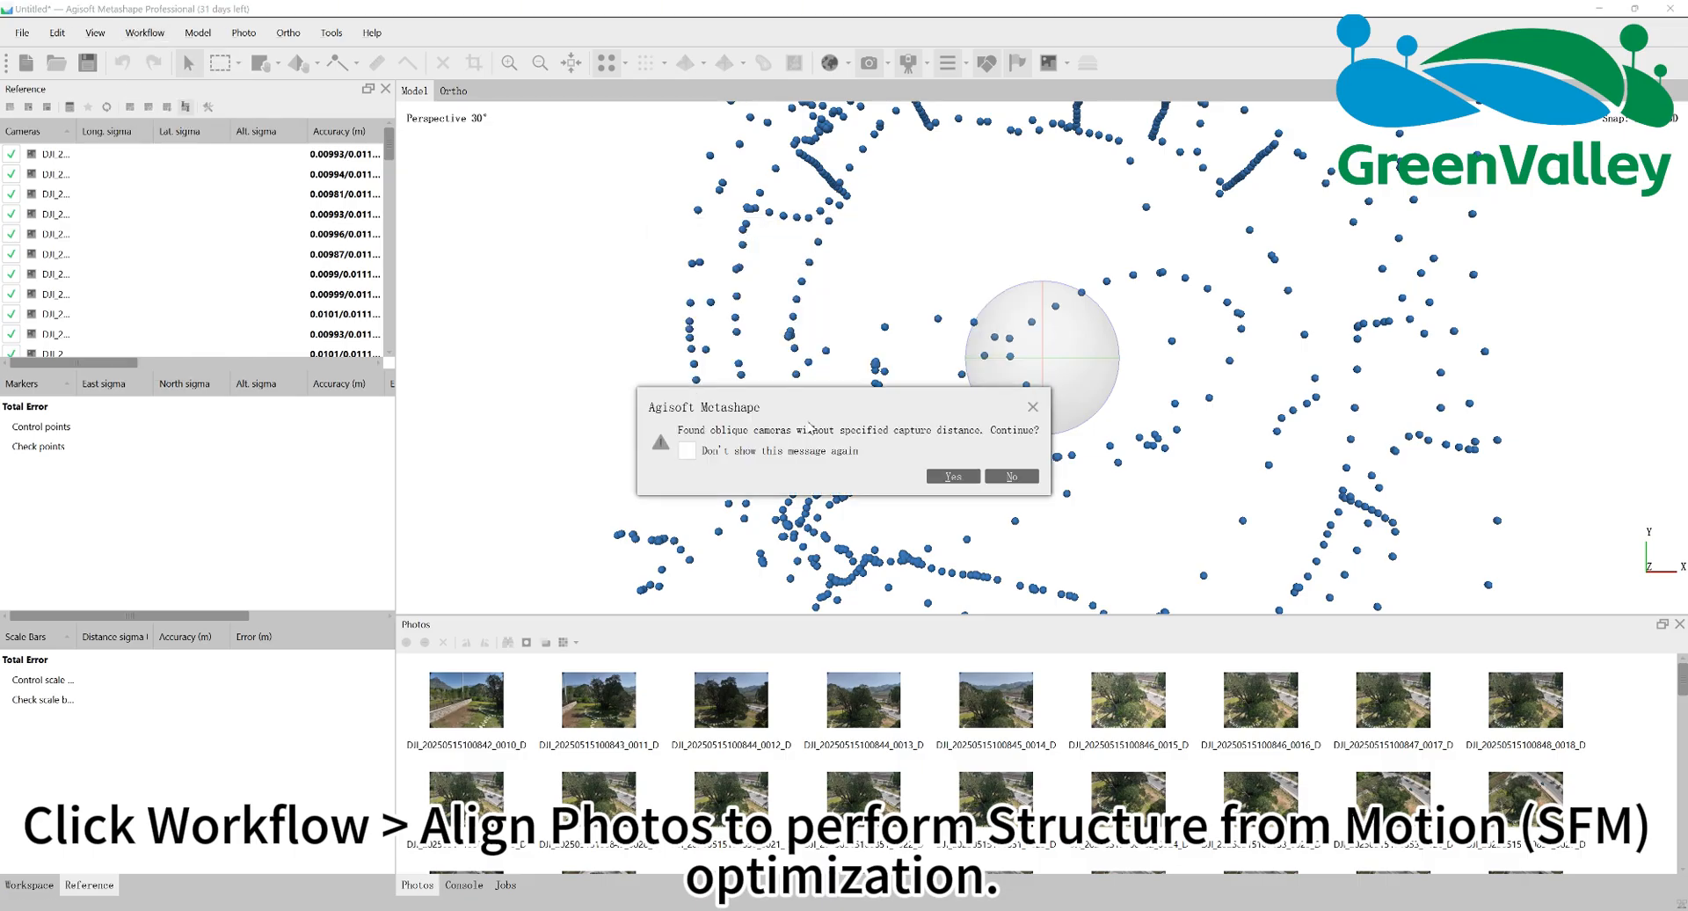
left_click(950, 476)
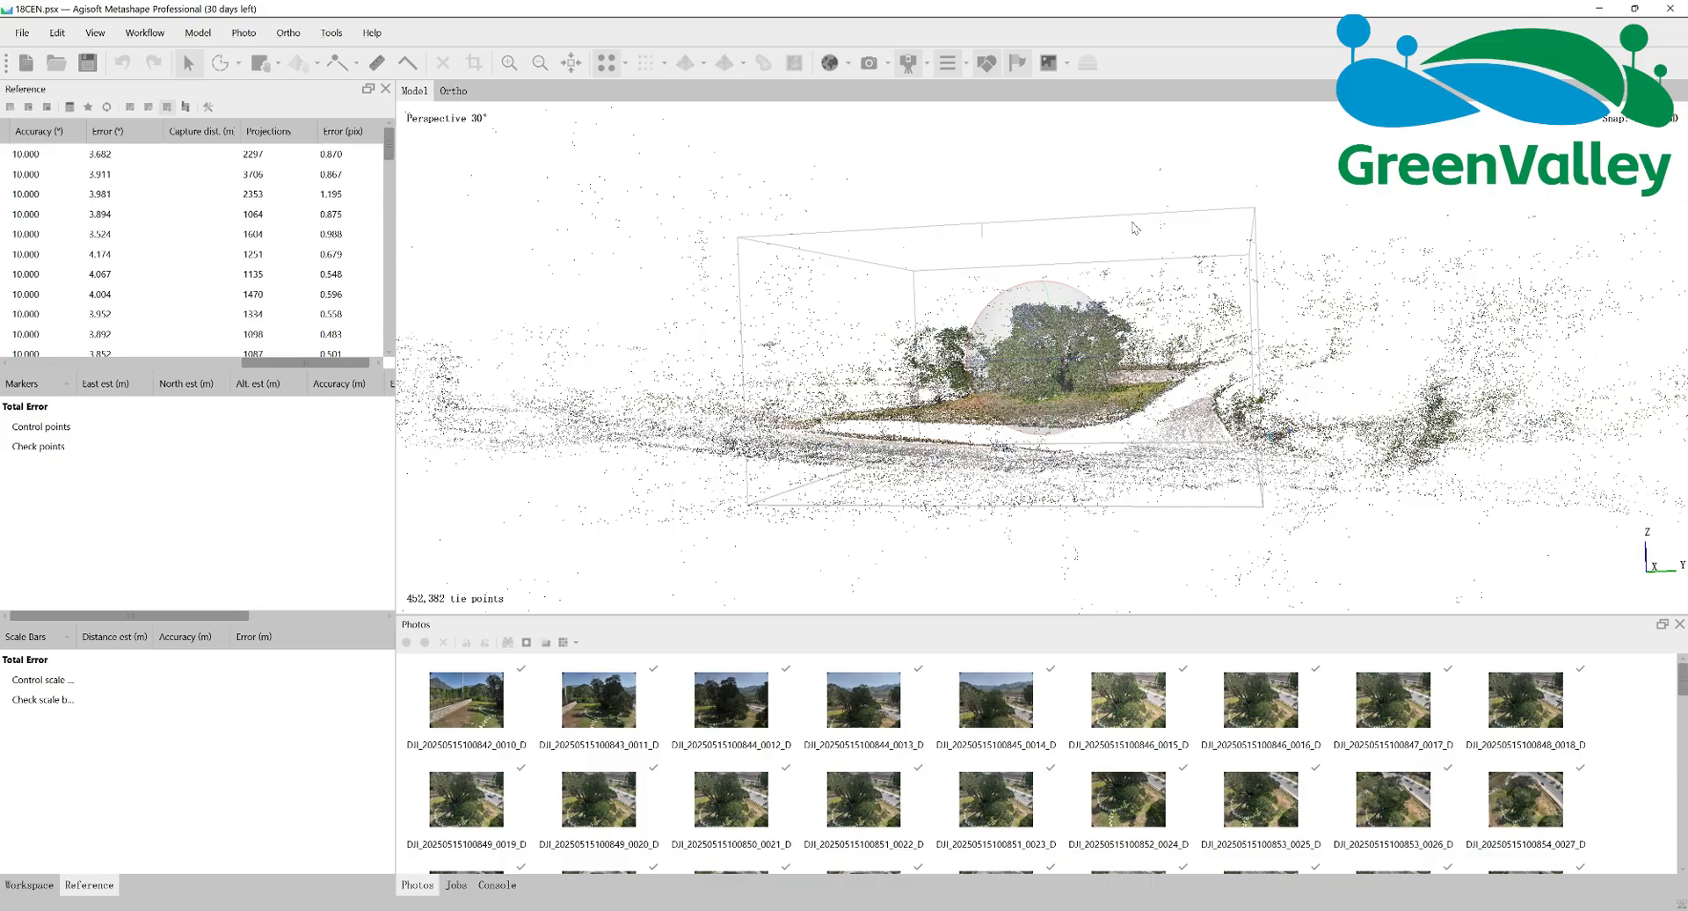
Step: Switch the selection tool to Circle Selection for picking noise points
left_click(226, 63)
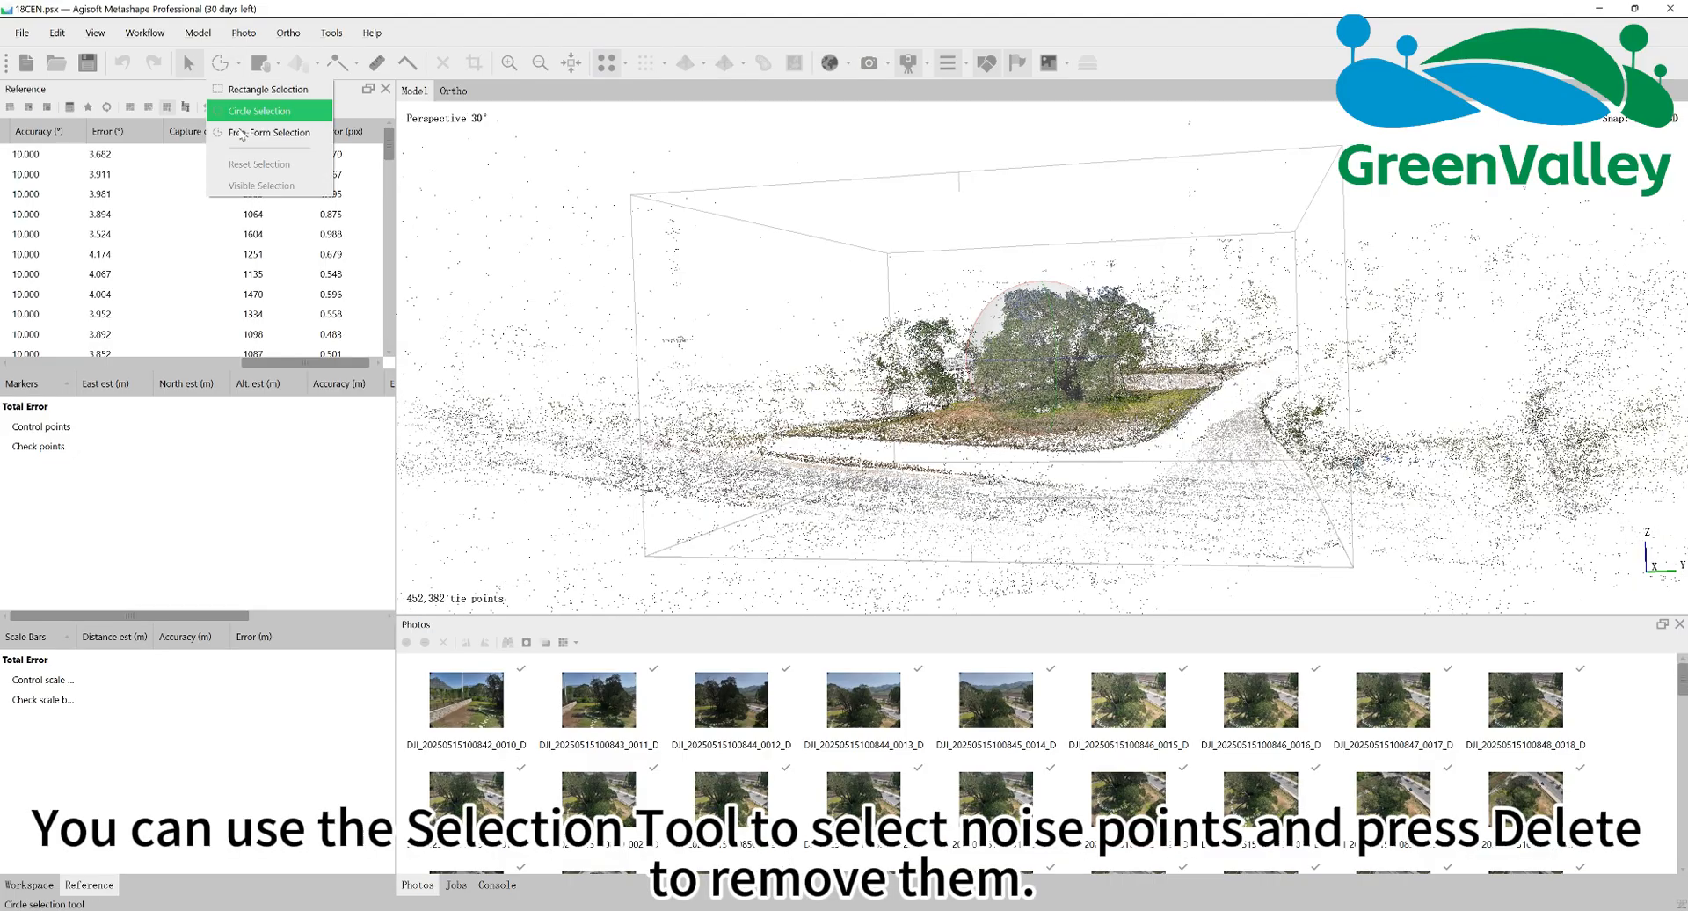
left_click(259, 111)
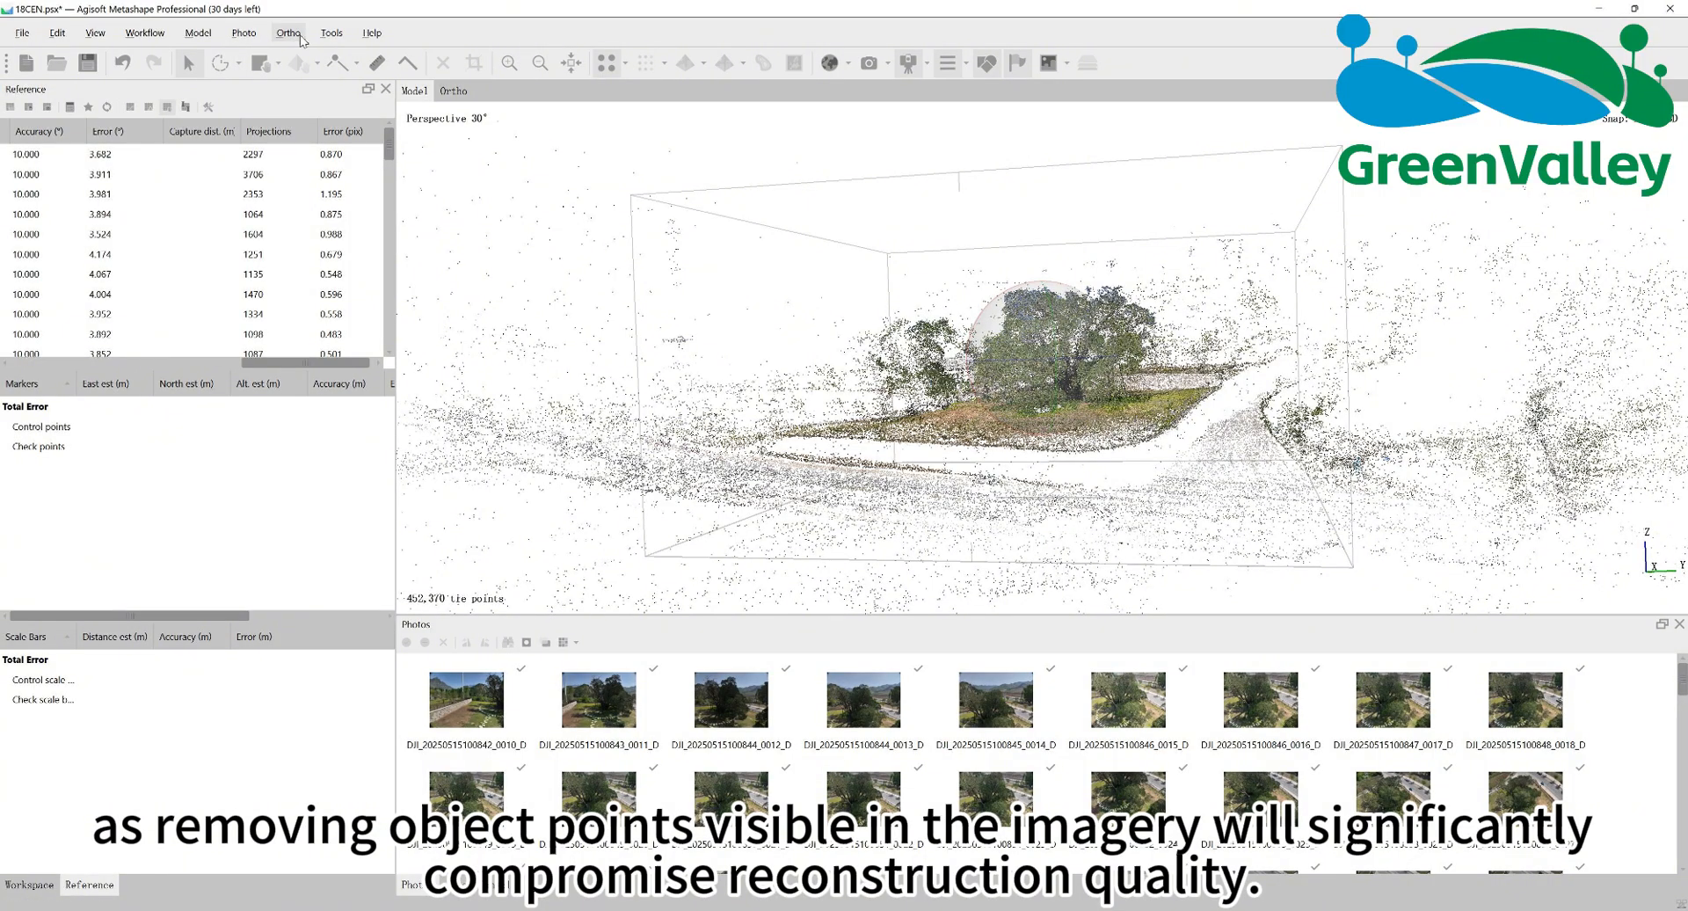
Step: Use Gradual Selection to remove tie points with reprojection error above 2
left_click(331, 32)
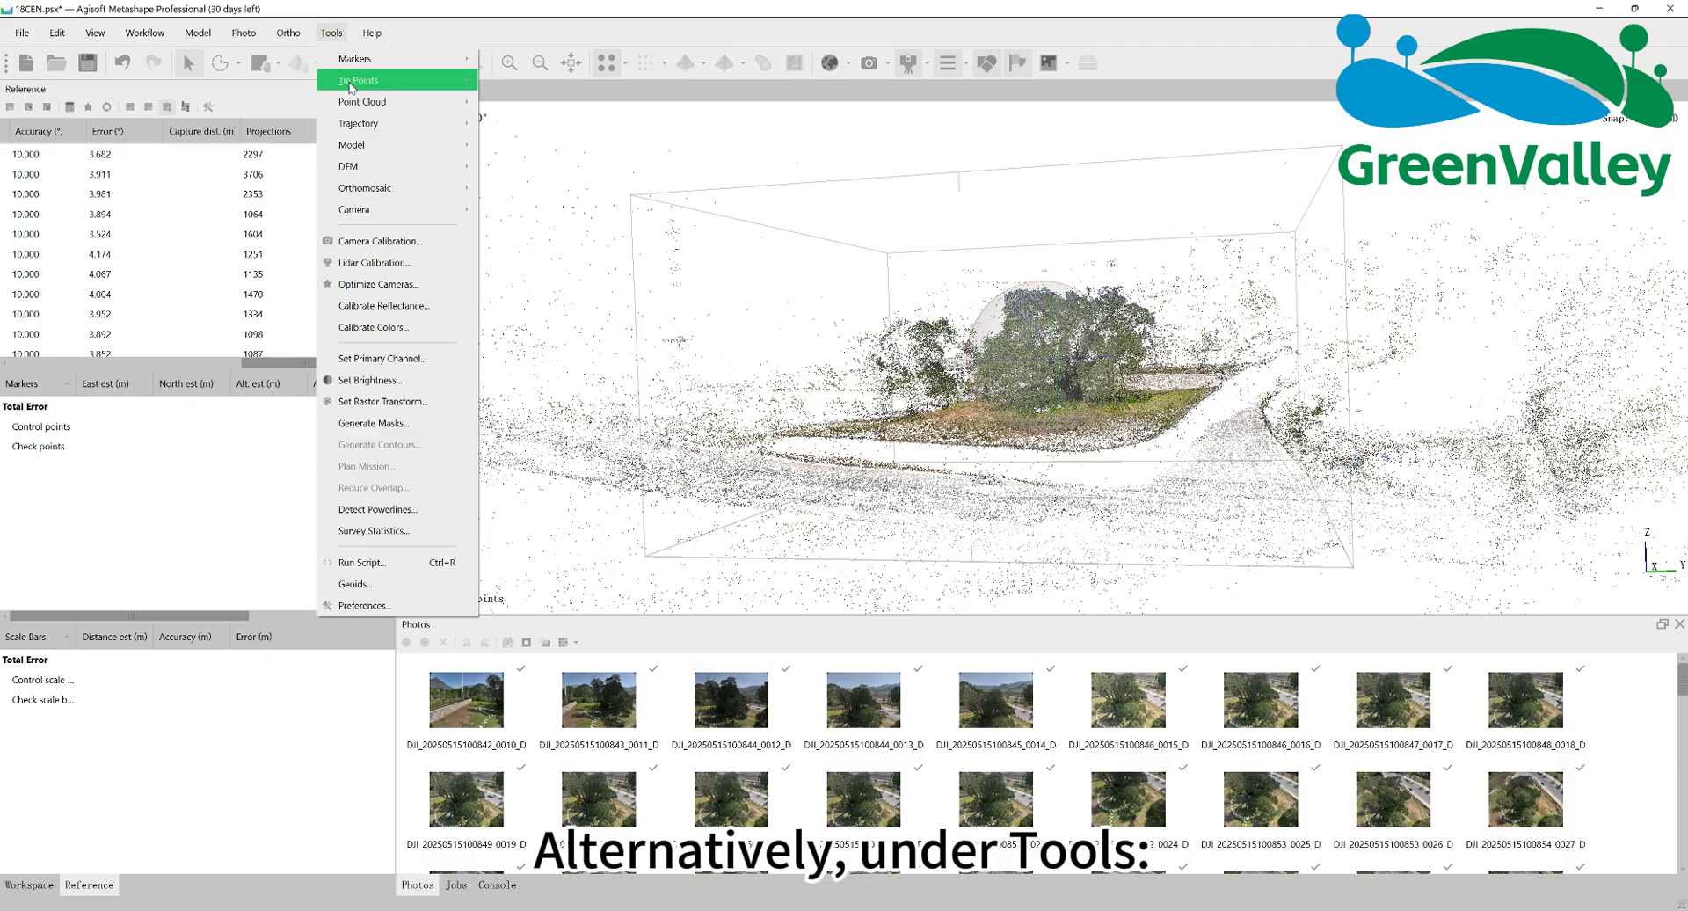
left_click(355, 78)
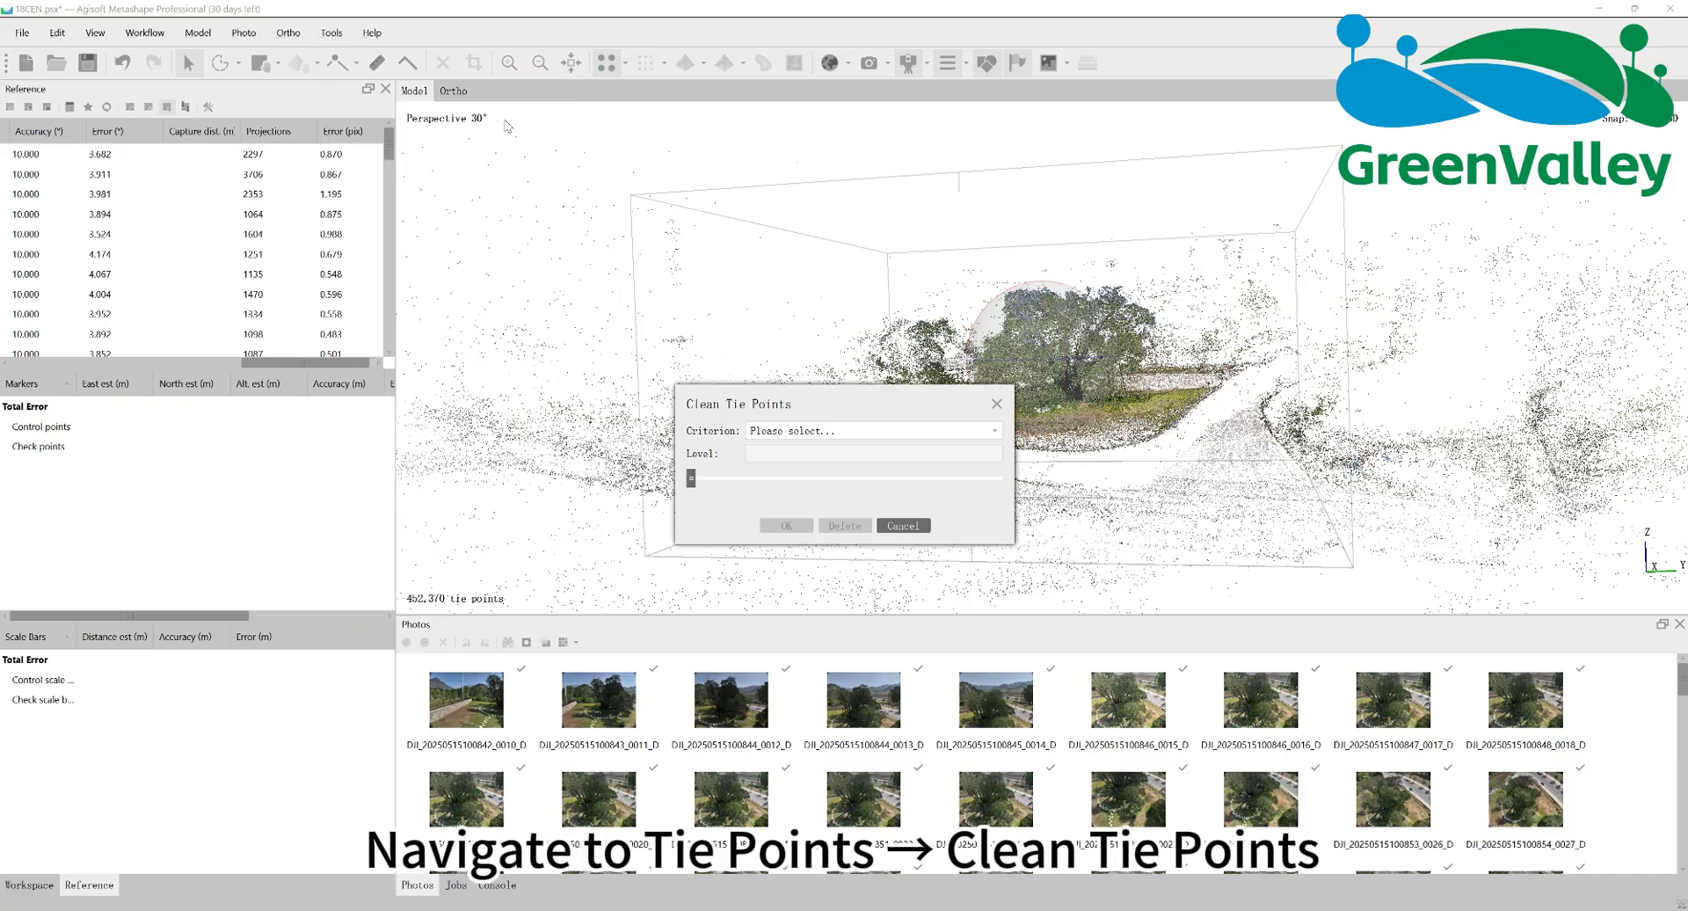
left_click(872, 430)
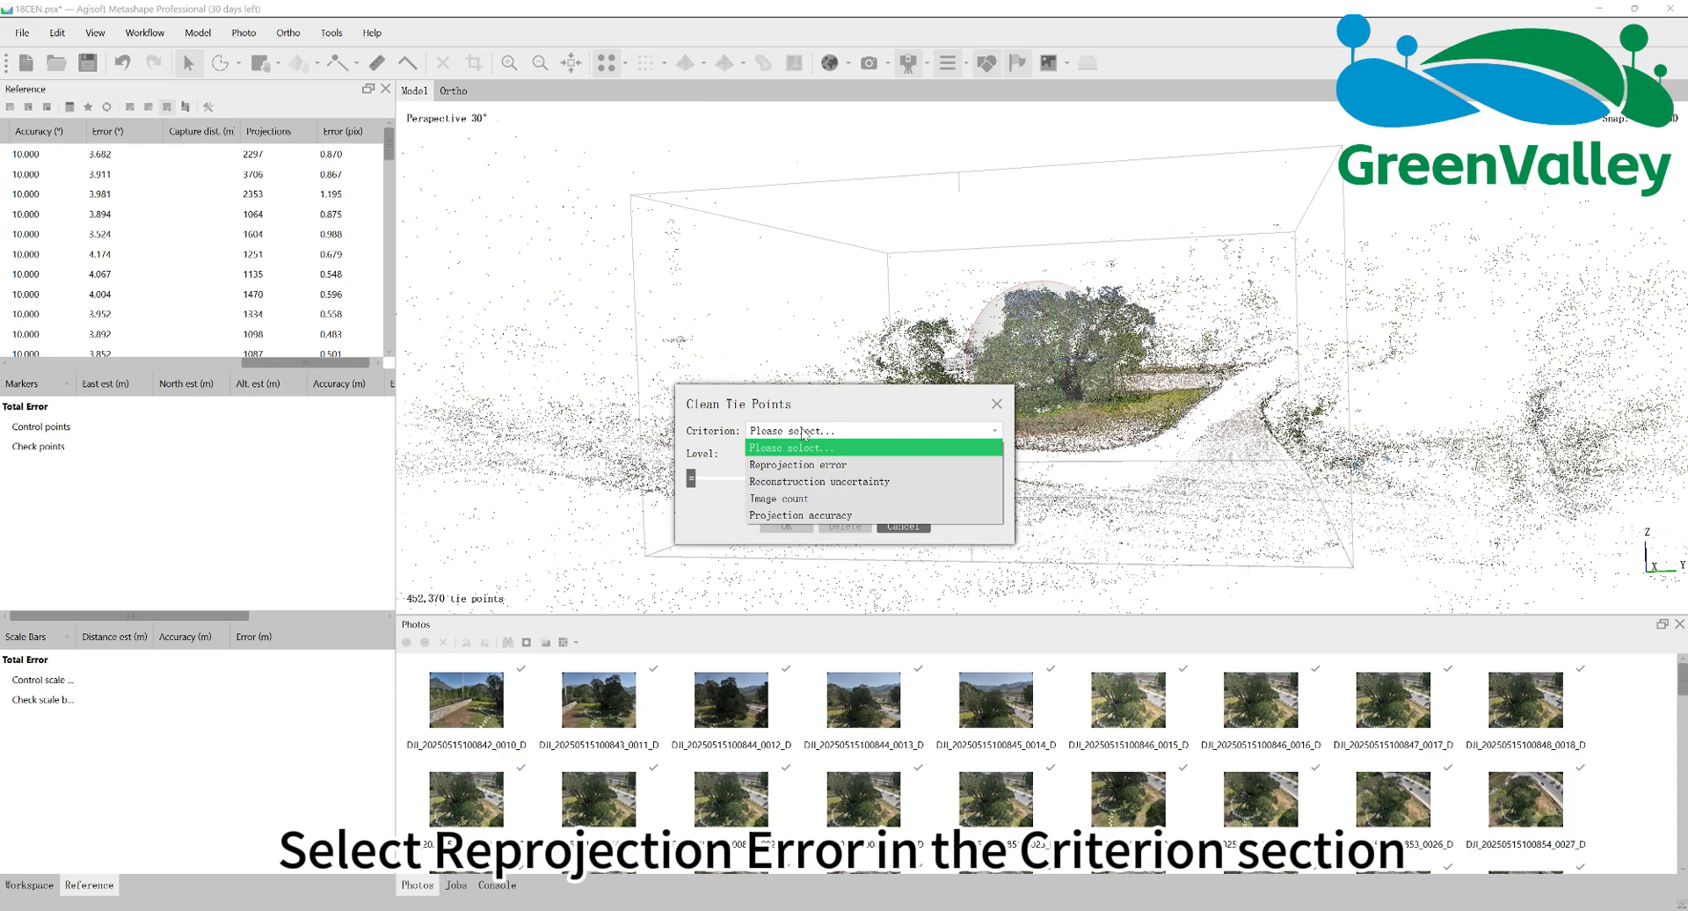
left_click(796, 465)
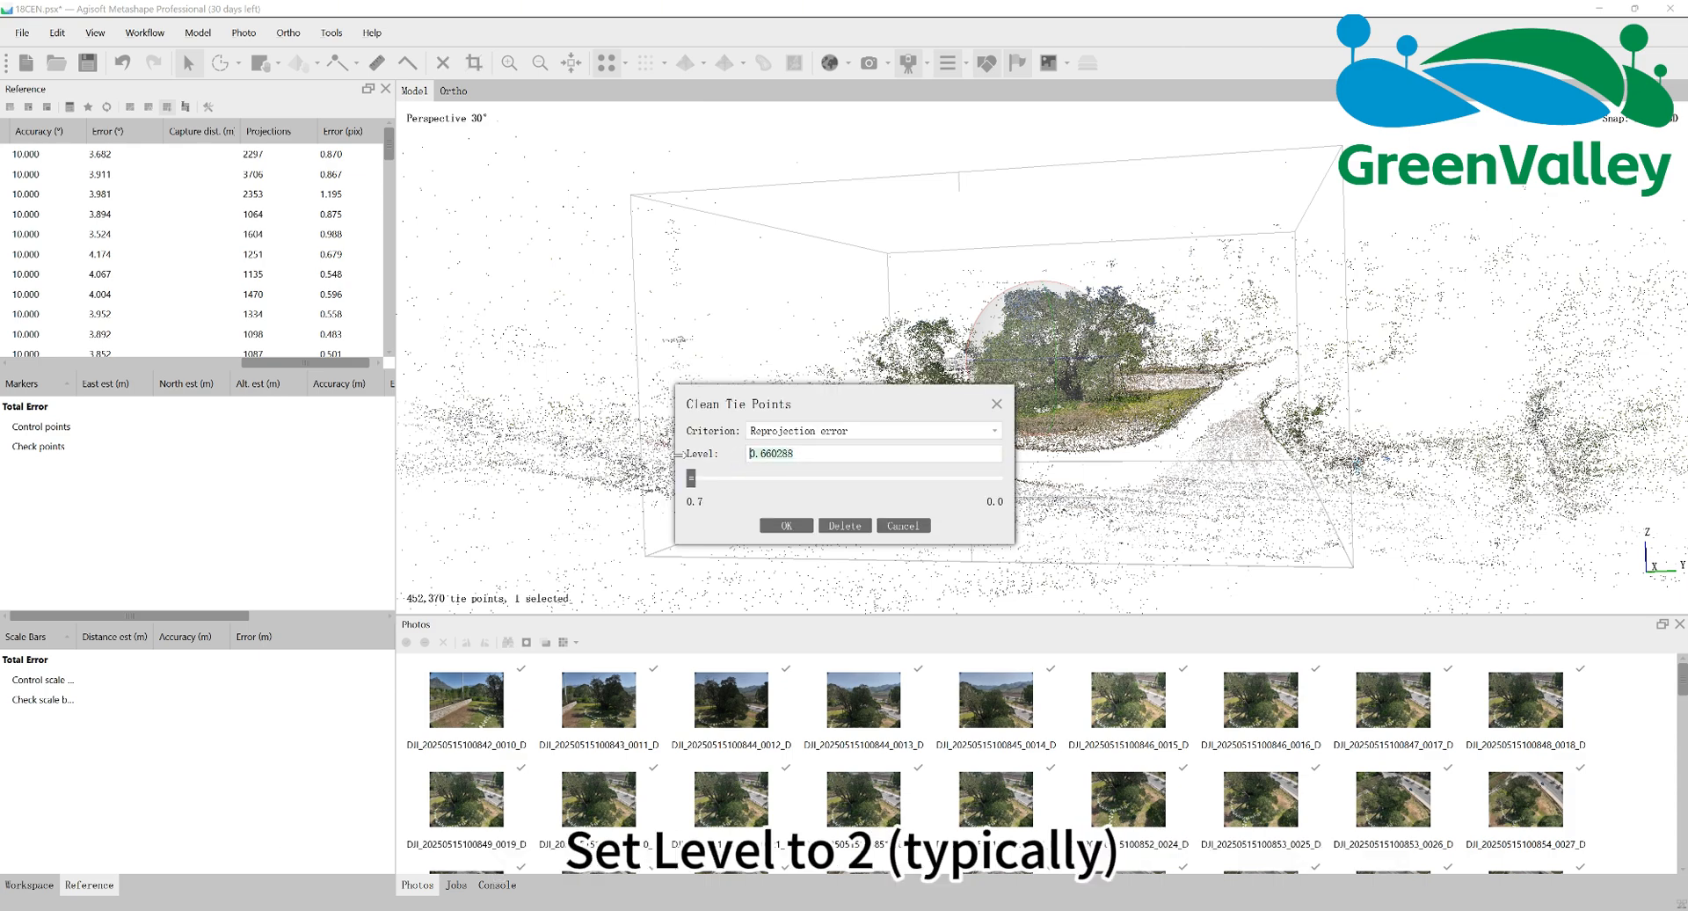
type("2")
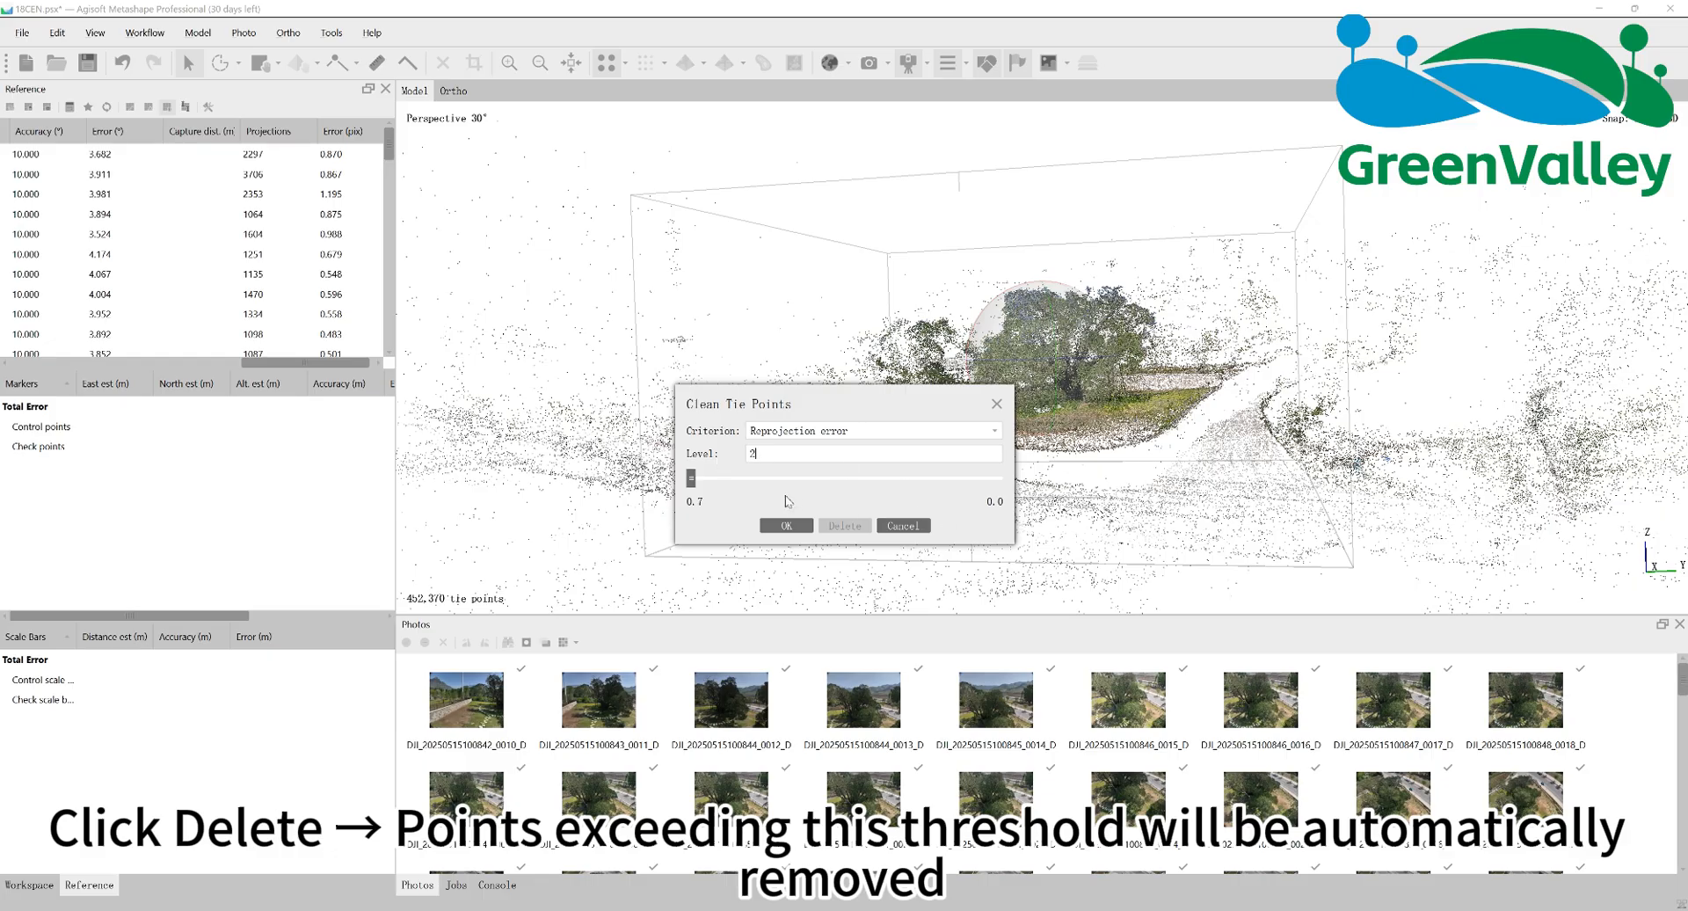
left_click(844, 526)
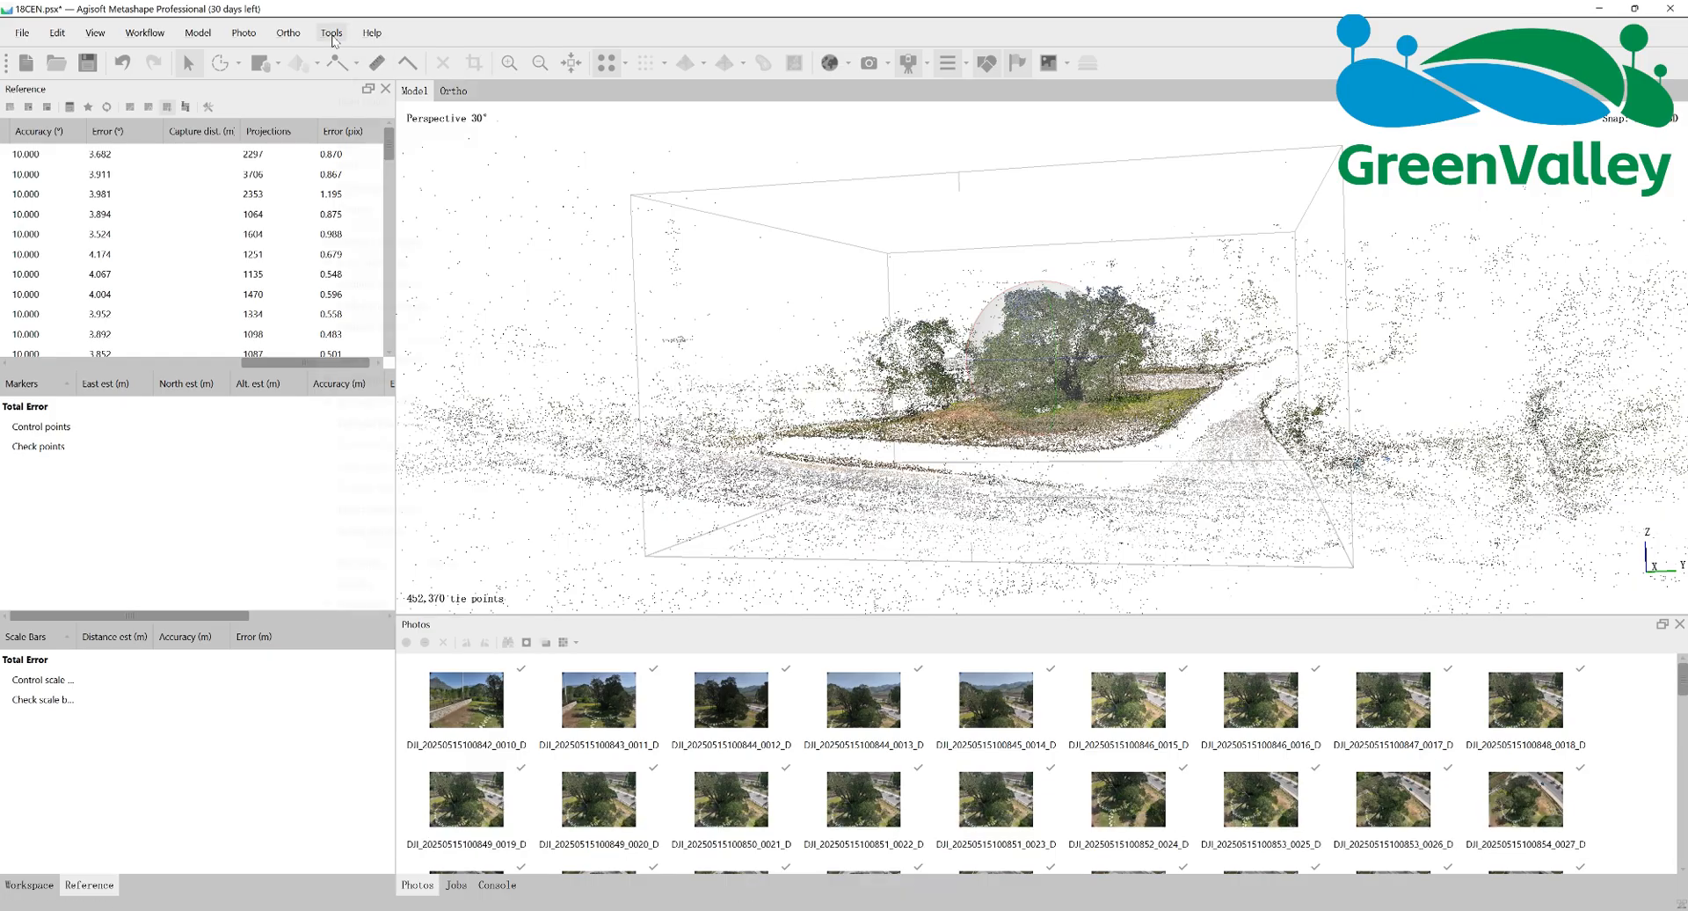
Step: Rerun Gradual Selection to delete tie points seen in only two images
left_click(330, 33)
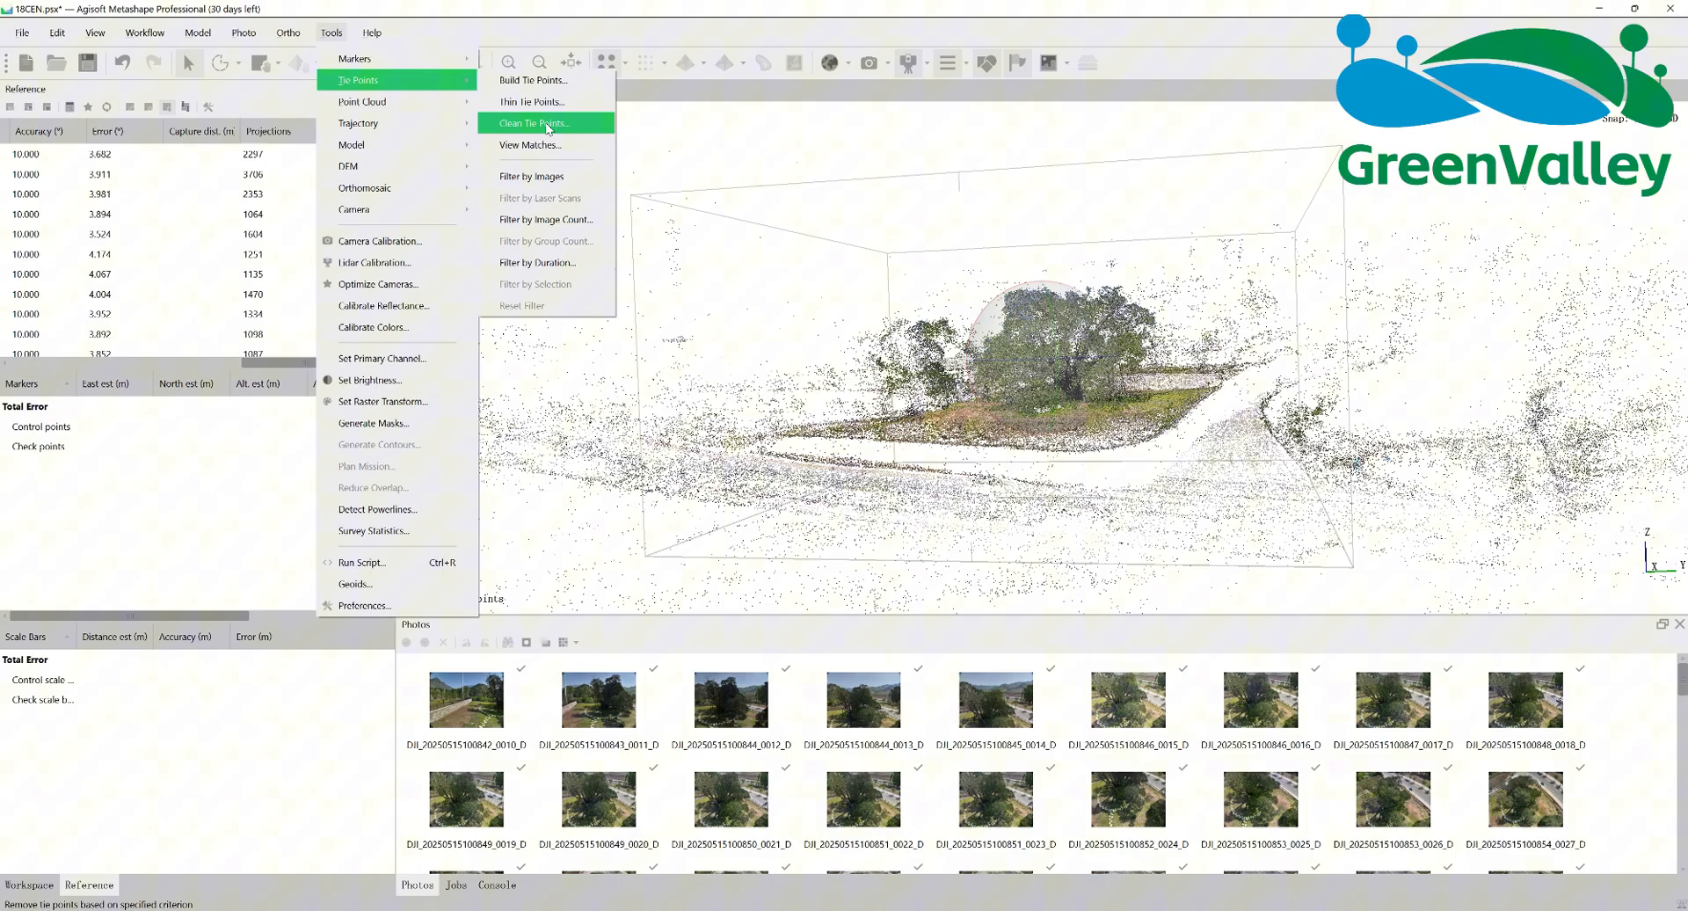
left_click(531, 123)
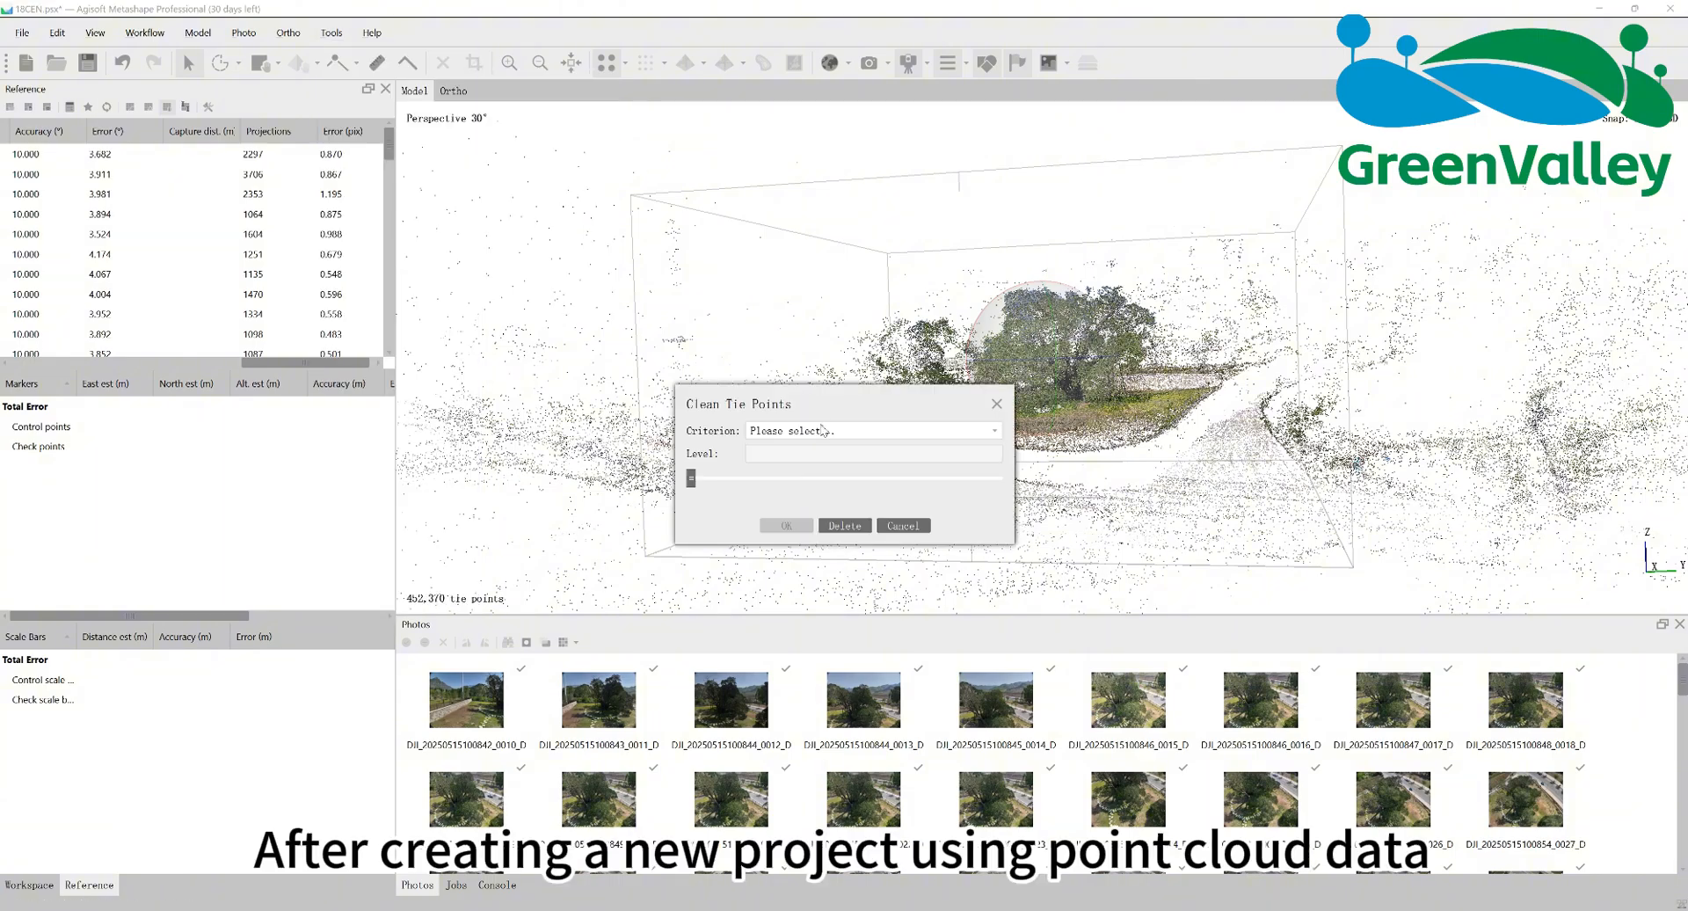
left_click(872, 430)
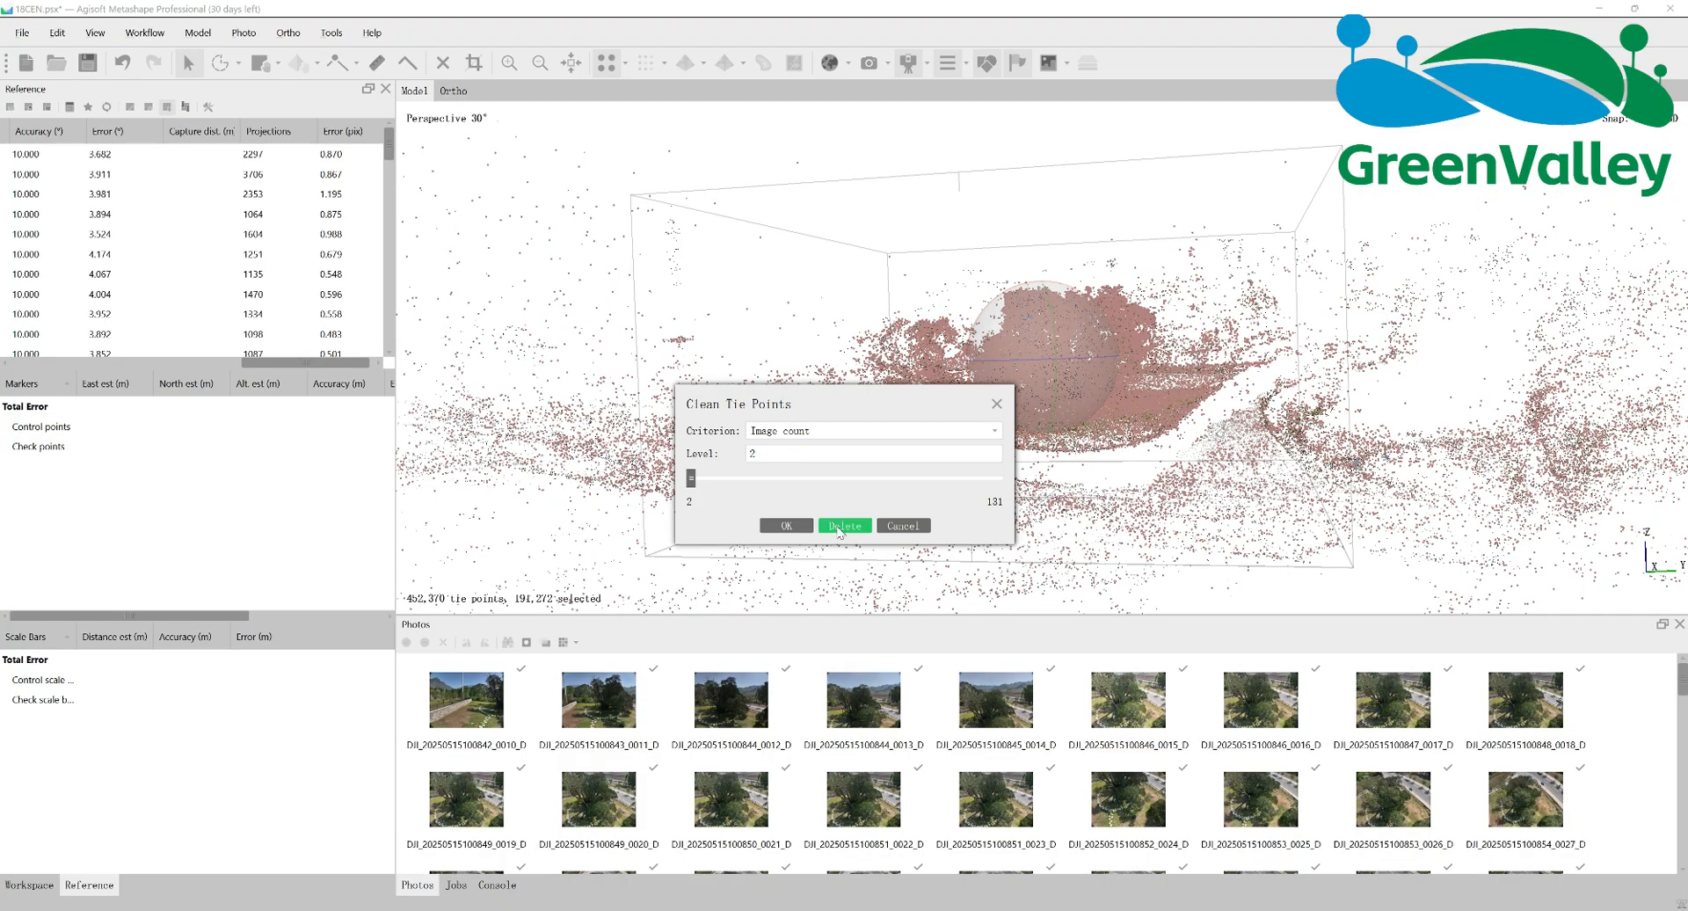
left_click(844, 526)
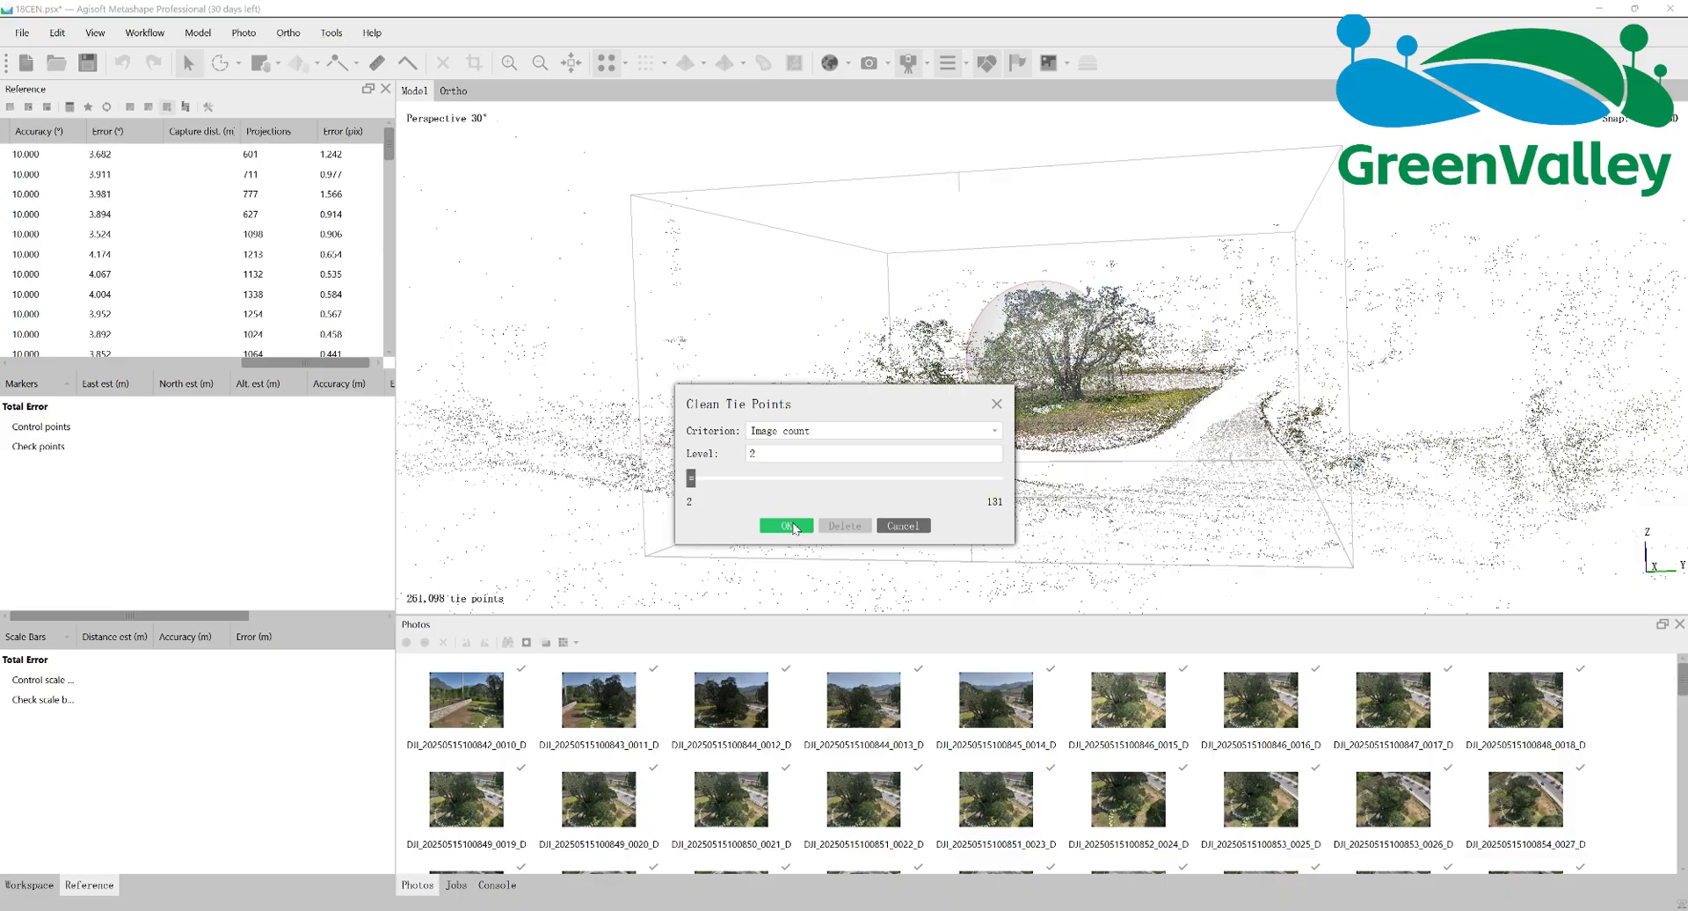
left_click(786, 526)
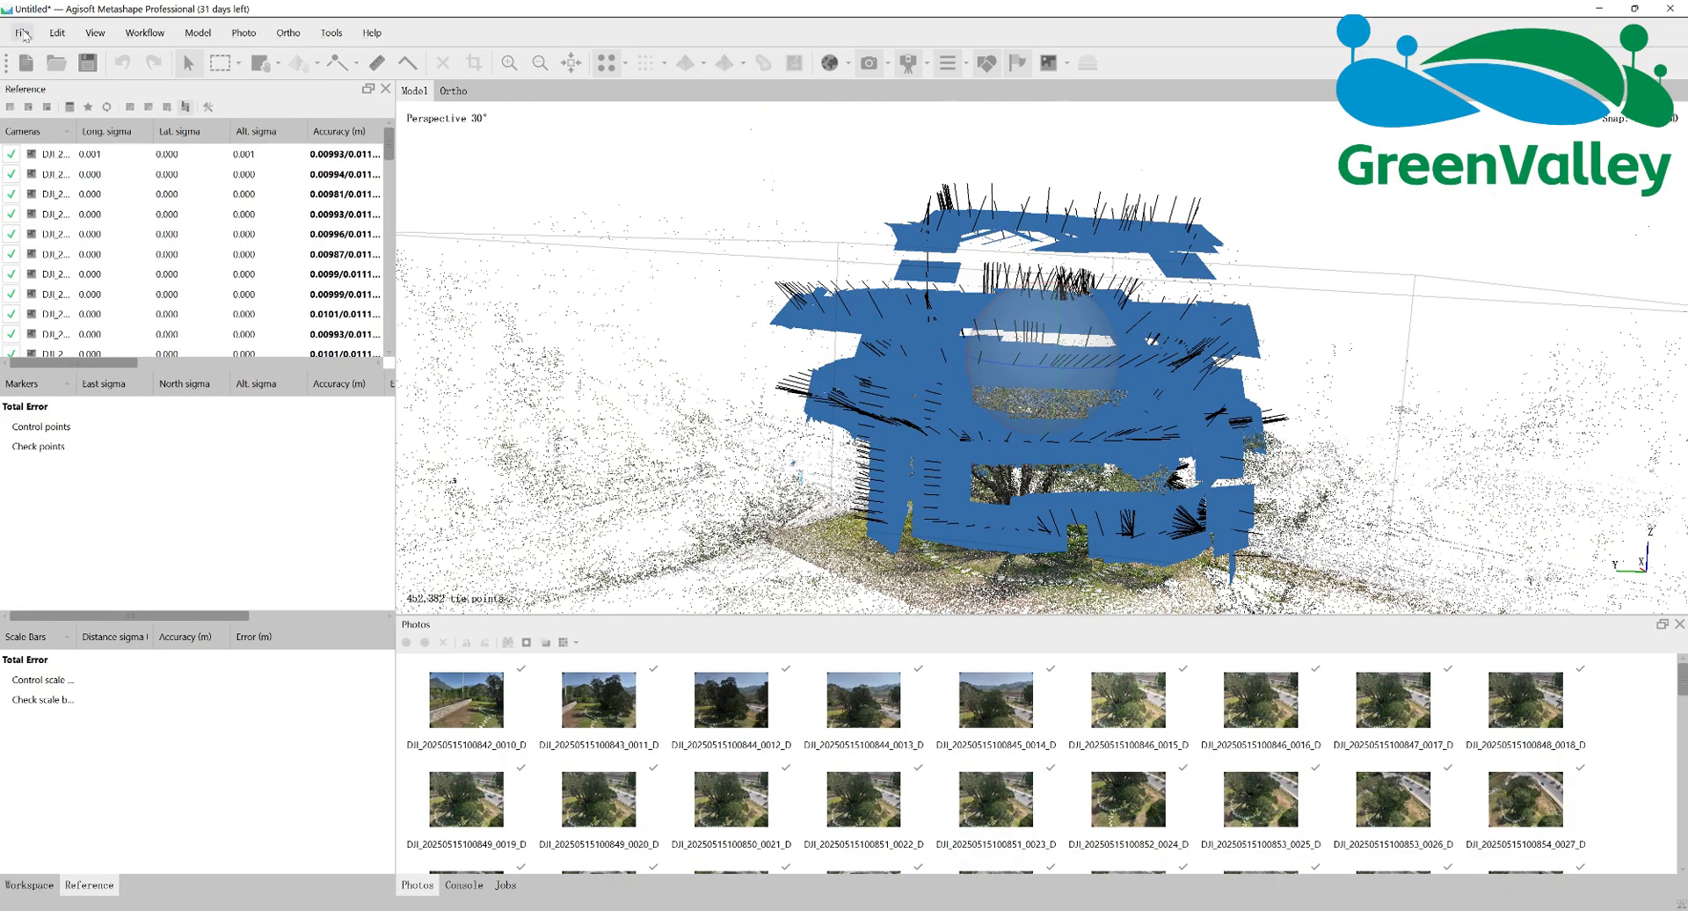
Step: Export cameras as Colmap (*.txt) into a new COLMAP folder with all four options
left_click(21, 33)
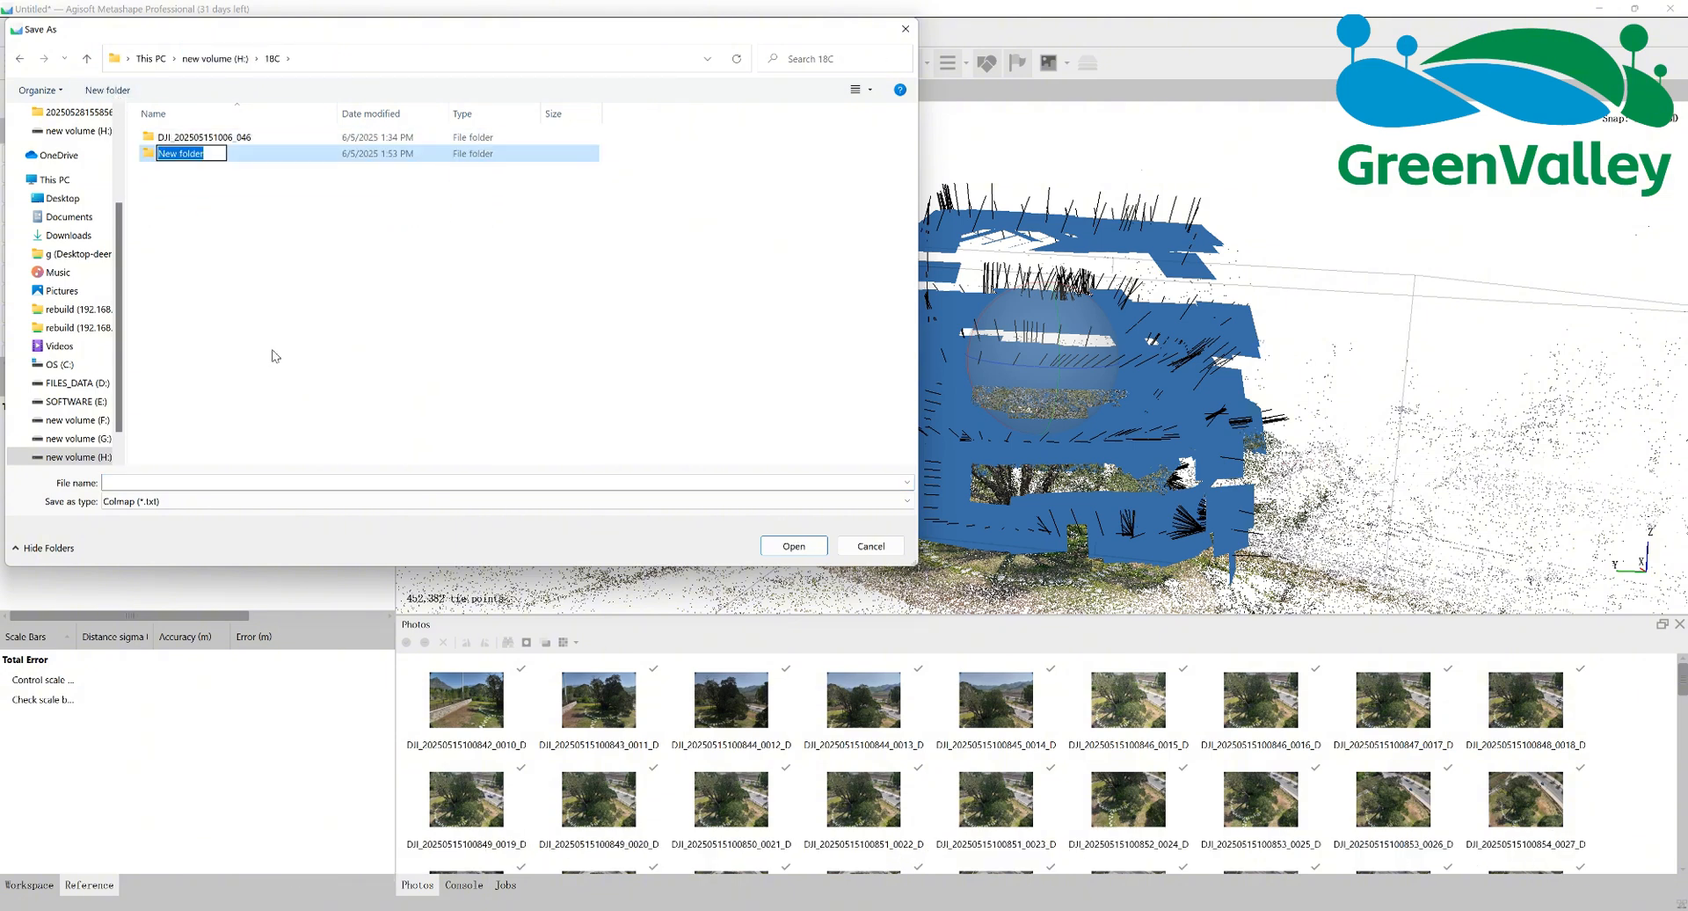
type("COLMAP")
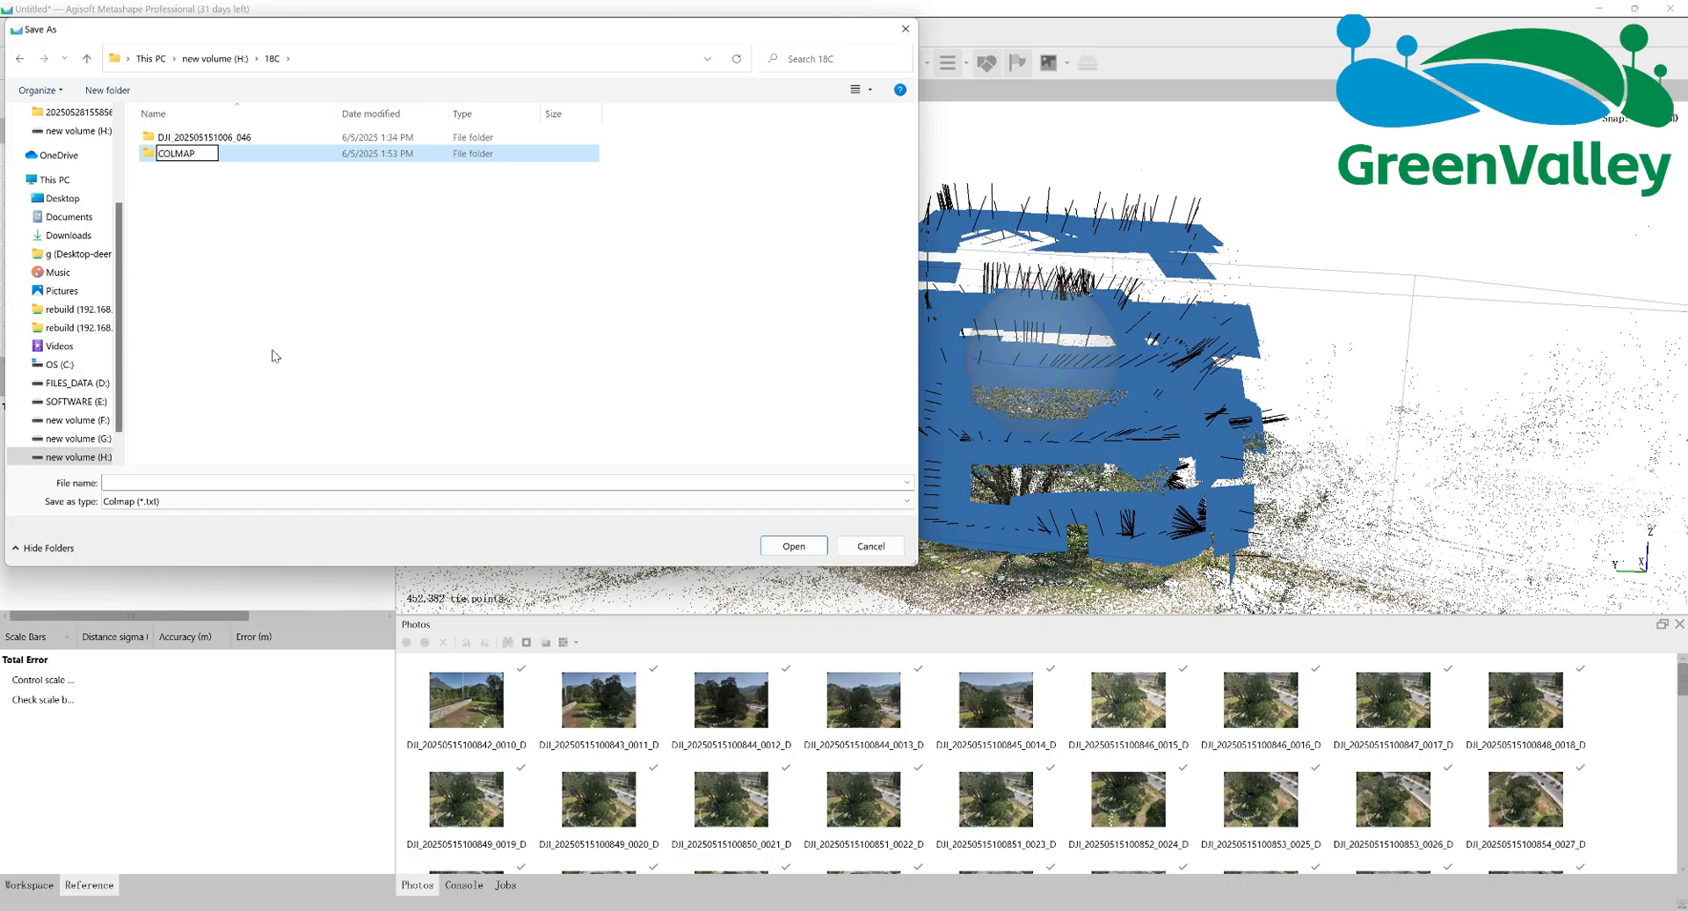
double_click(183, 153)
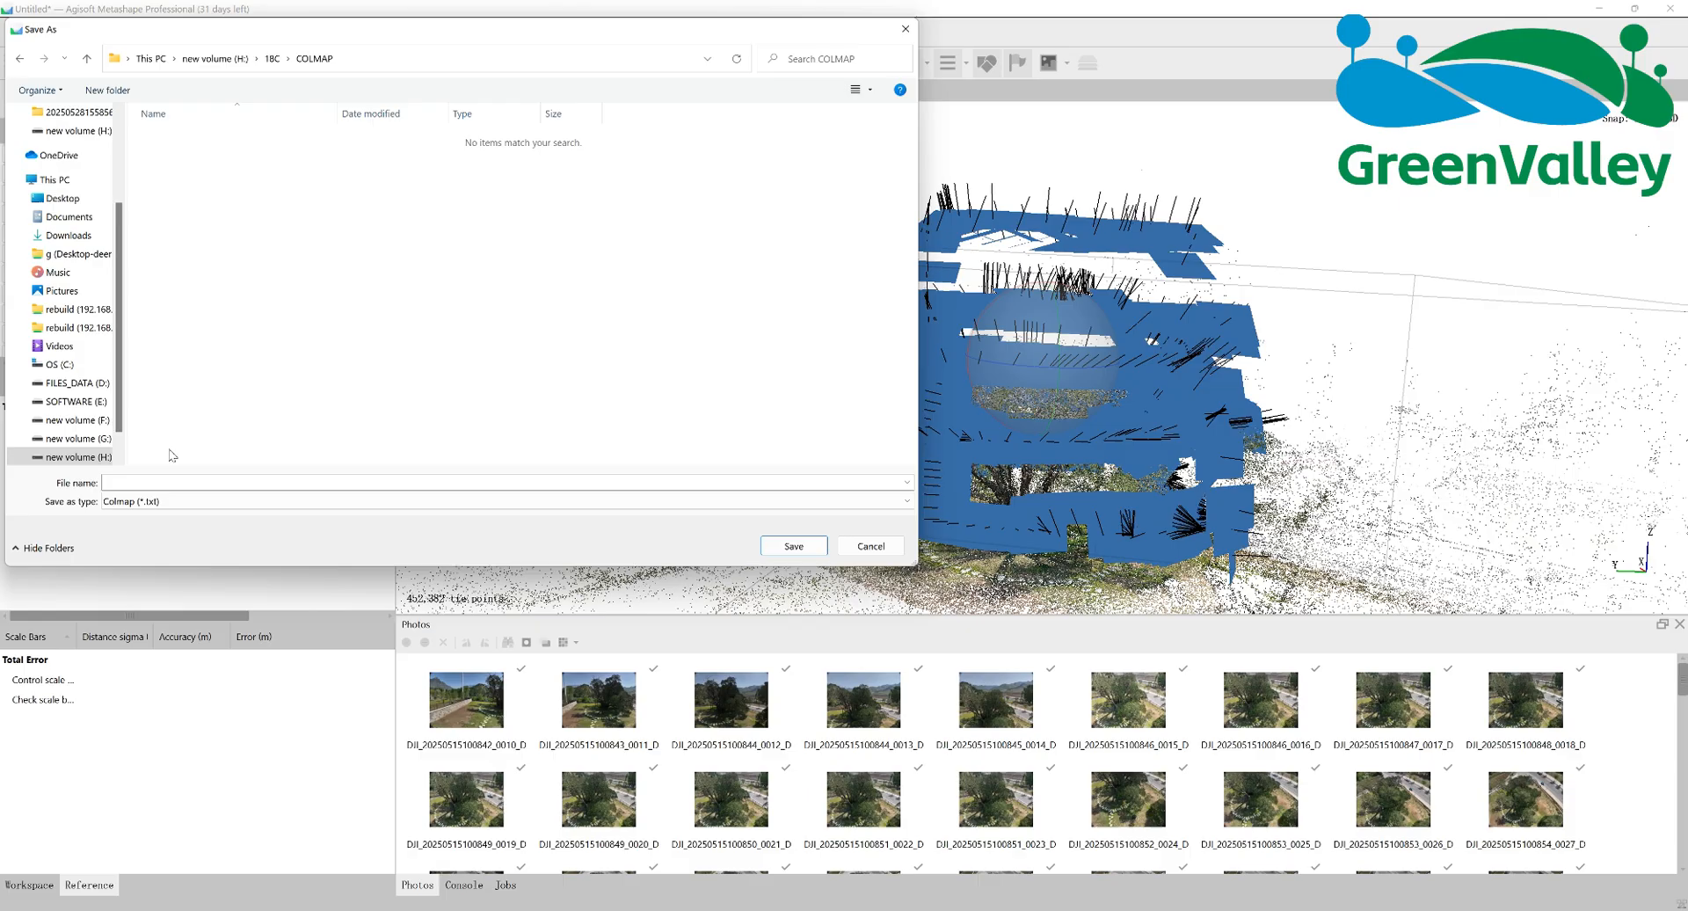
type("18c")
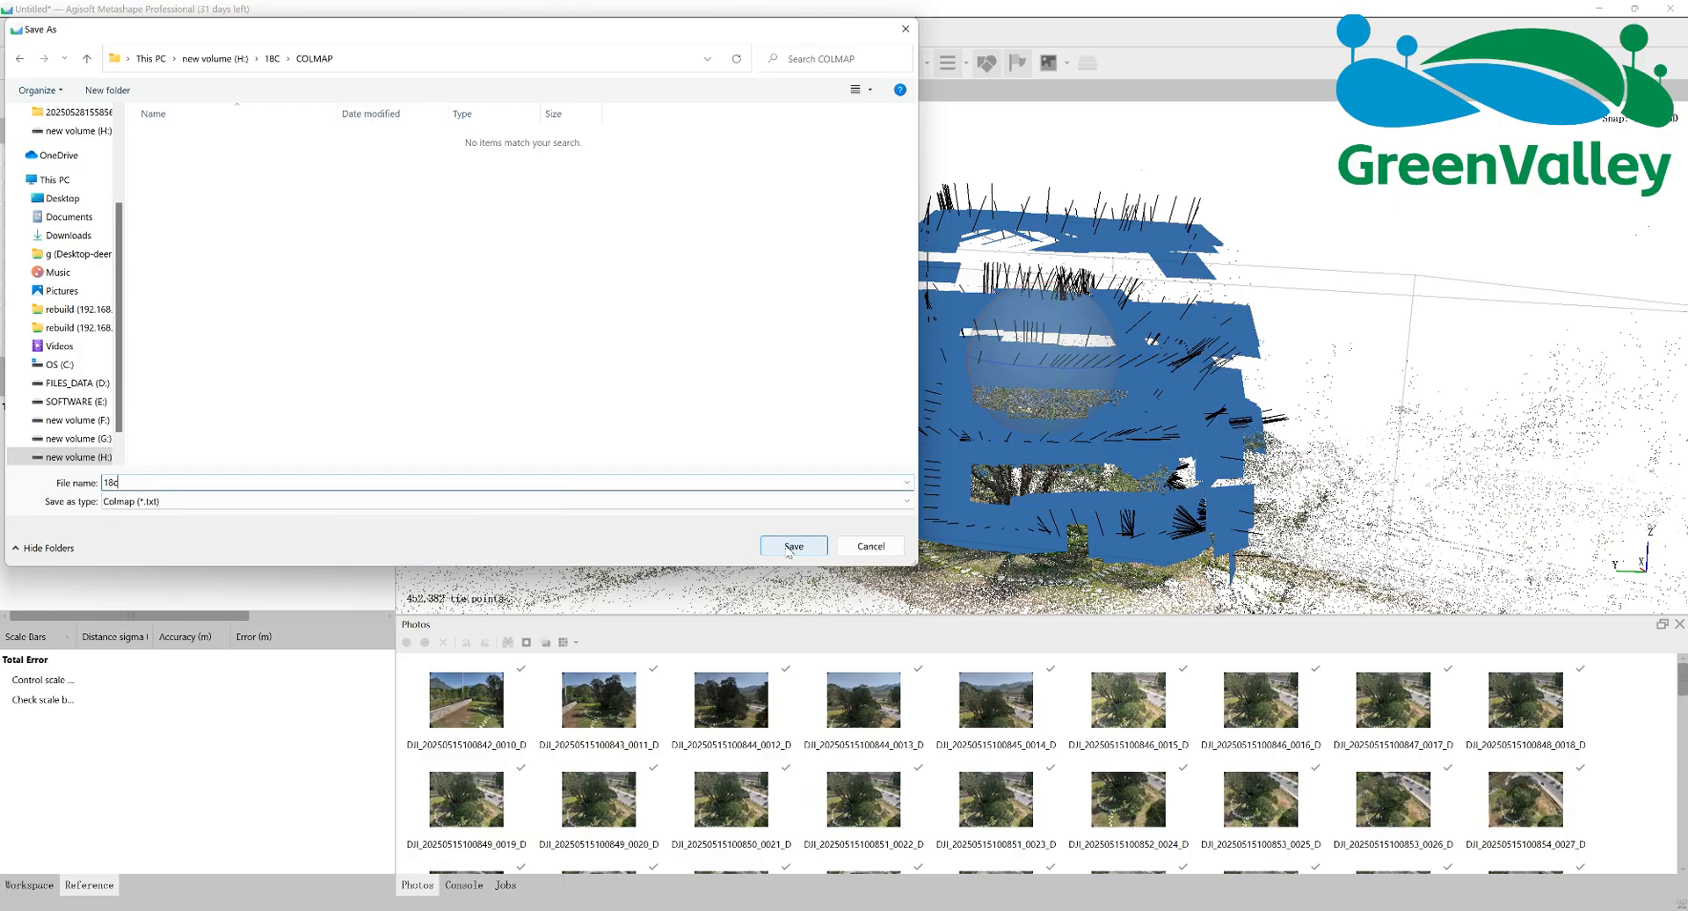
left_click(794, 546)
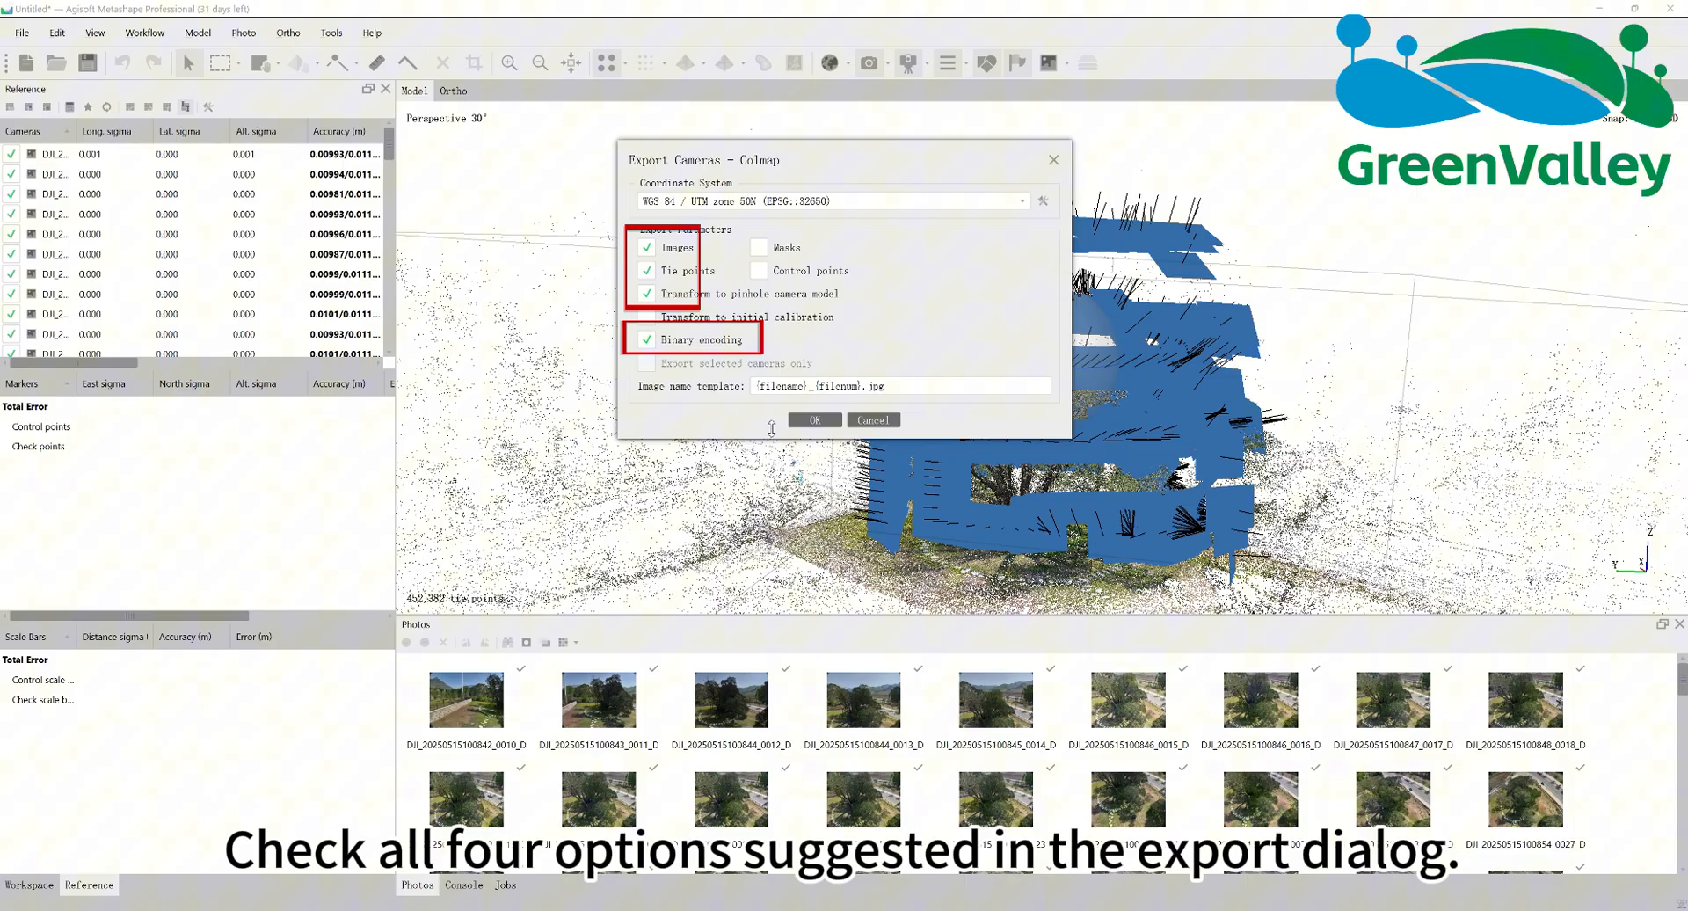
left_click(815, 420)
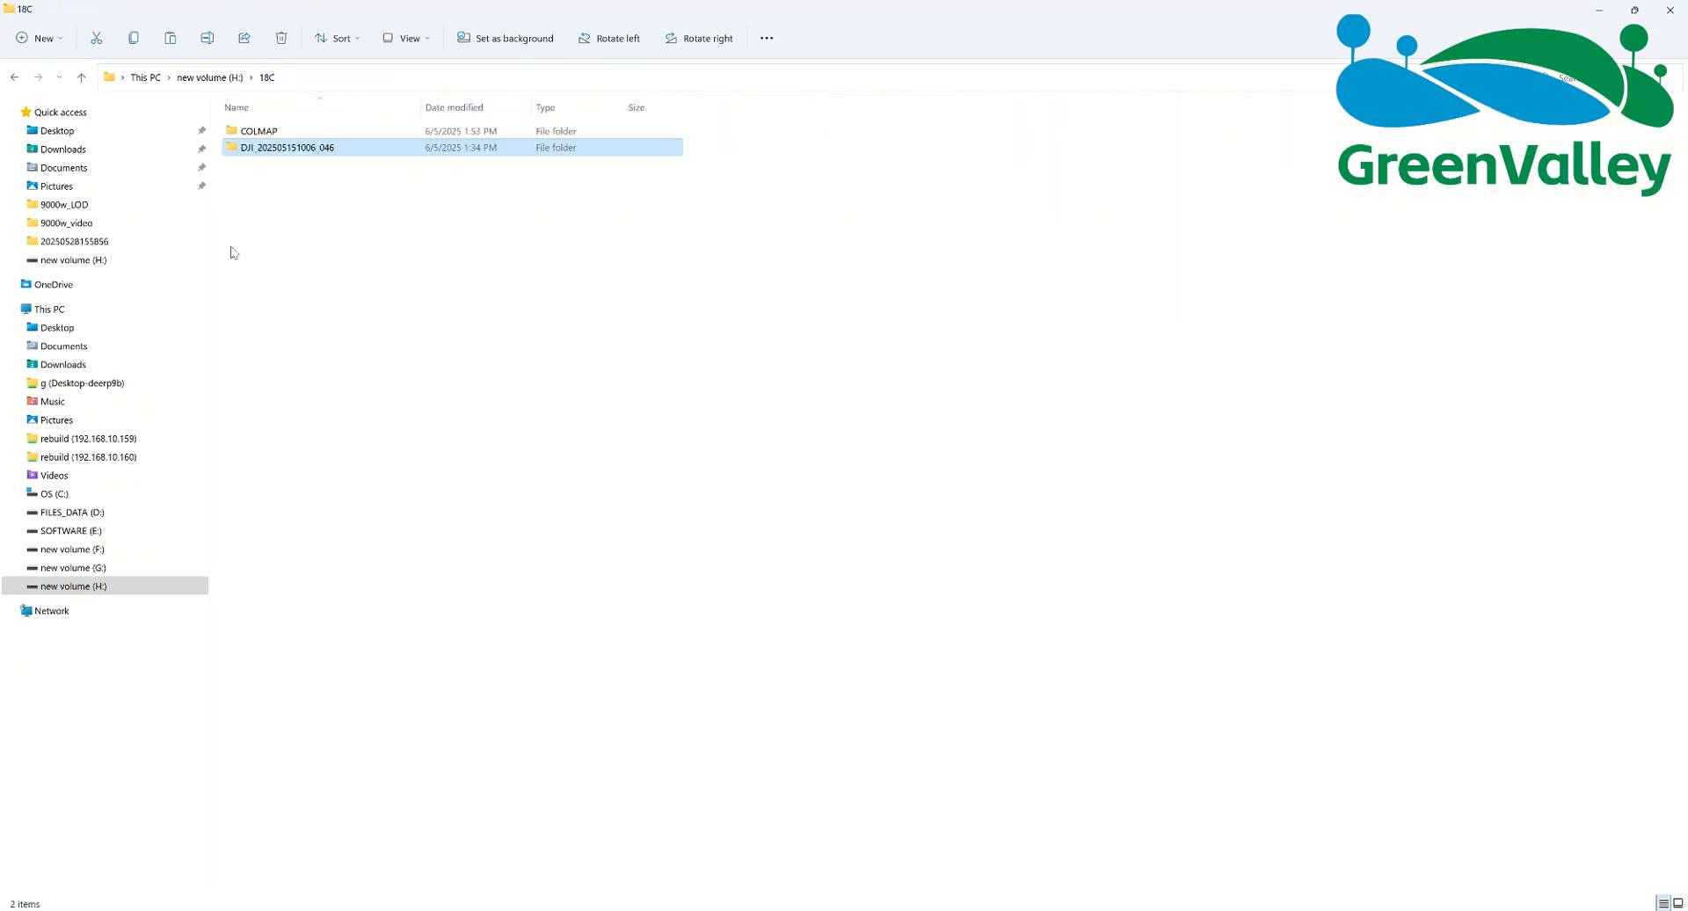
double_click(258, 131)
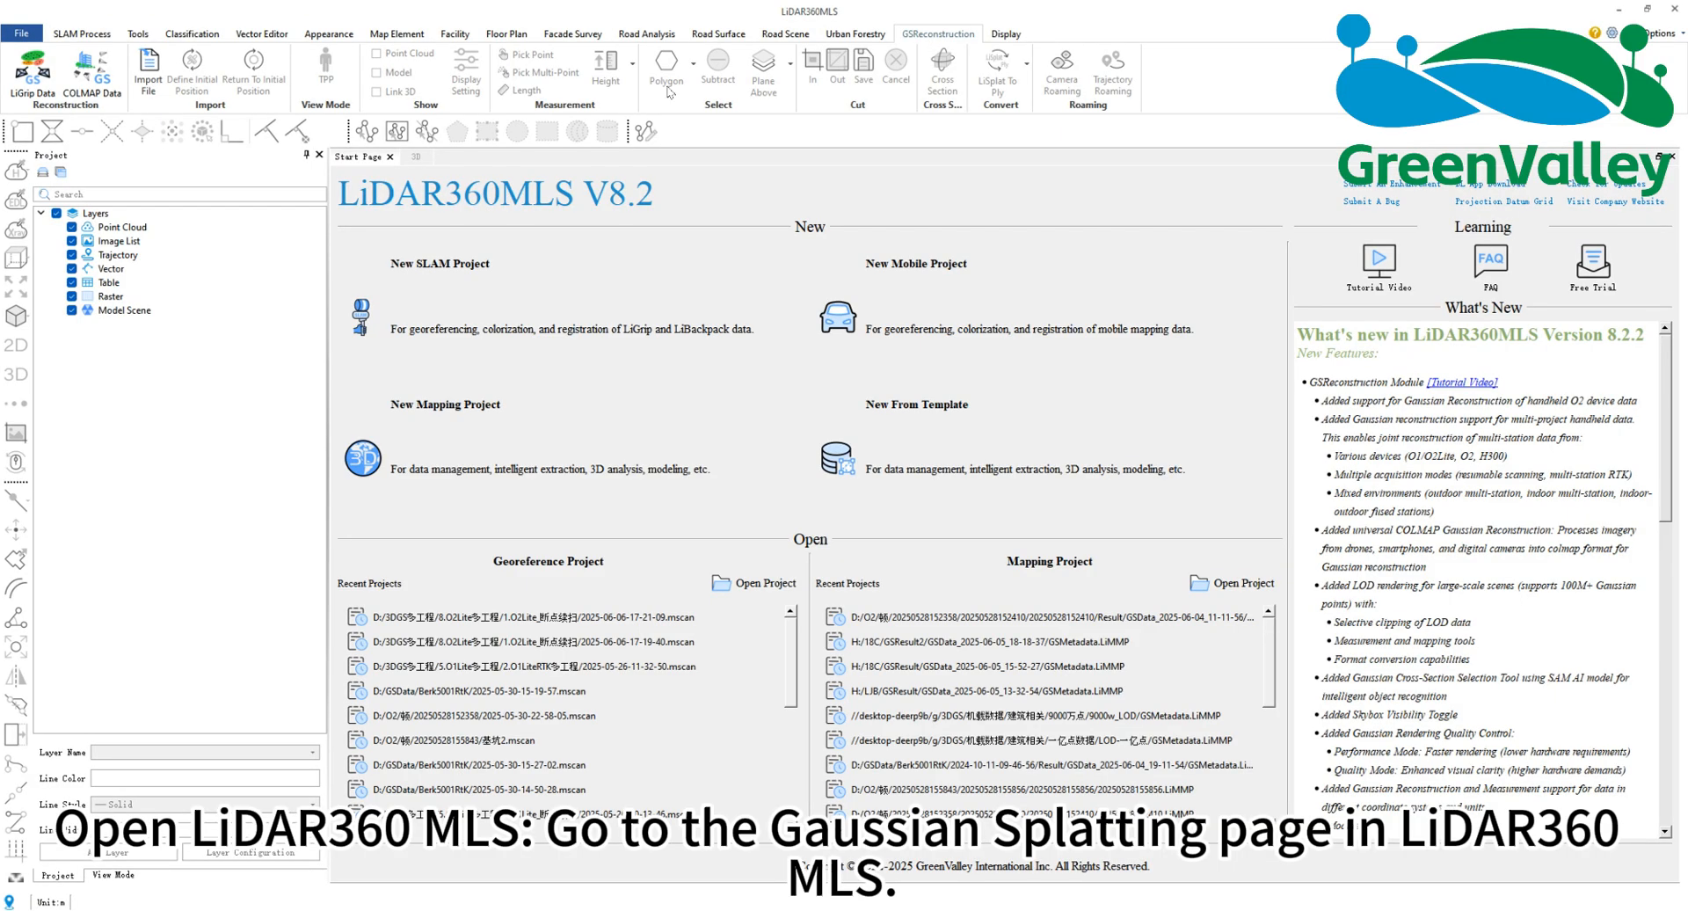
Step: Start a COLMAP Data reconstruction with Use Sky Box and Tiling set to Yes
left_click(94, 75)
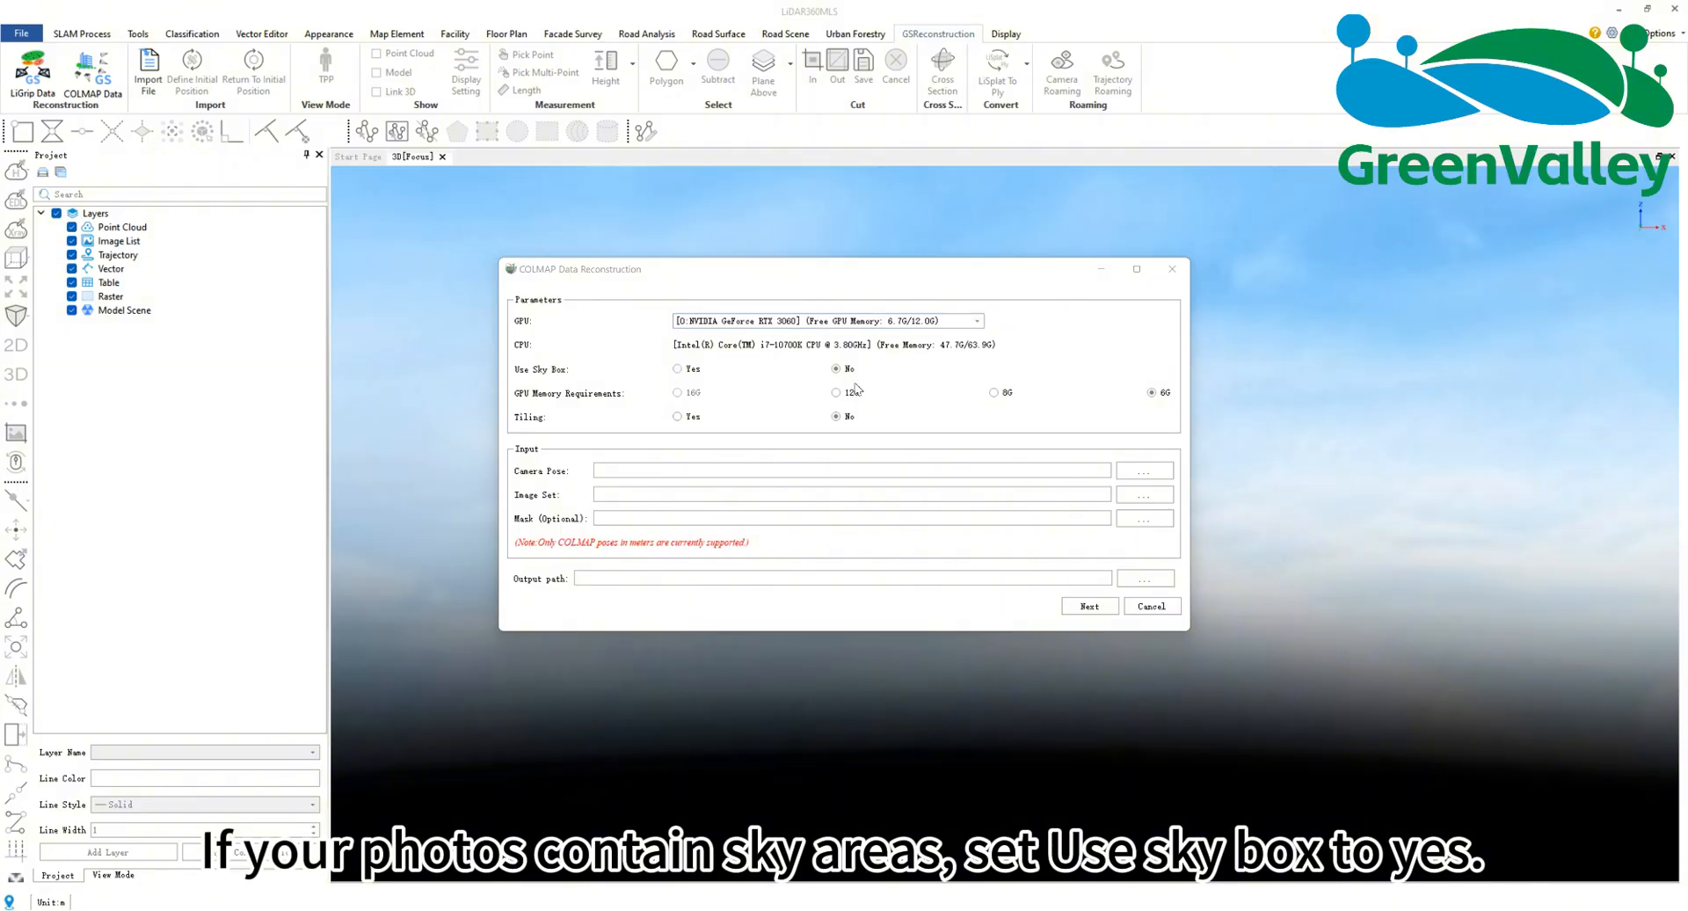
left_click(677, 368)
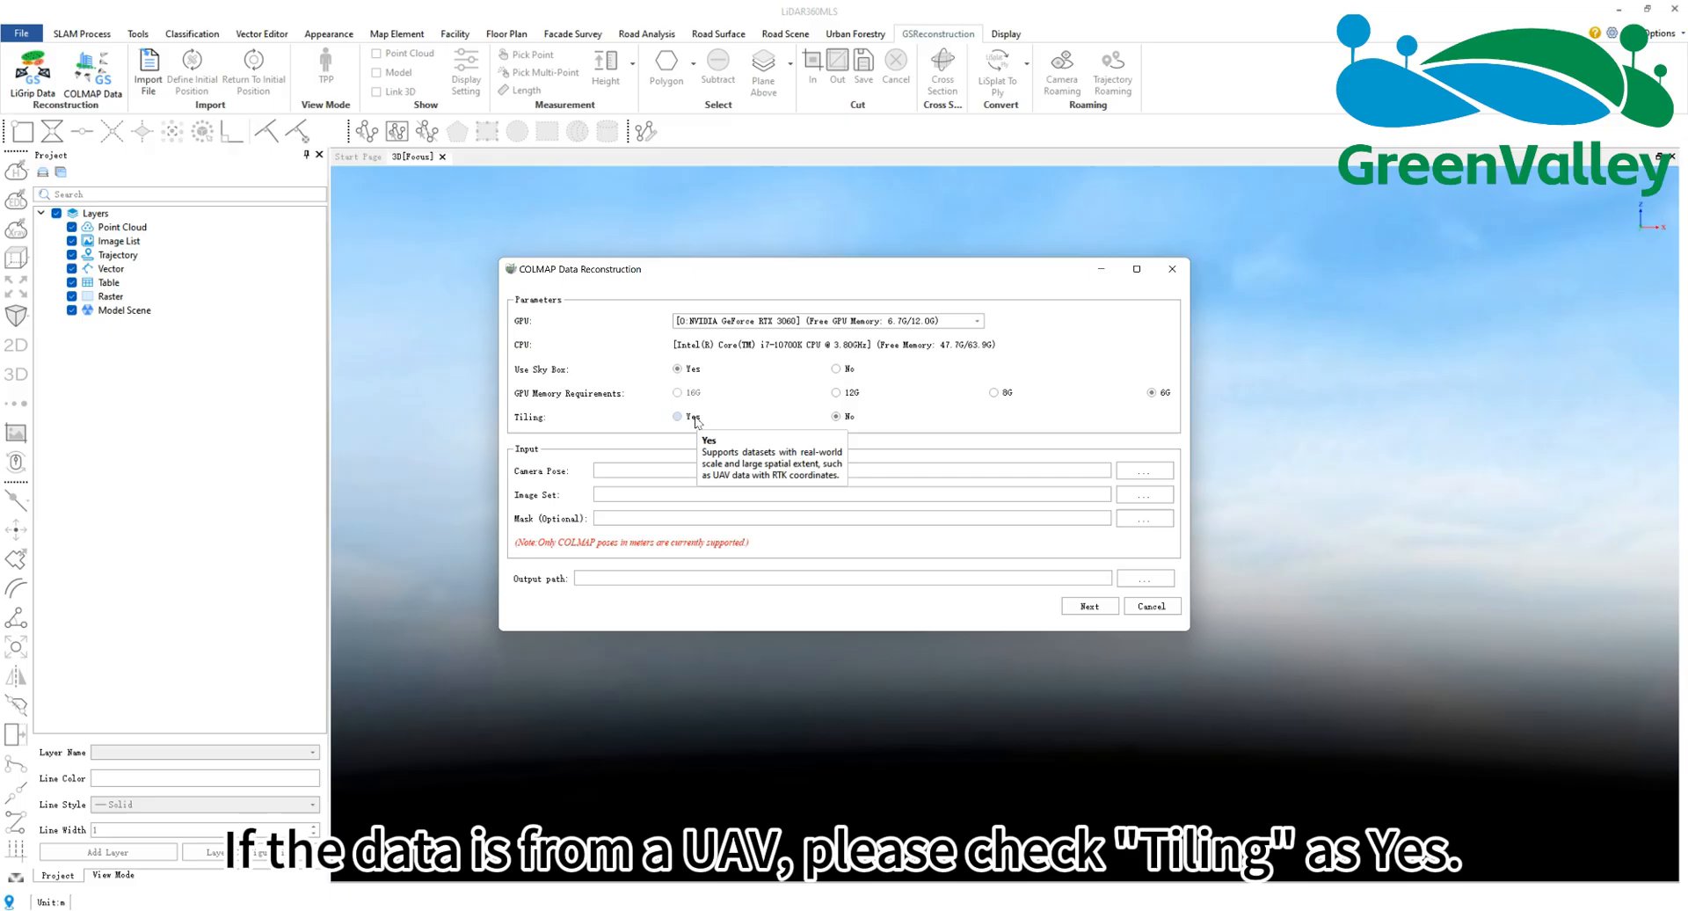
left_click(678, 417)
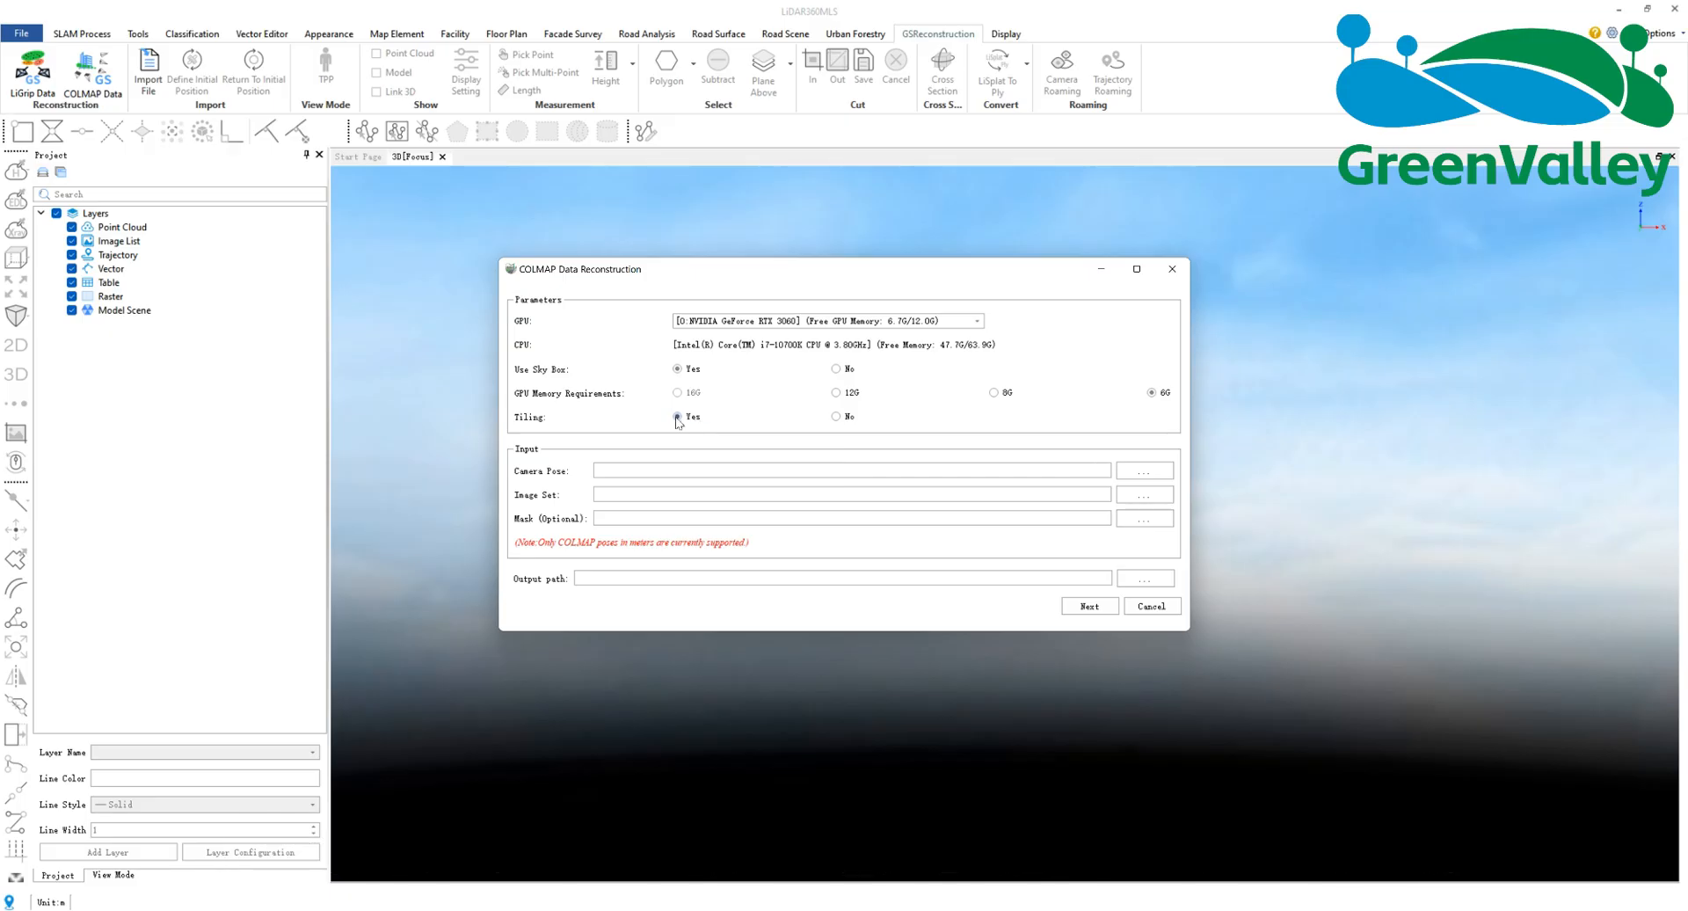
mouse_move(1143, 471)
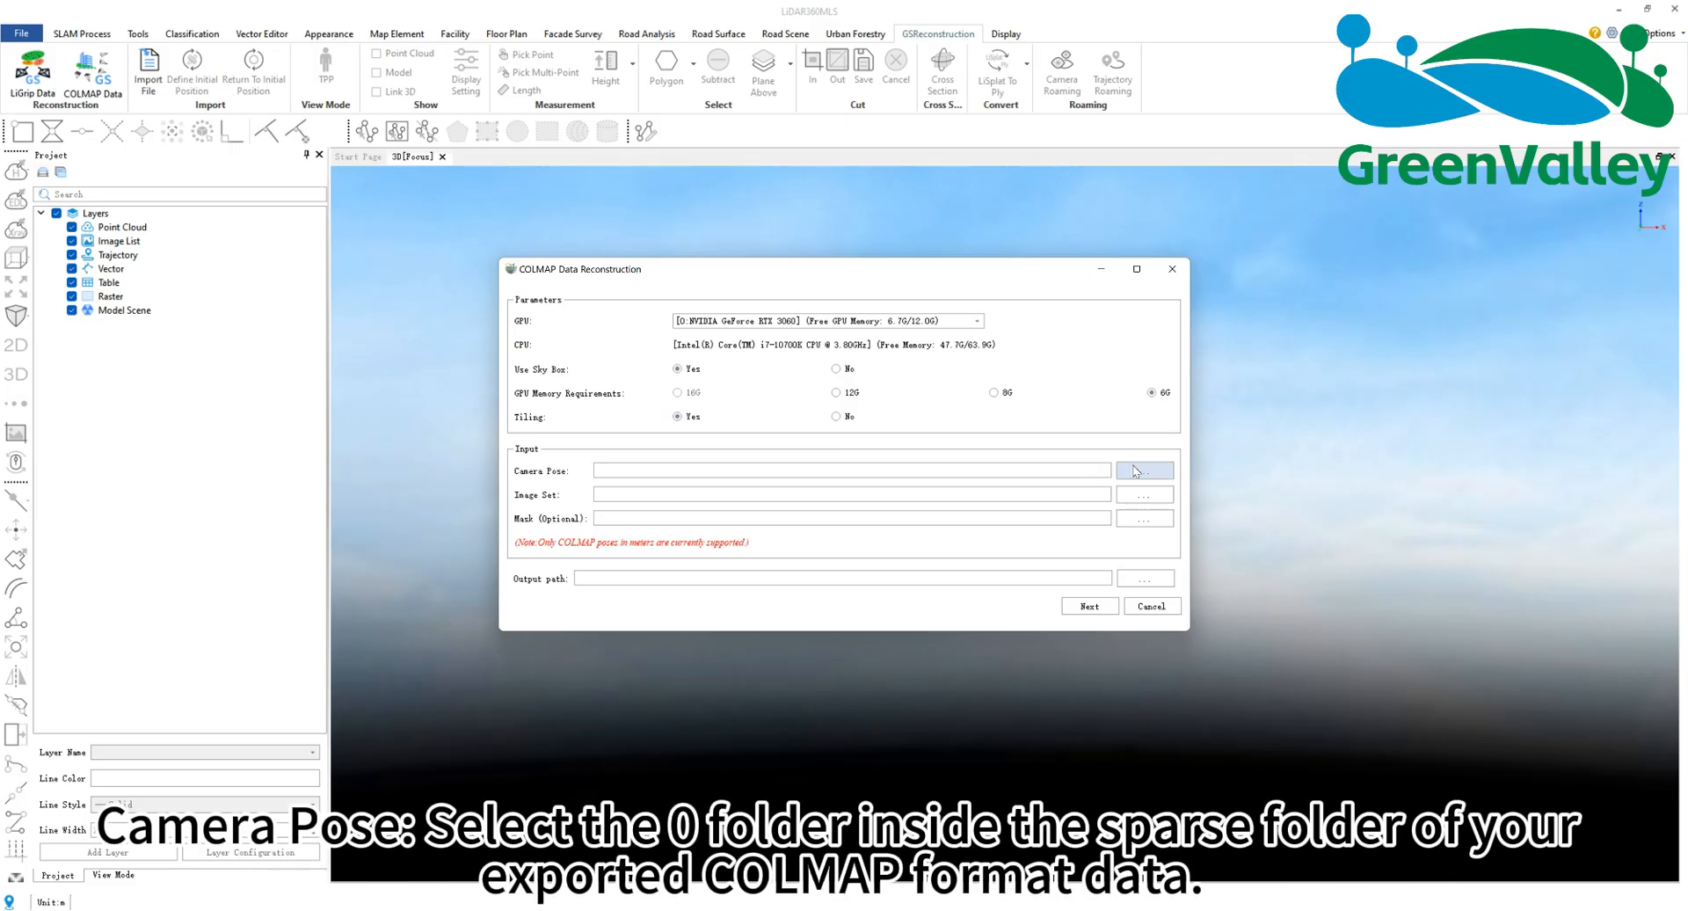
Step: Set camera poses to COLMAP/sparse/0 and the image set to COLMAP/images
left_click(1144, 470)
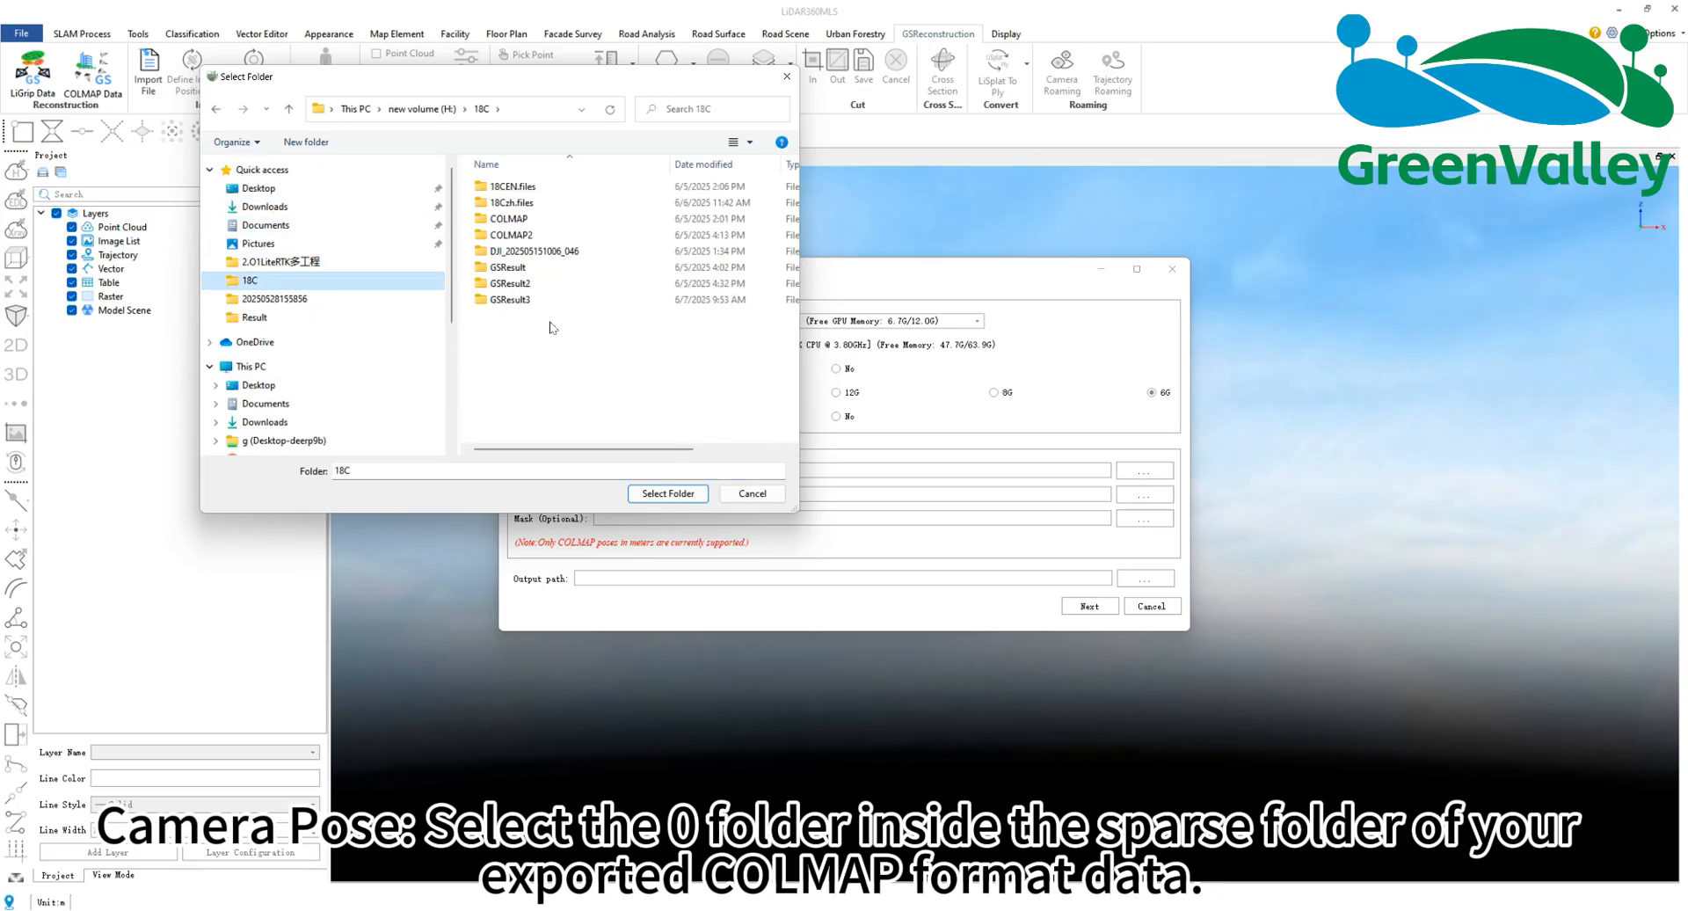
double_click(507, 217)
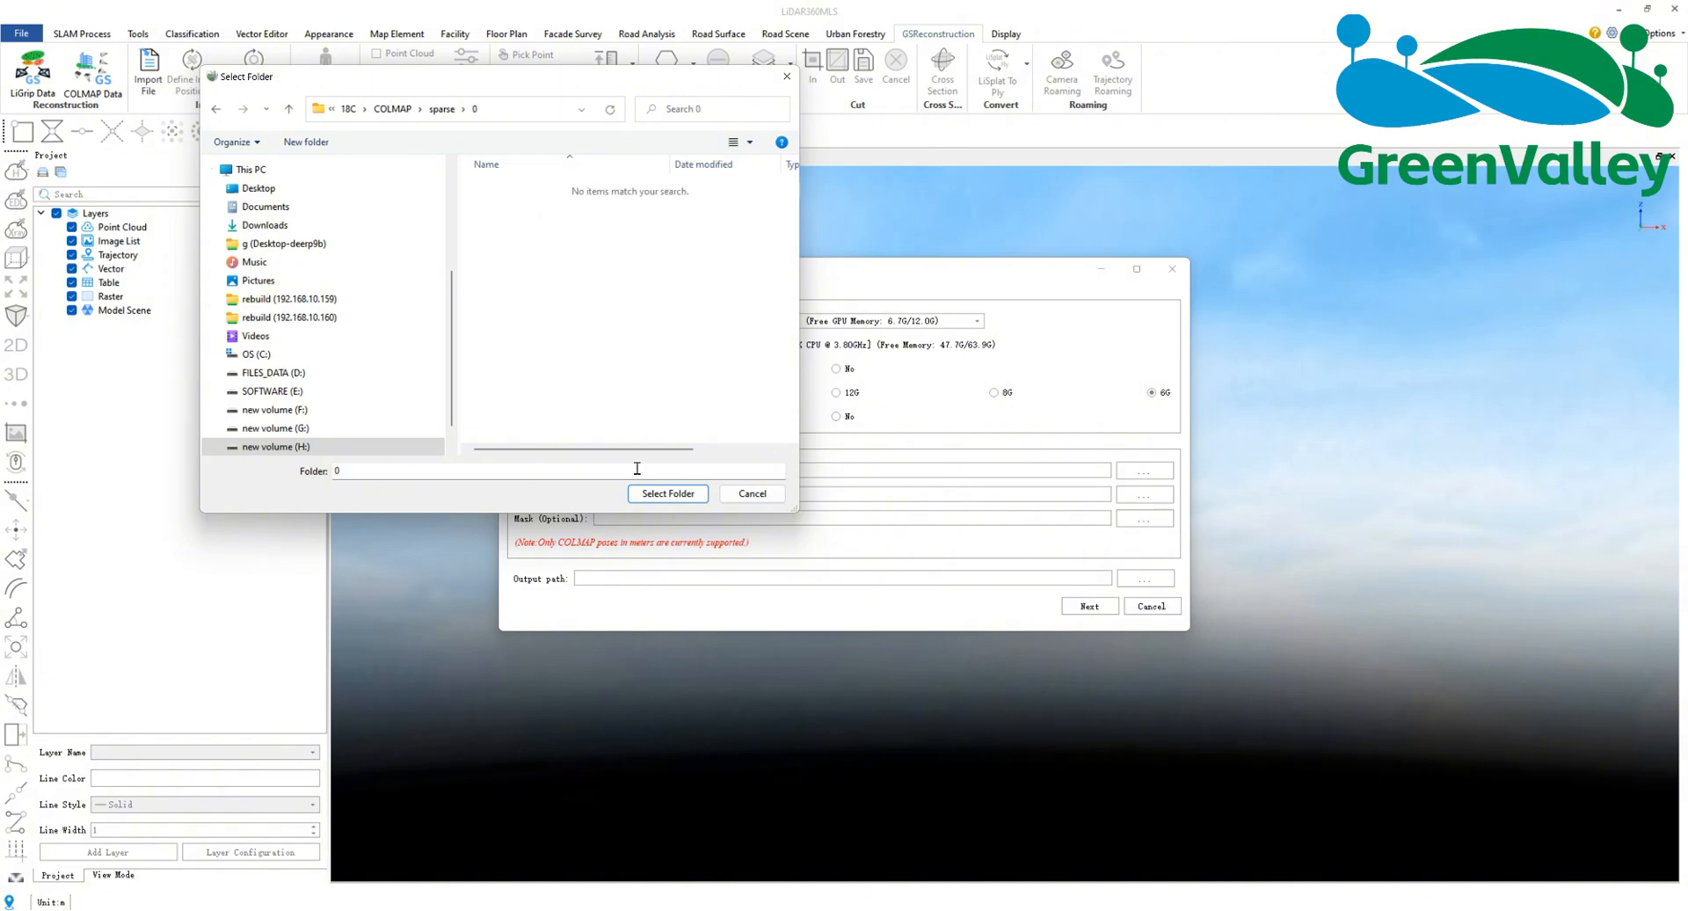
left_click(666, 494)
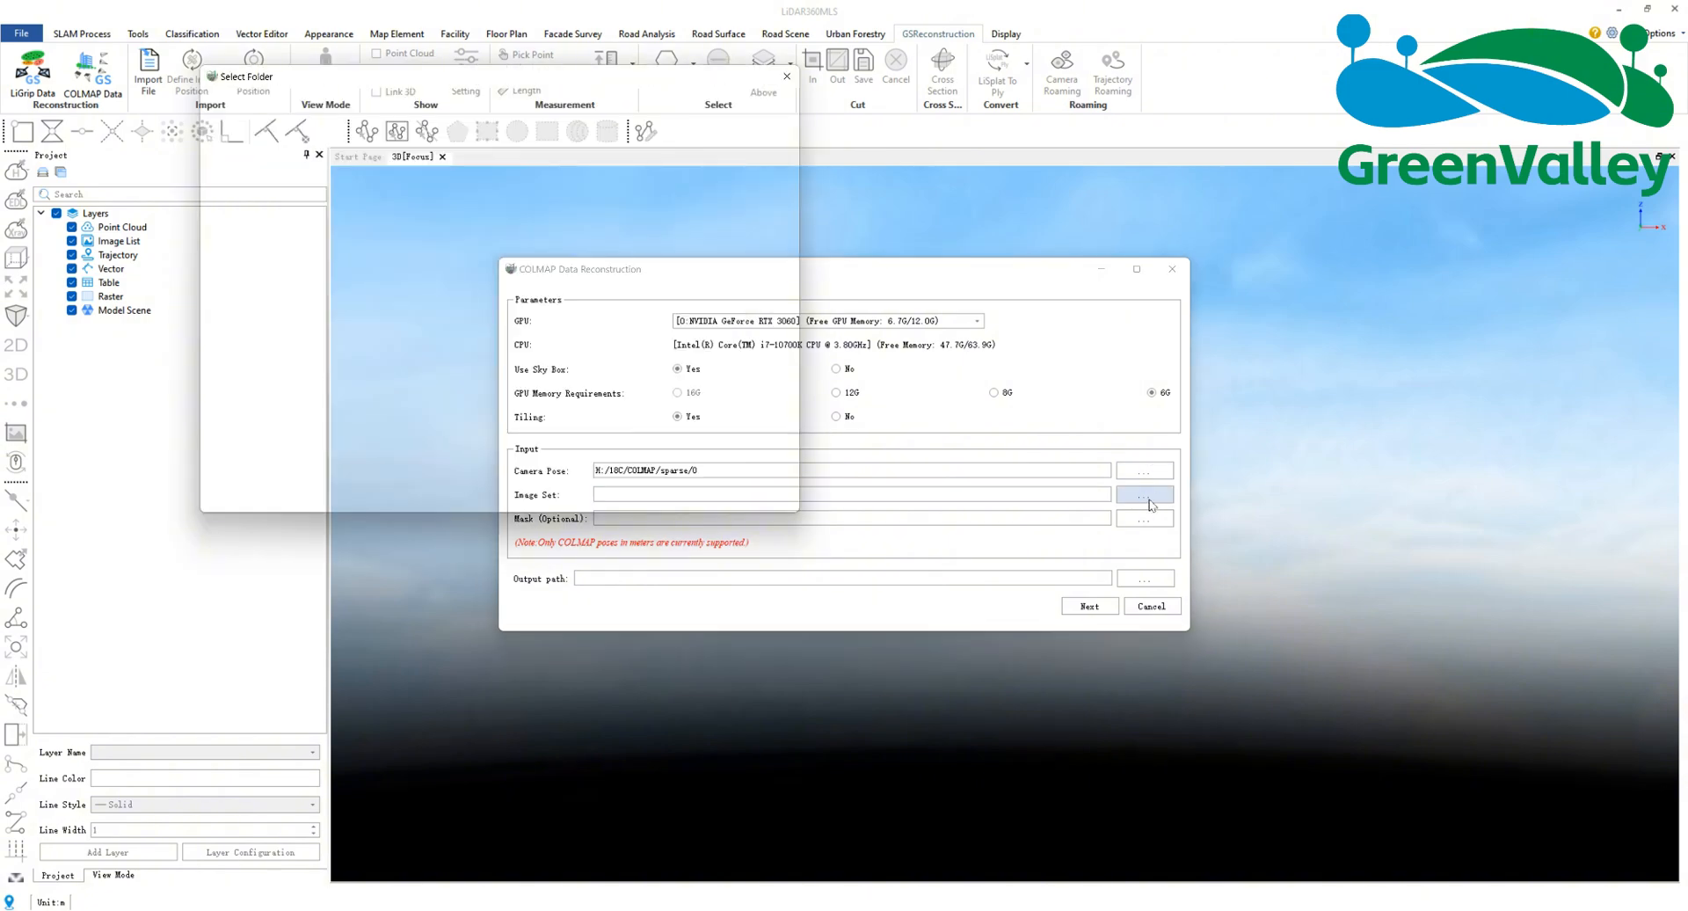
left_click(1143, 494)
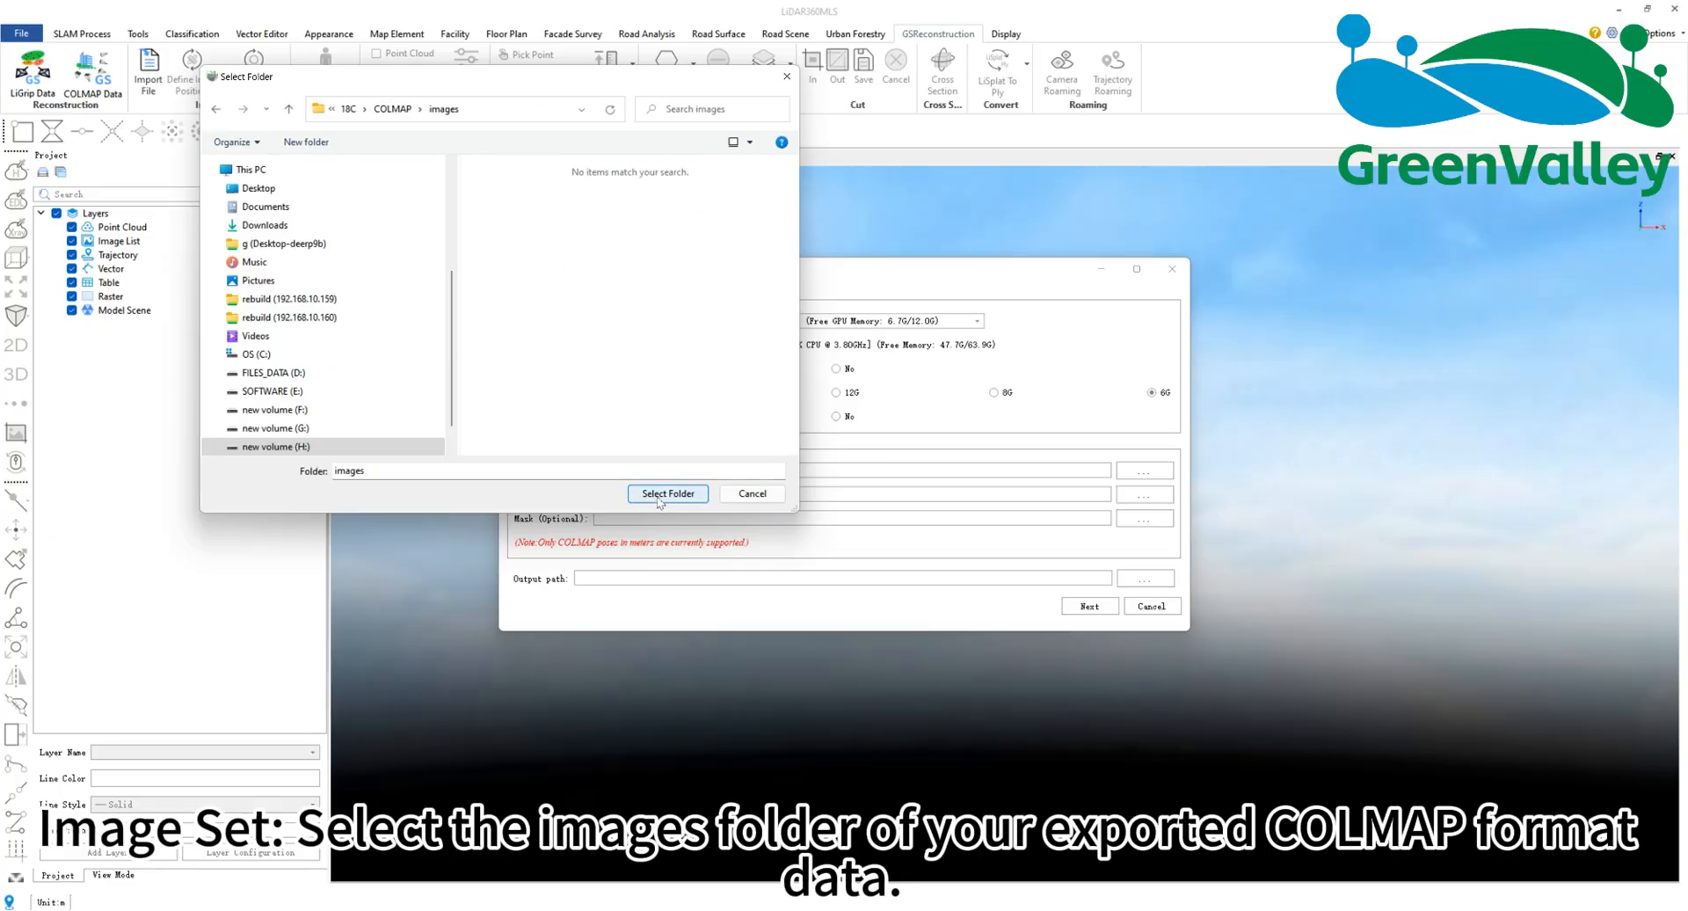
left_click(667, 494)
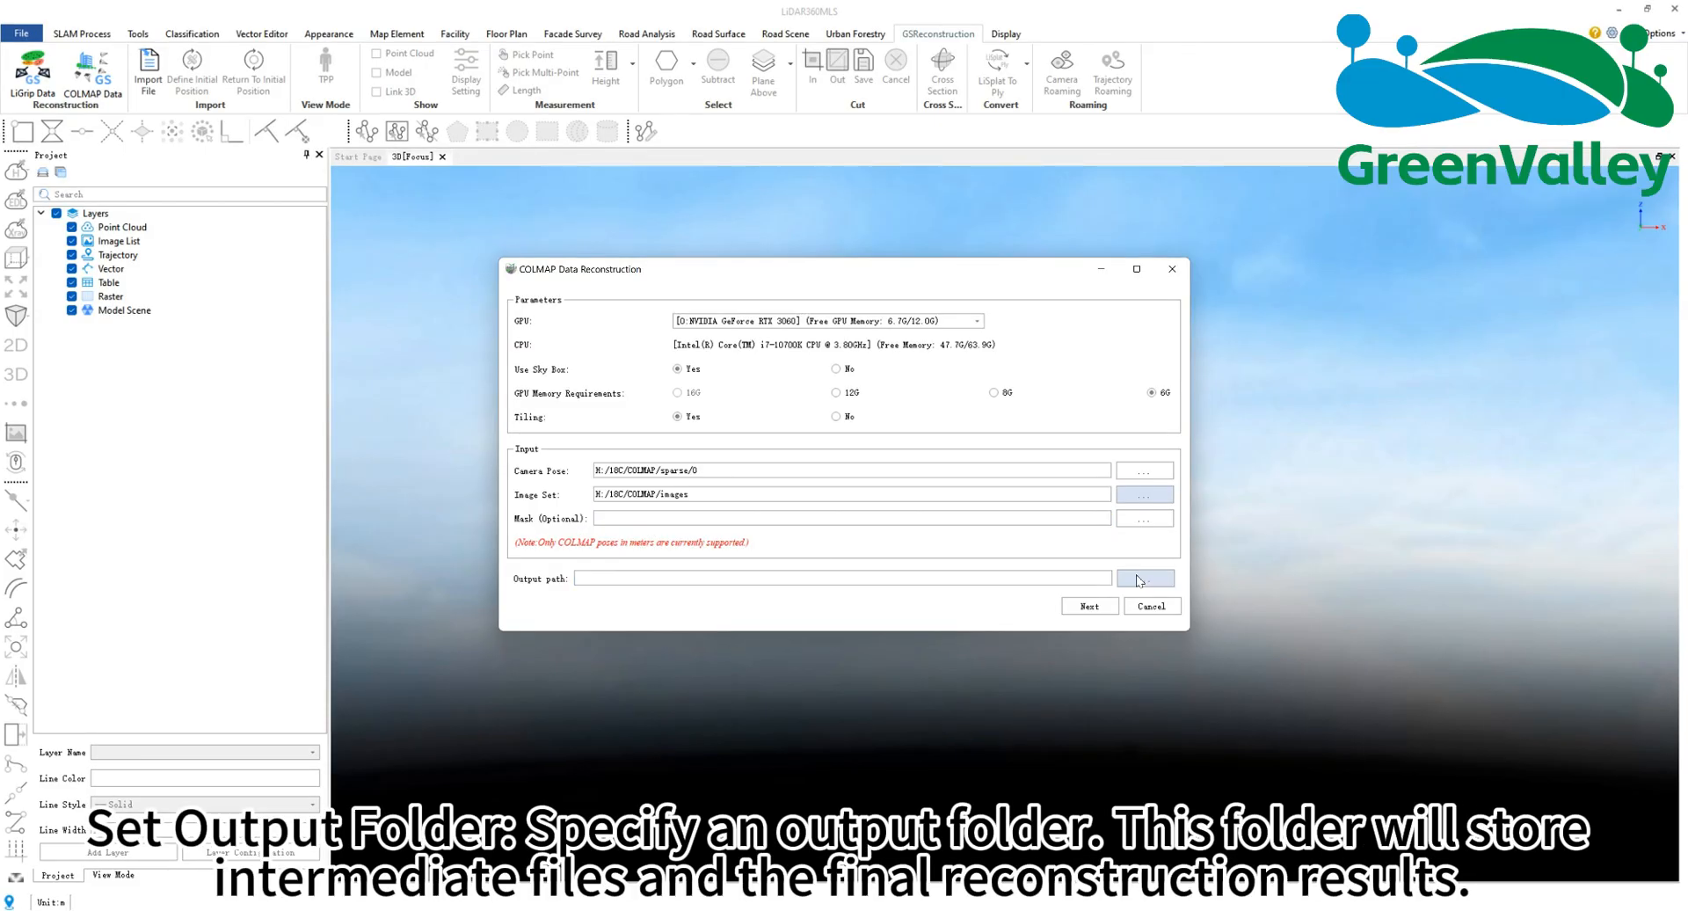
left_click(1144, 576)
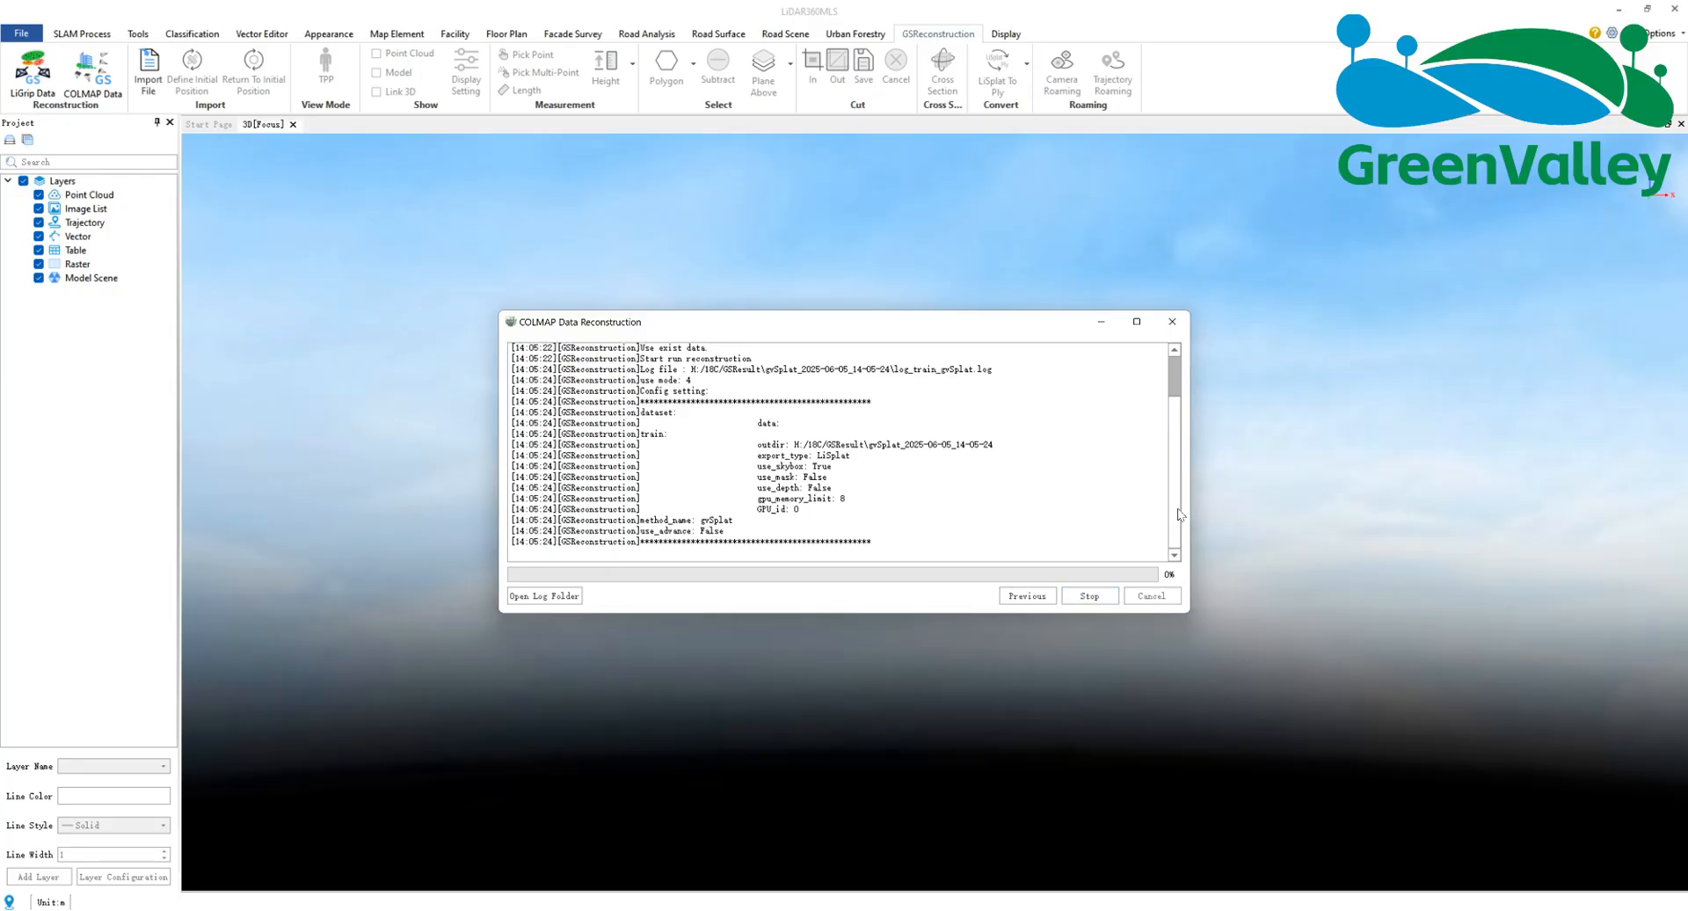
mouse_move(1333, 814)
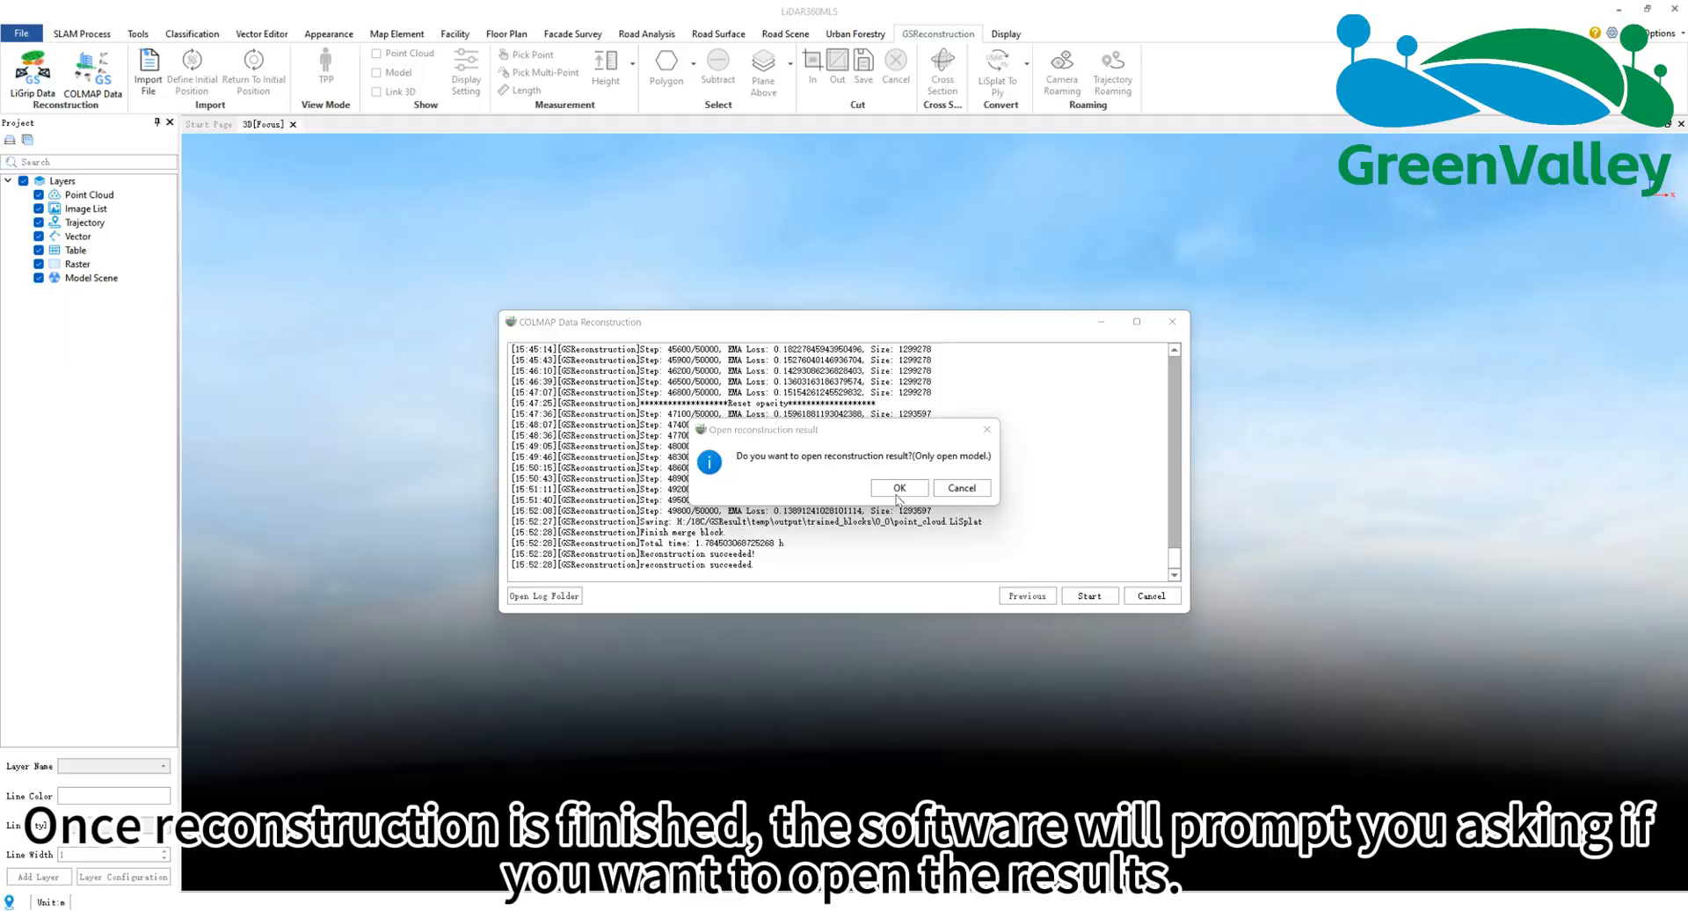
Step: Open the finished Gaussian splat tree model from the result prompt
left_click(898, 488)
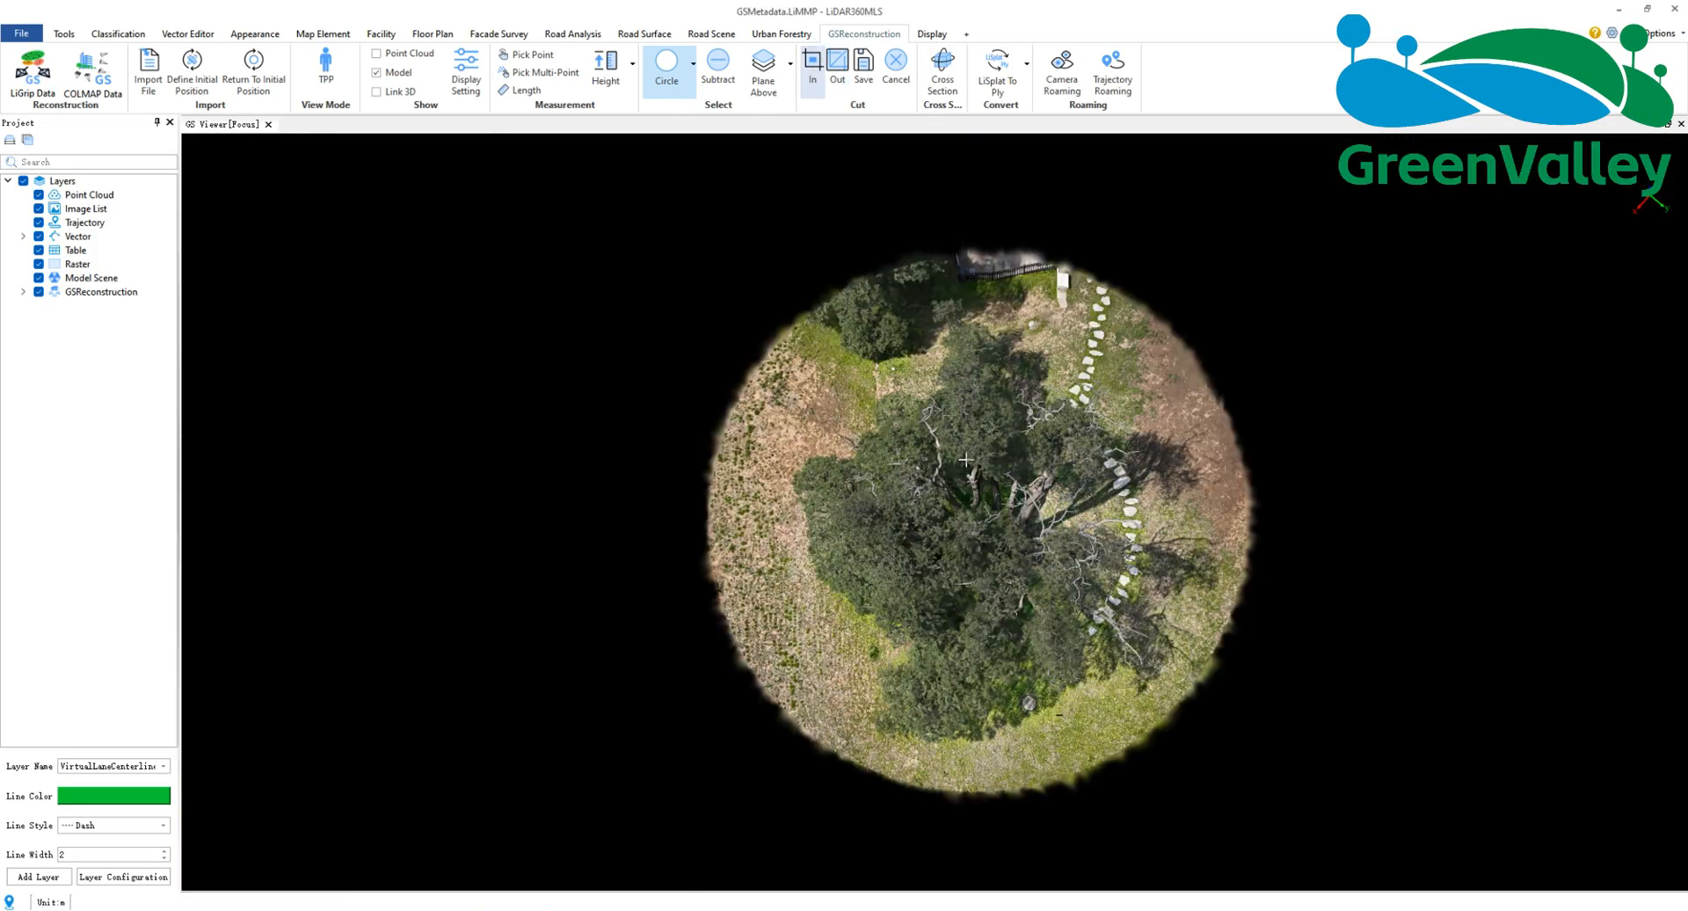
Step: Save the circular tree cut into a new 'Split' folder, then import Split.xml
left_click(864, 67)
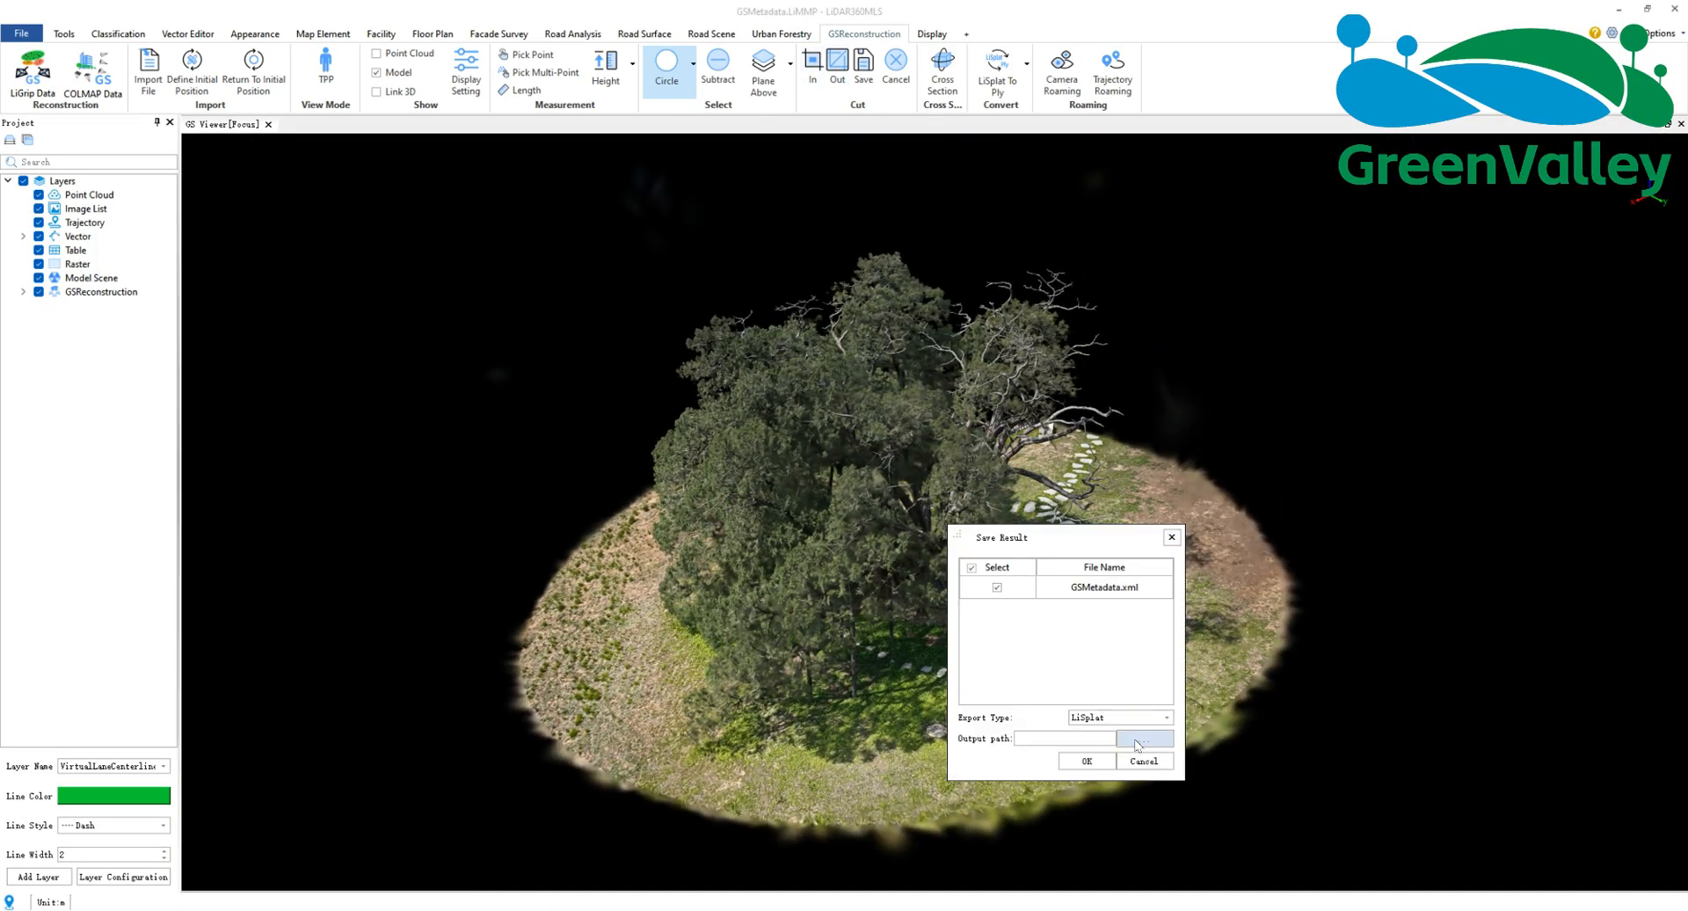
left_click(1145, 738)
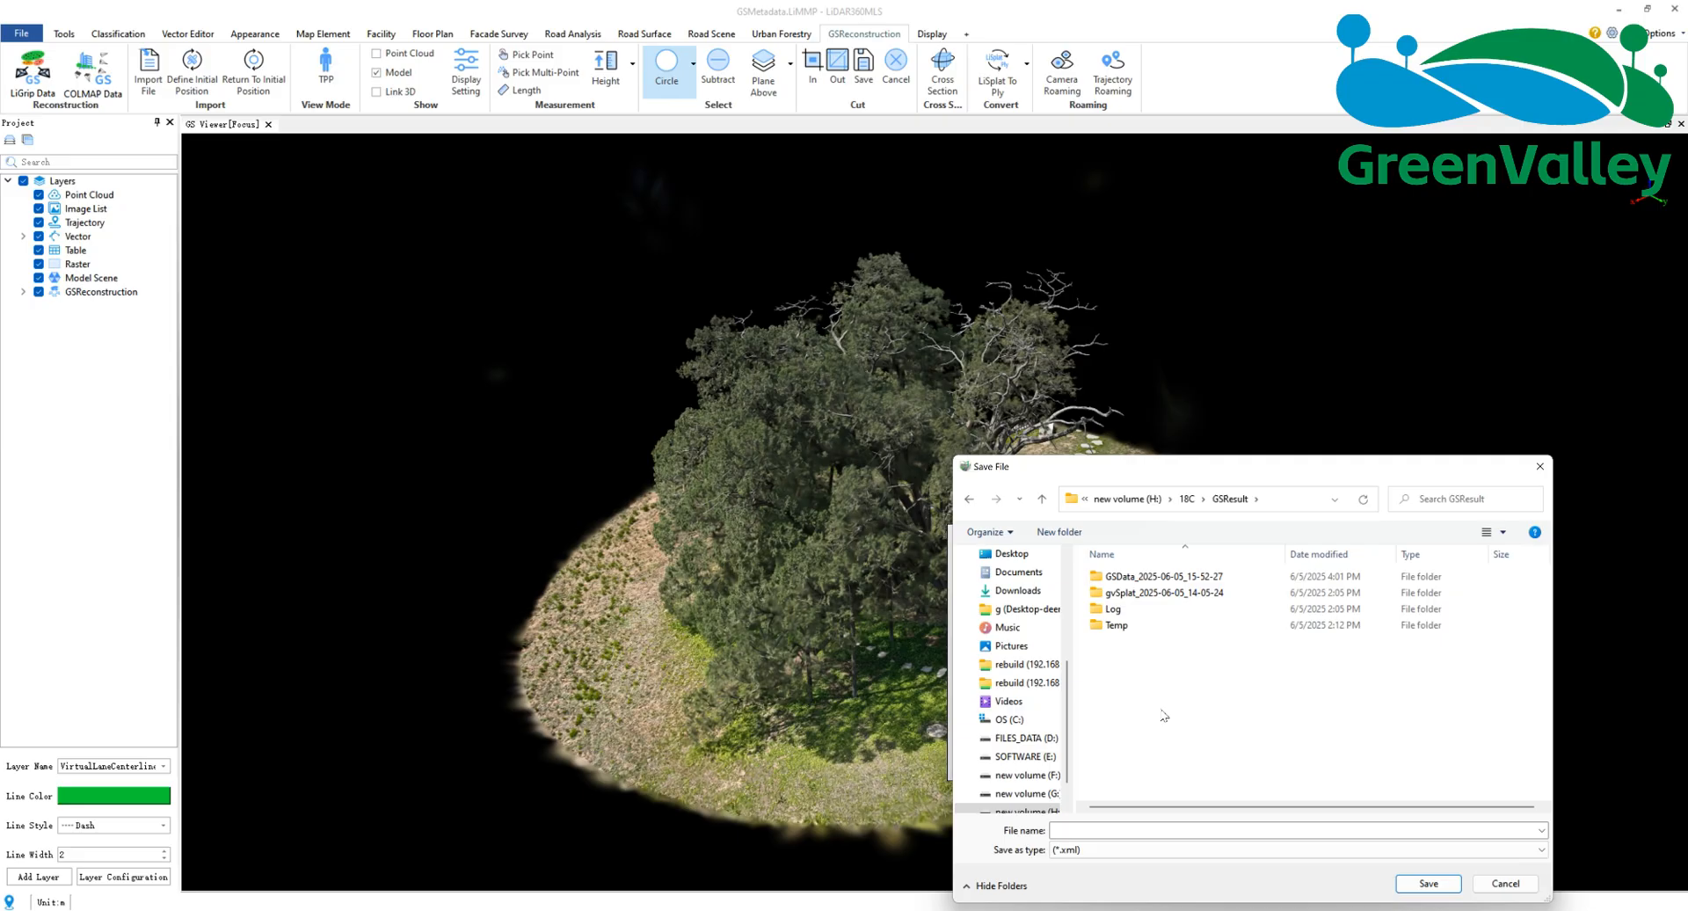
left_click(1057, 531)
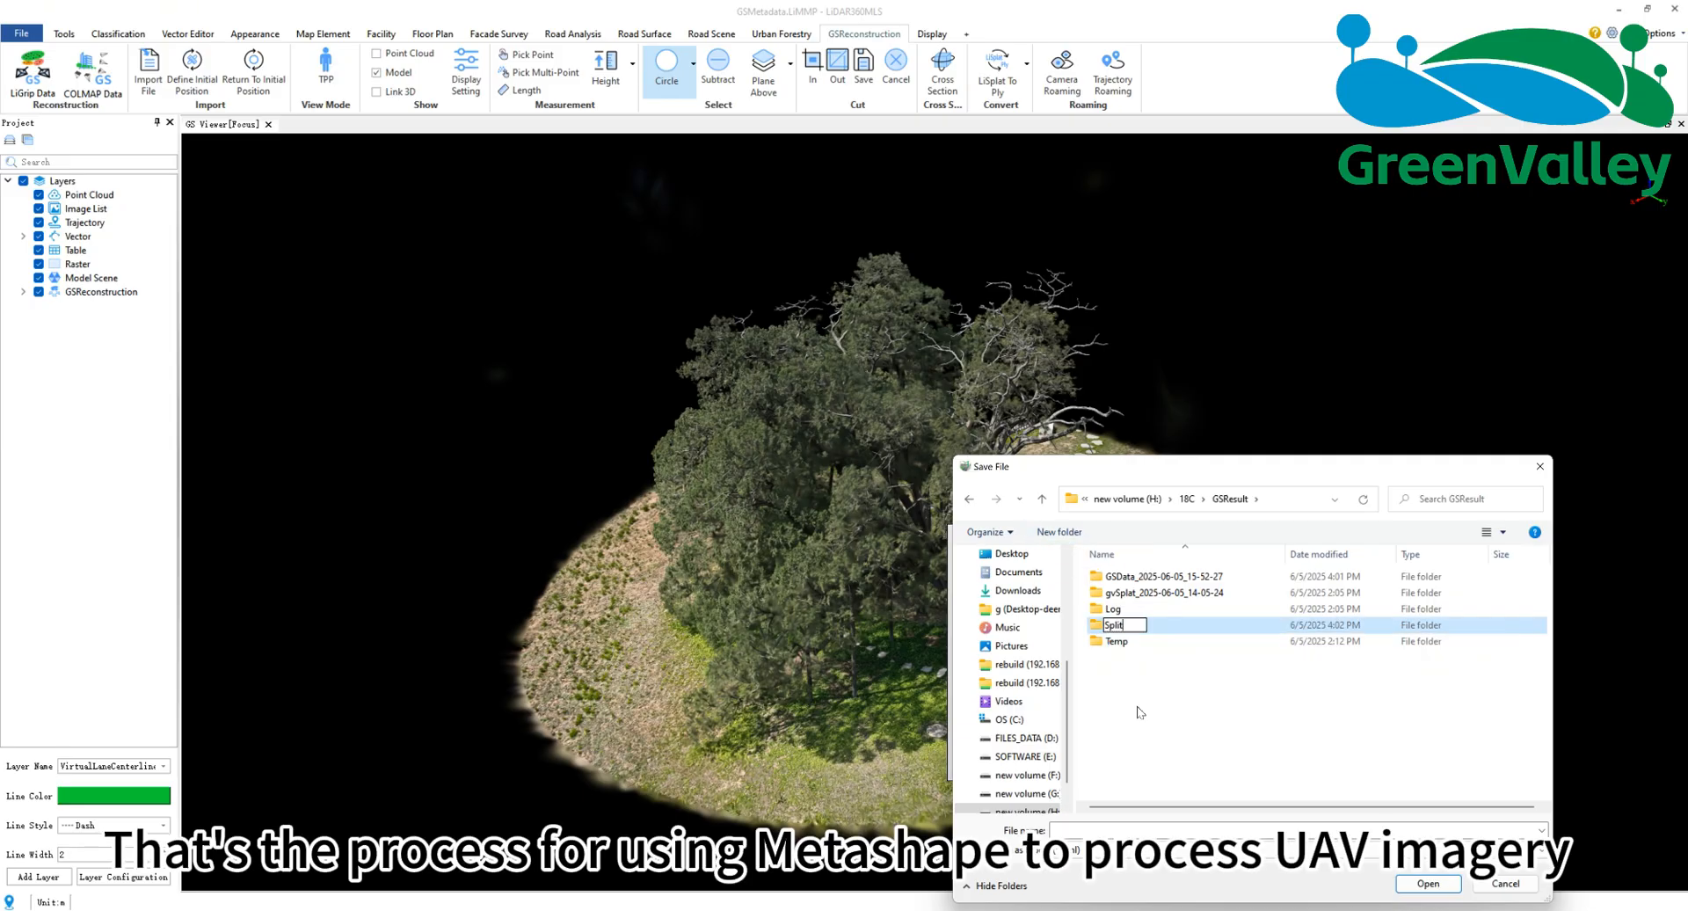
double_click(1115, 625)
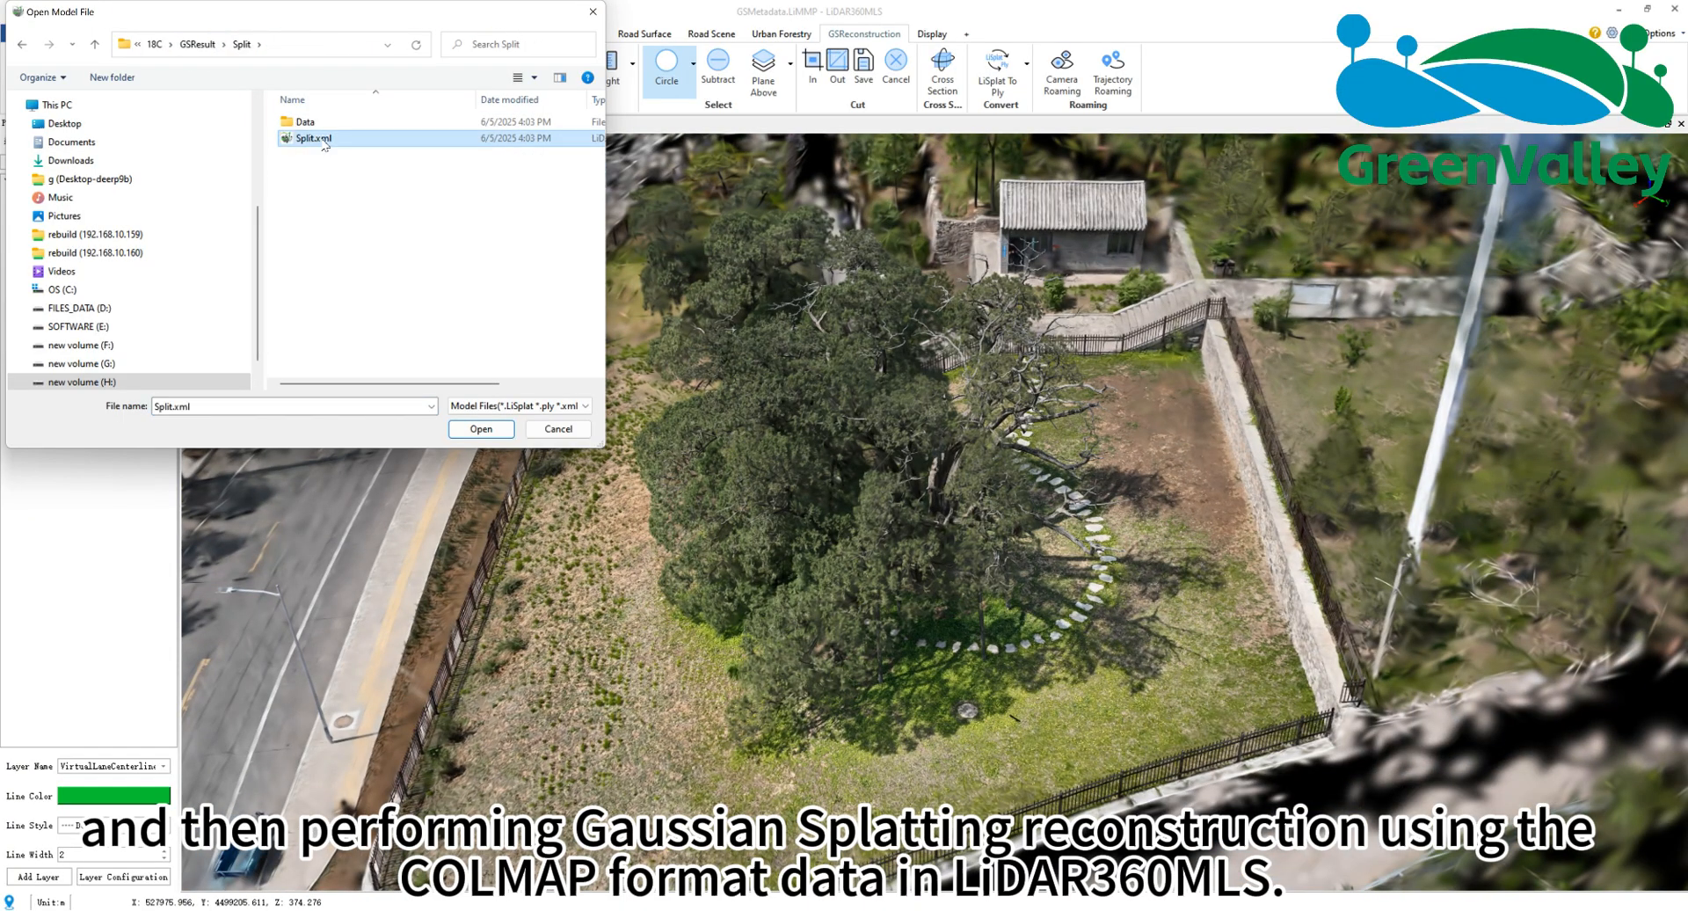
left_click(480, 429)
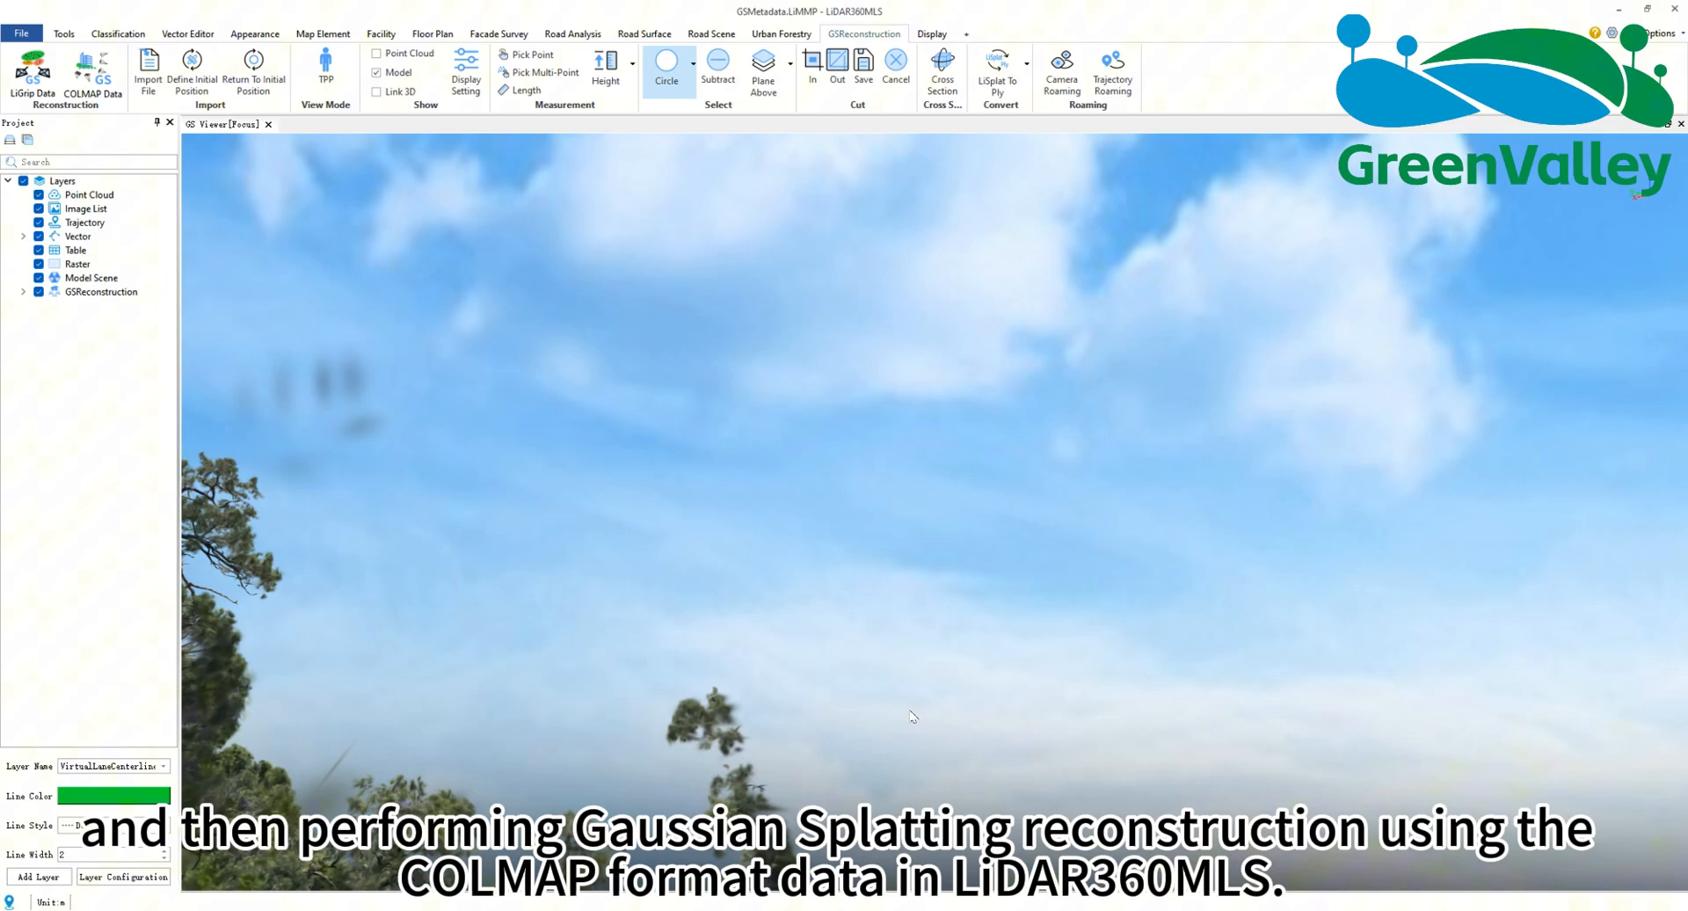